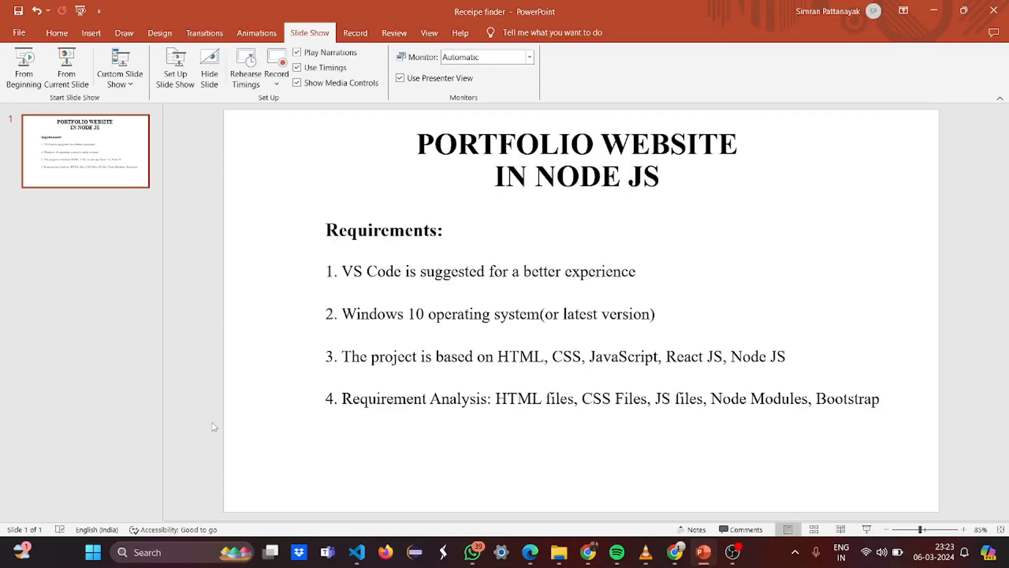
Highlight the 'A Front End Engineer' tagline on localhost:3000, then follow the resume link
left_click(530, 551)
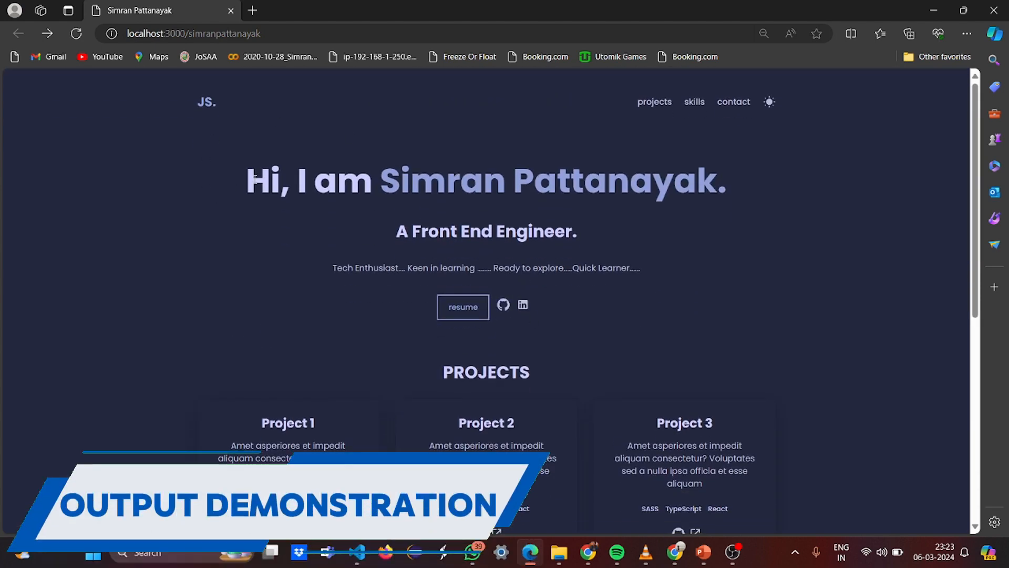
left_click_drag(246, 181, 726, 181)
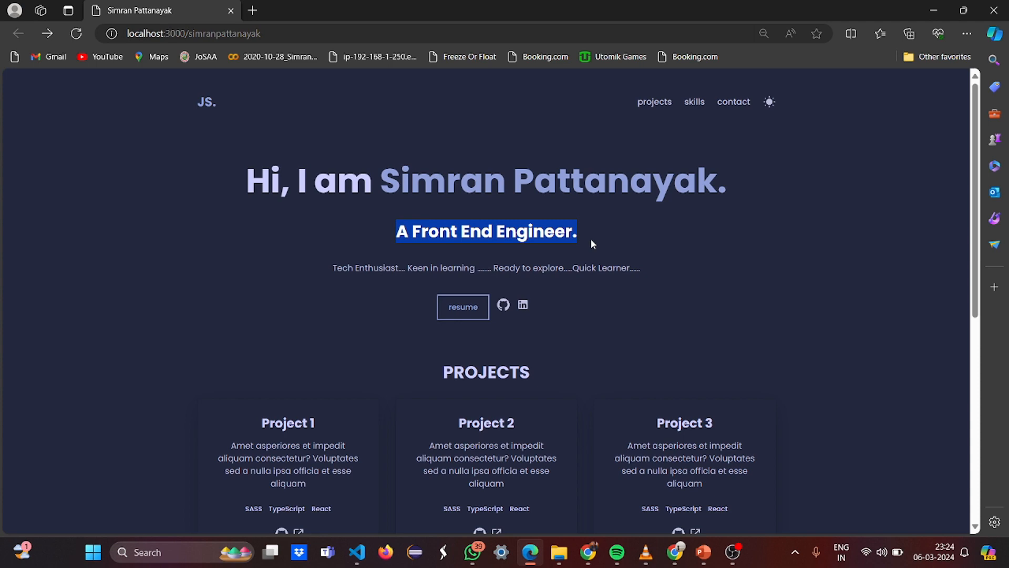
left_click(521, 295)
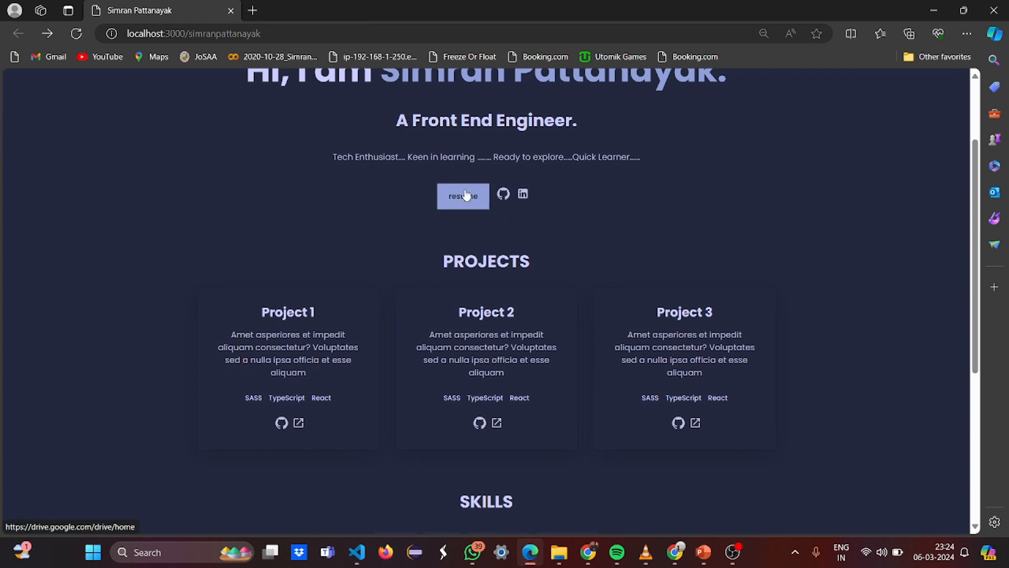
left_click(462, 196)
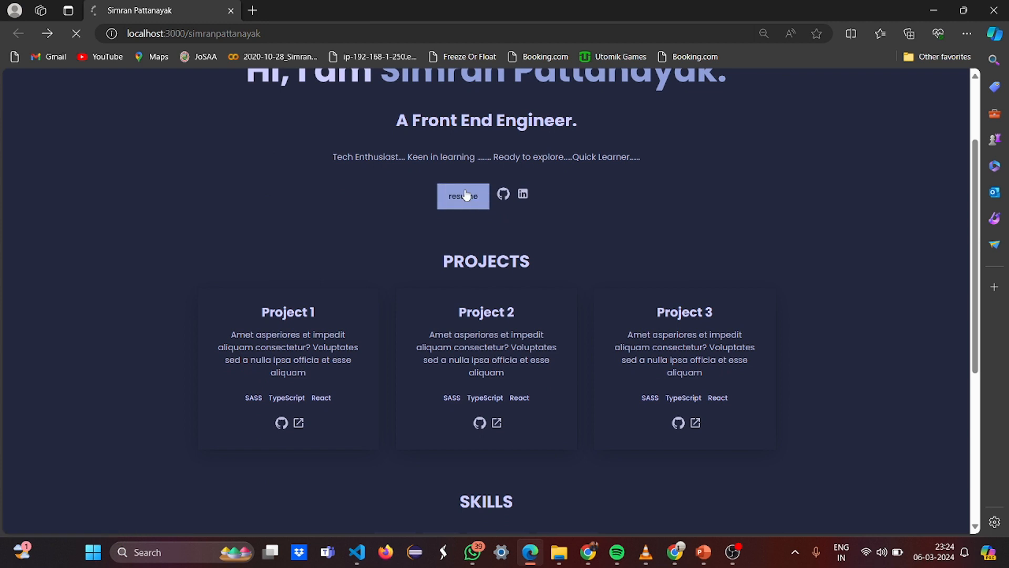
Open the resume PDF from Google Drive's Home list
left_click(462, 196)
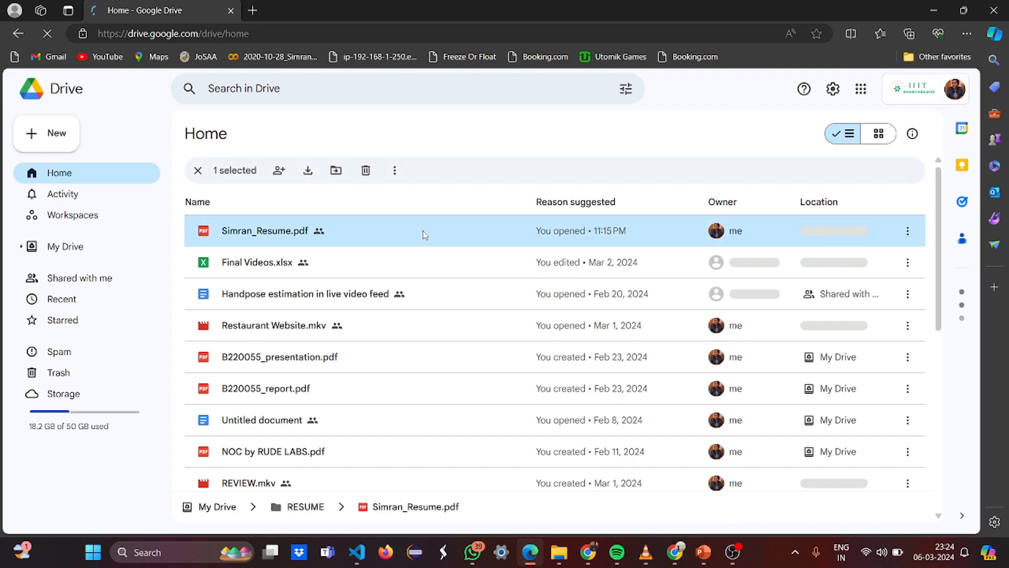
double_click(265, 231)
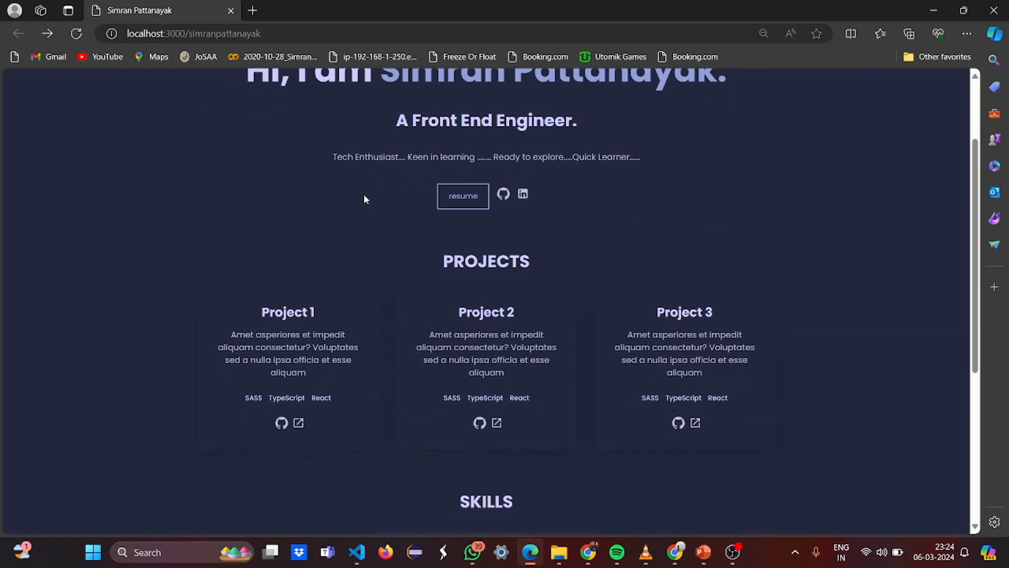
Try the portfolio's GitHub and LinkedIn profile links, returning to the portfolio each time
scroll("up", 3)
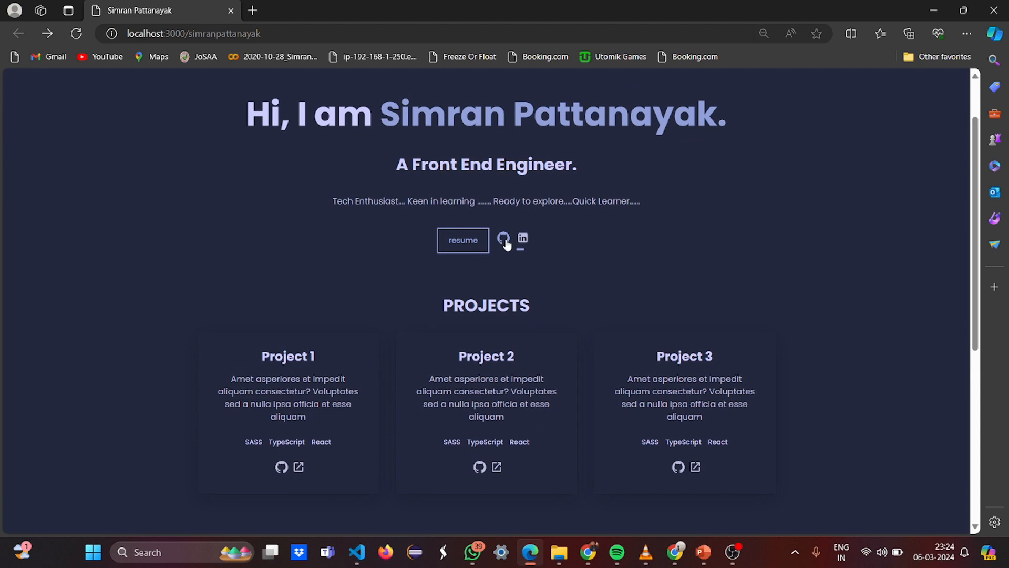
left_click(504, 238)
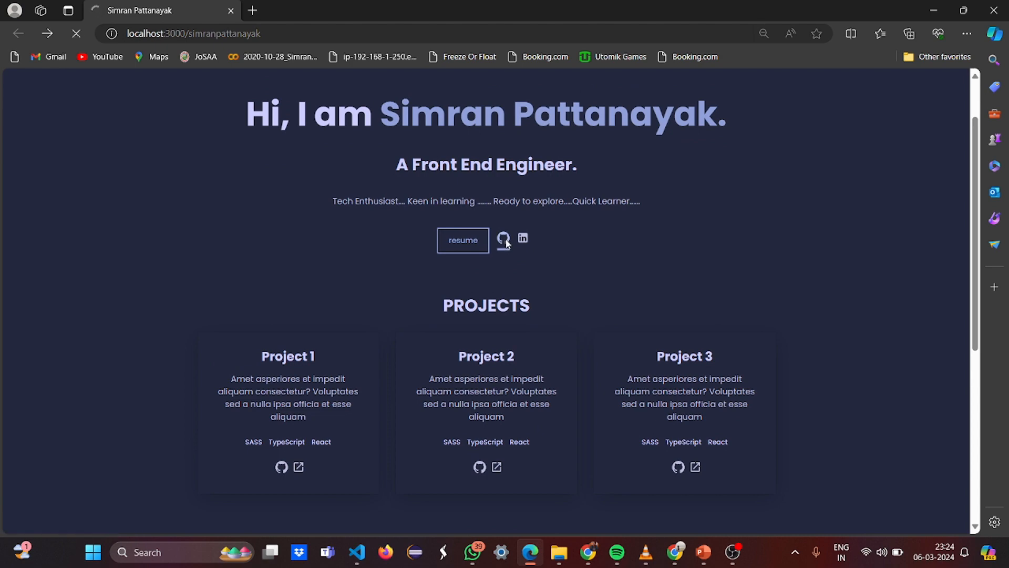
left_click(503, 238)
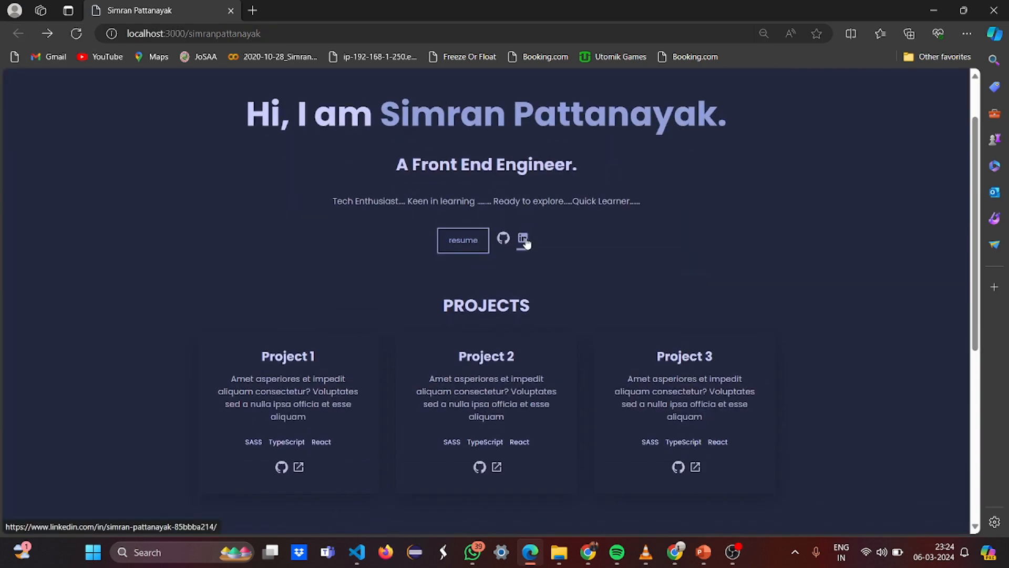
left_click(522, 239)
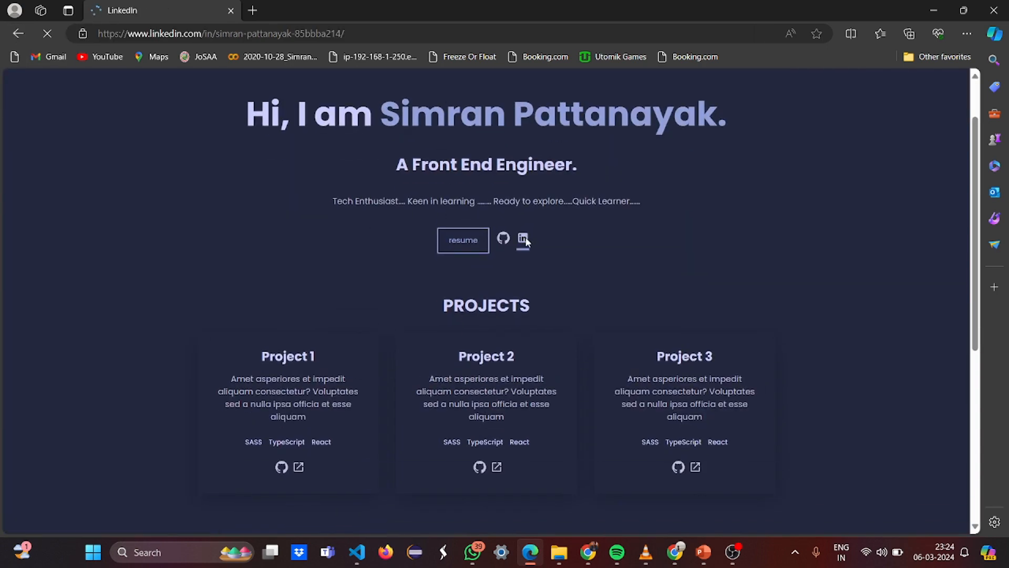
left_click(524, 238)
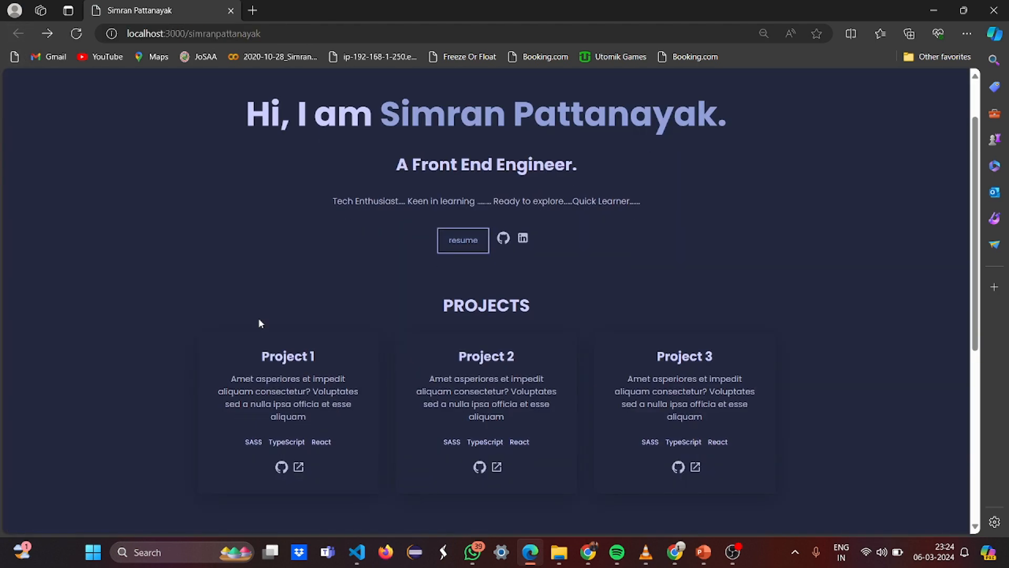
Try Project 1's GitHub link, then start an email from the contact link
scroll("down", 3)
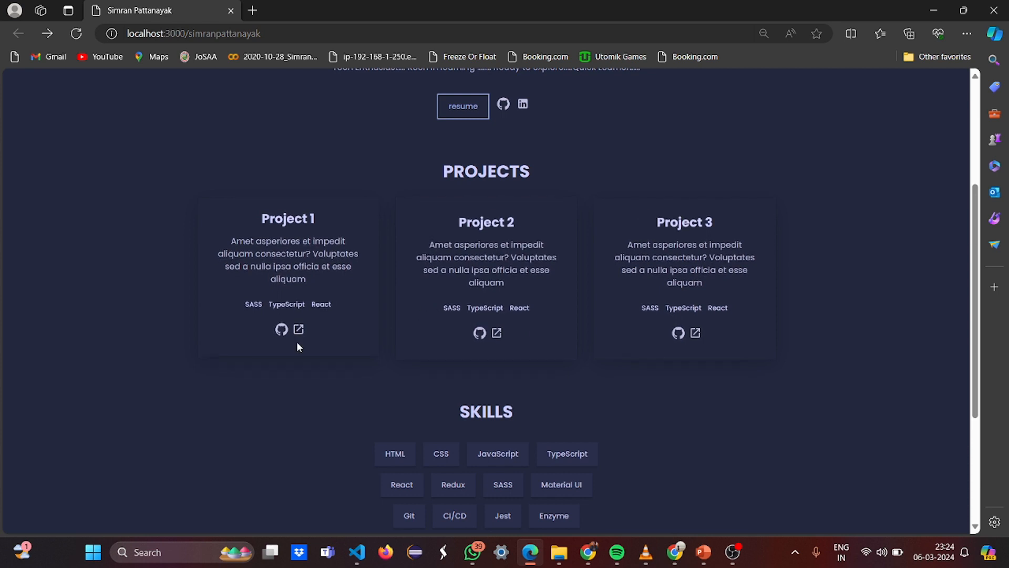
left_click(280, 329)
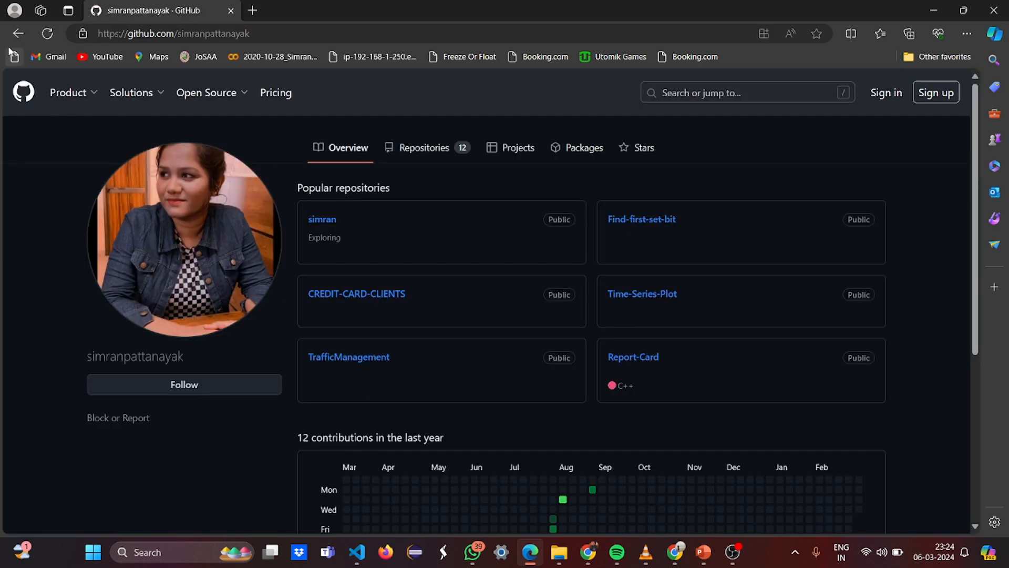
left_click(174, 34)
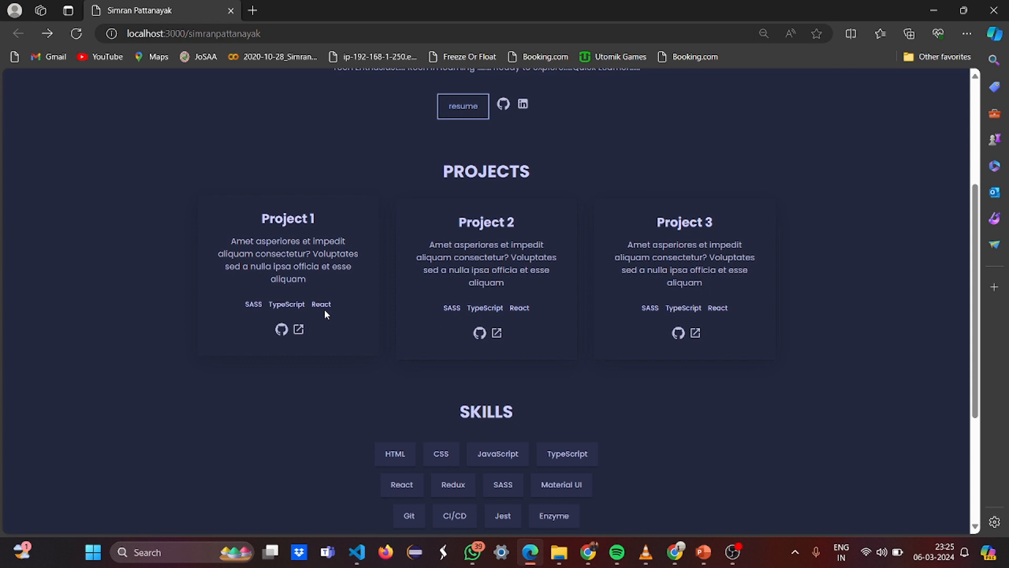
scroll("down", 3)
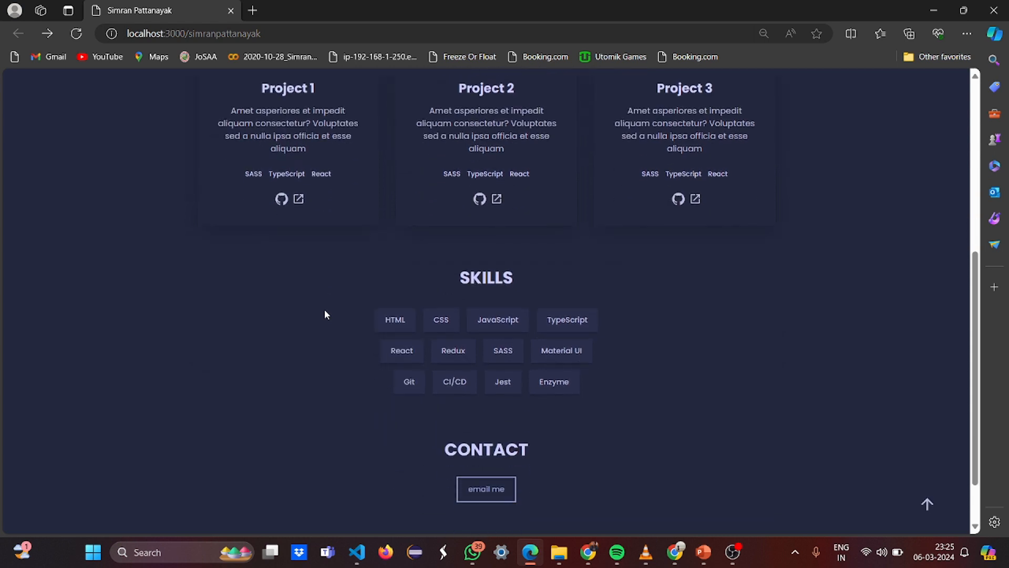
mouse_move(599, 322)
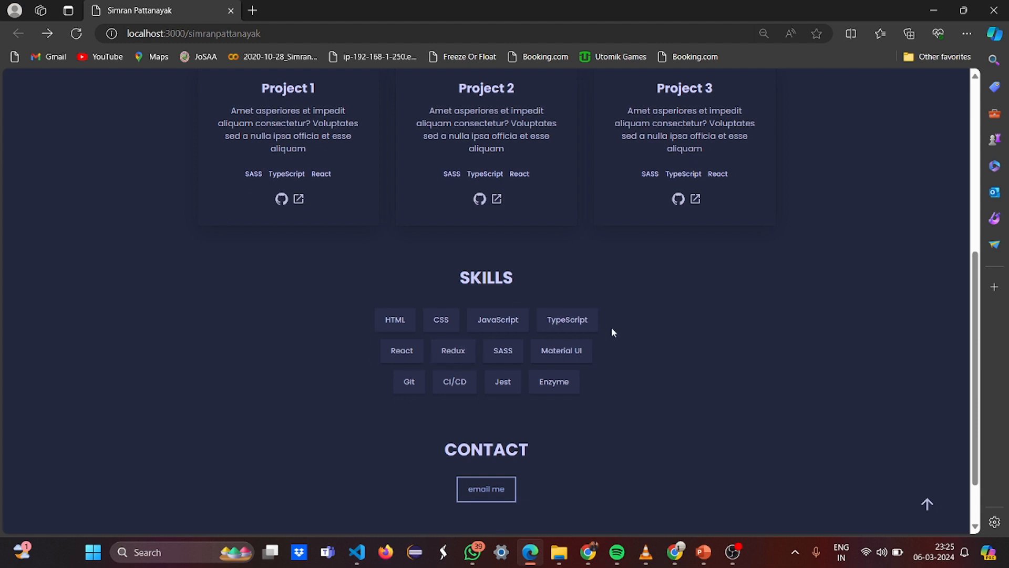
scroll("down", 3)
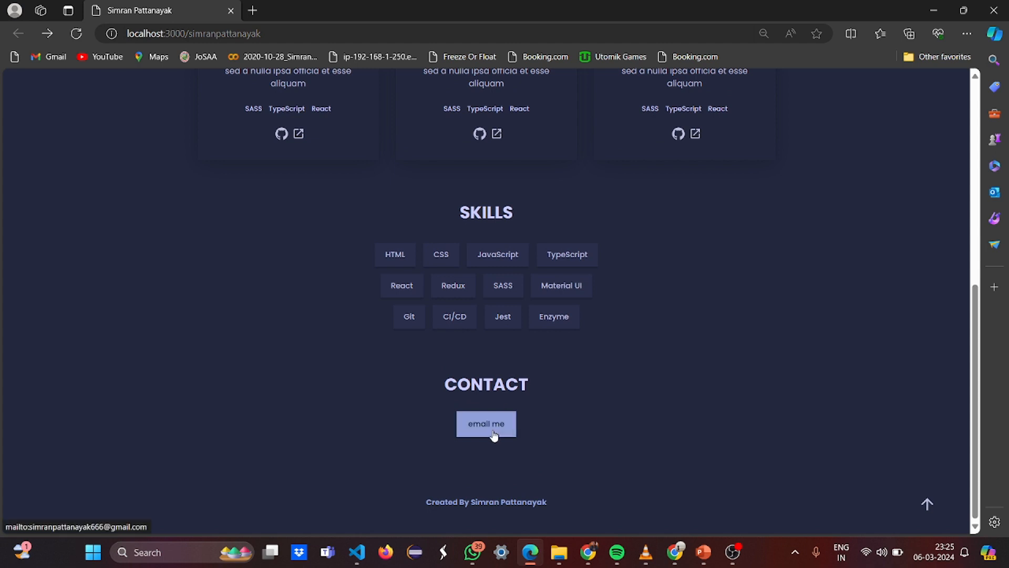
left_click(486, 423)
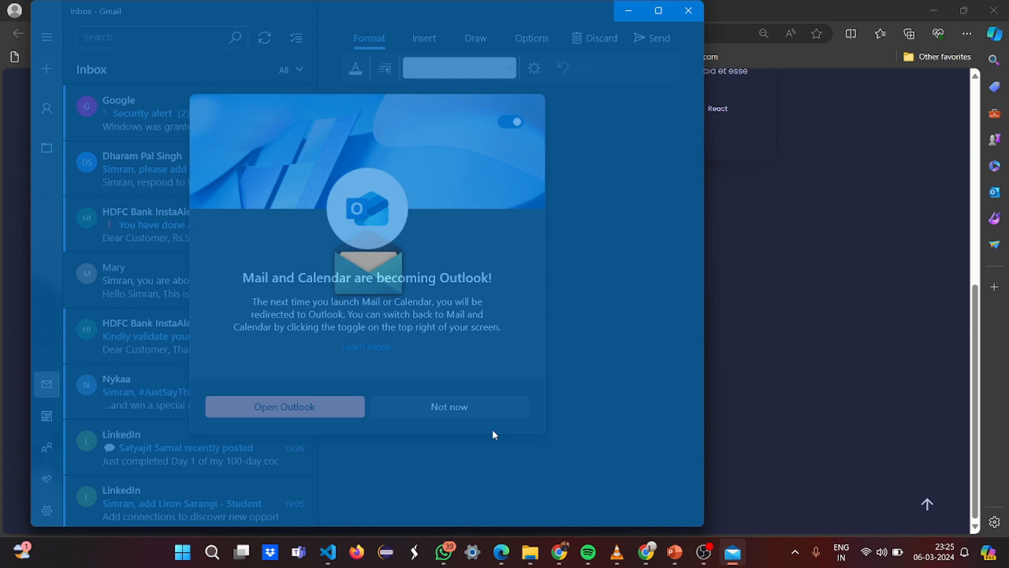
Dismiss the switch-to-Outlook announcement and close the Mail window
left_click(448, 407)
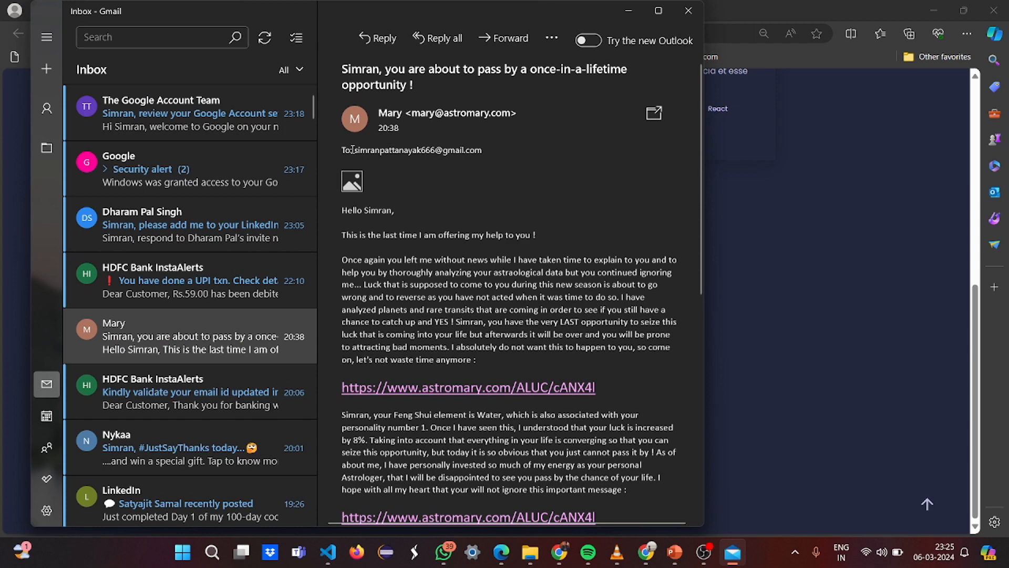
double_click(418, 149)
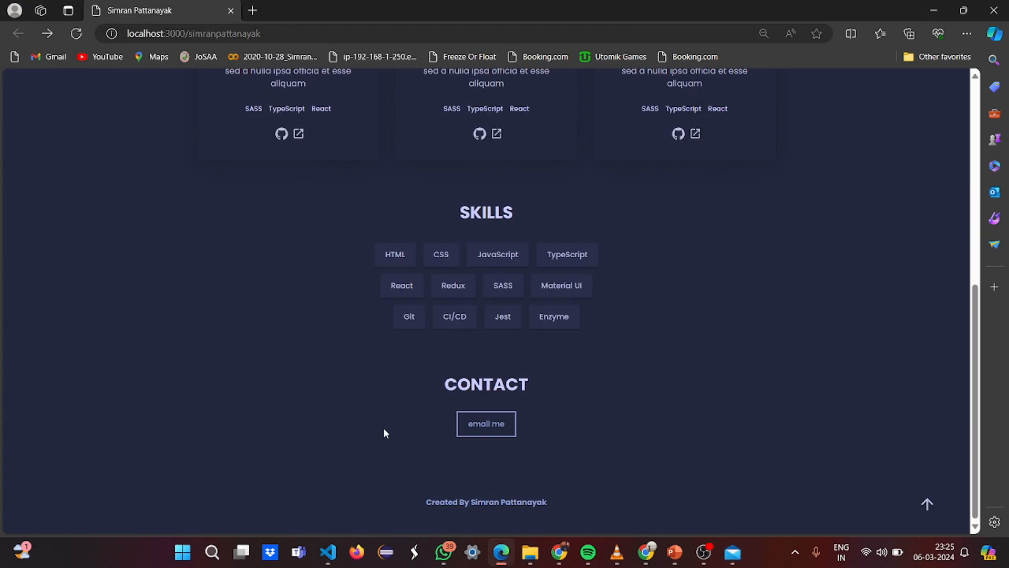
Switch to VS Code and re-expand the open files and project tree
left_click(327, 552)
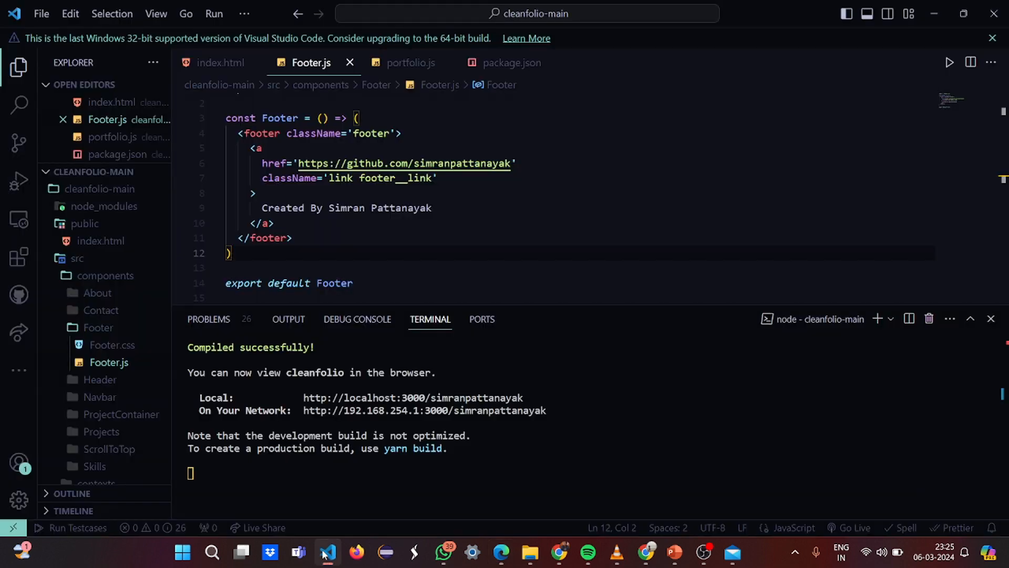
mouse_move(928, 318)
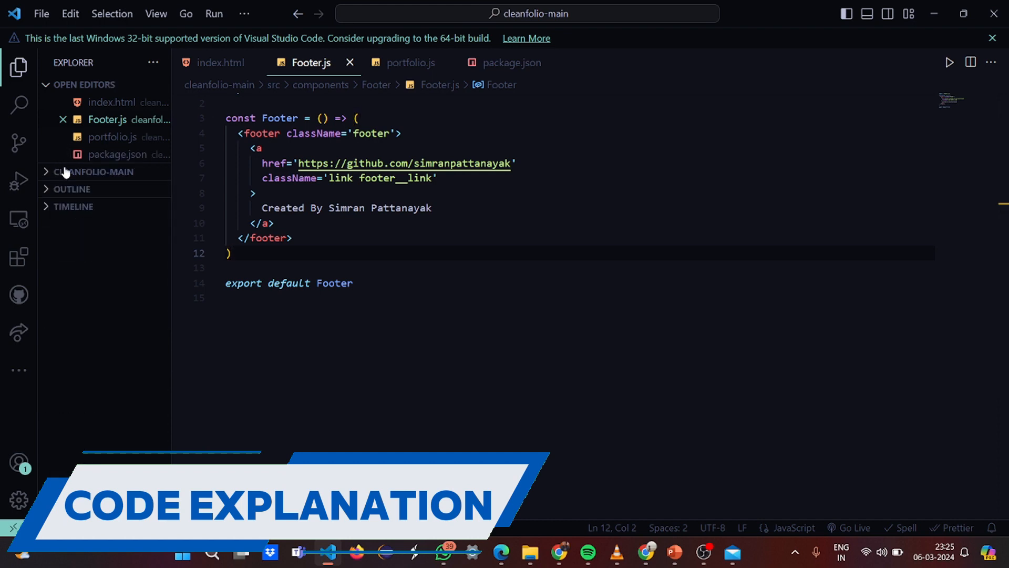
left_click(84, 85)
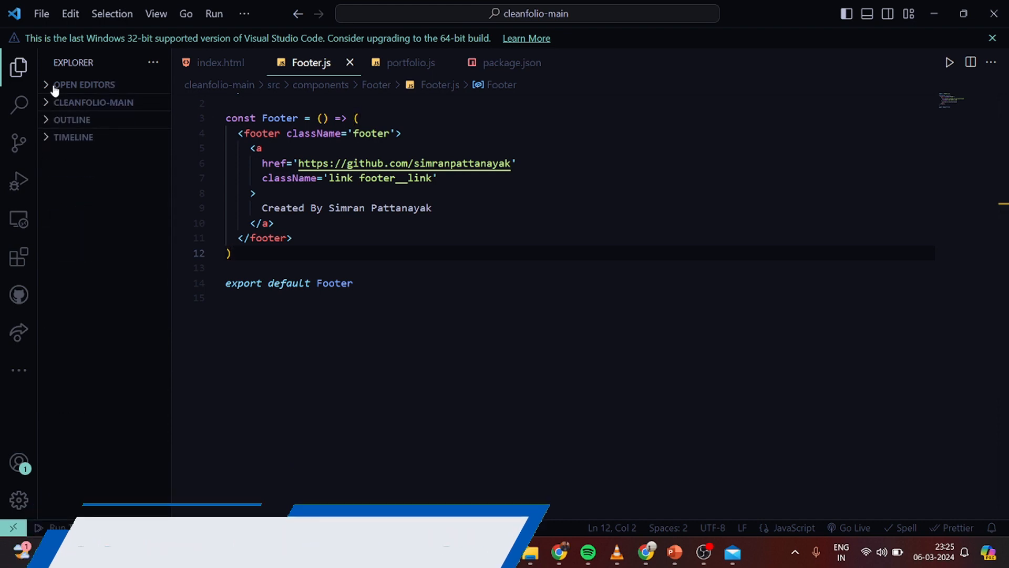
left_click(83, 84)
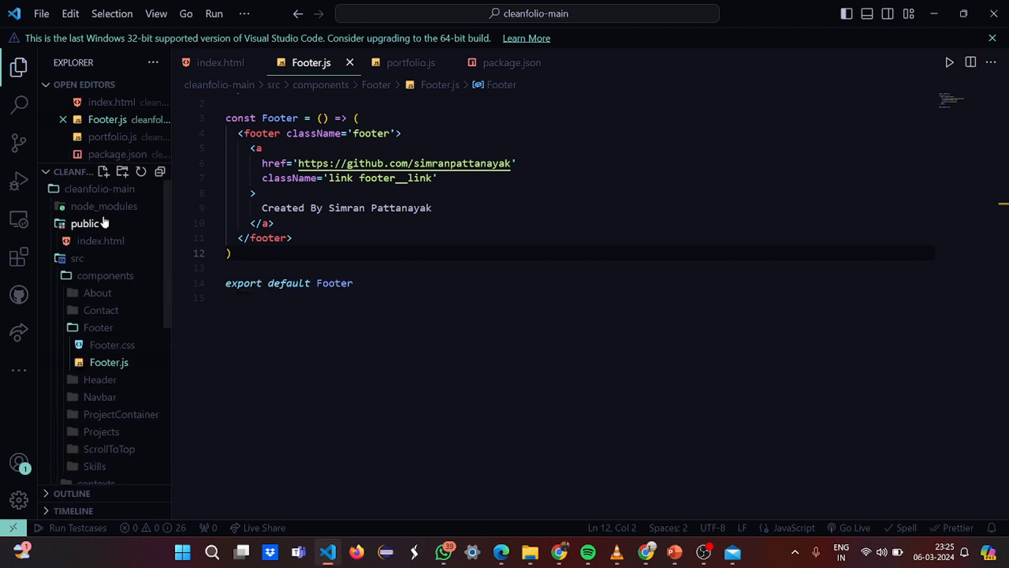
Browse and collapse node_modules, then open public/index.html
left_click(104, 206)
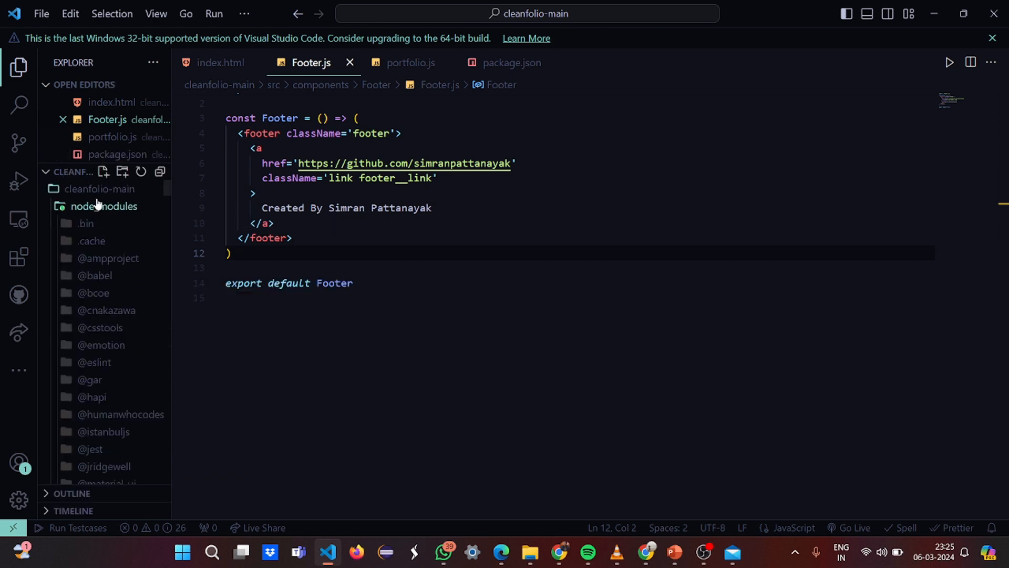
scroll("down", 3)
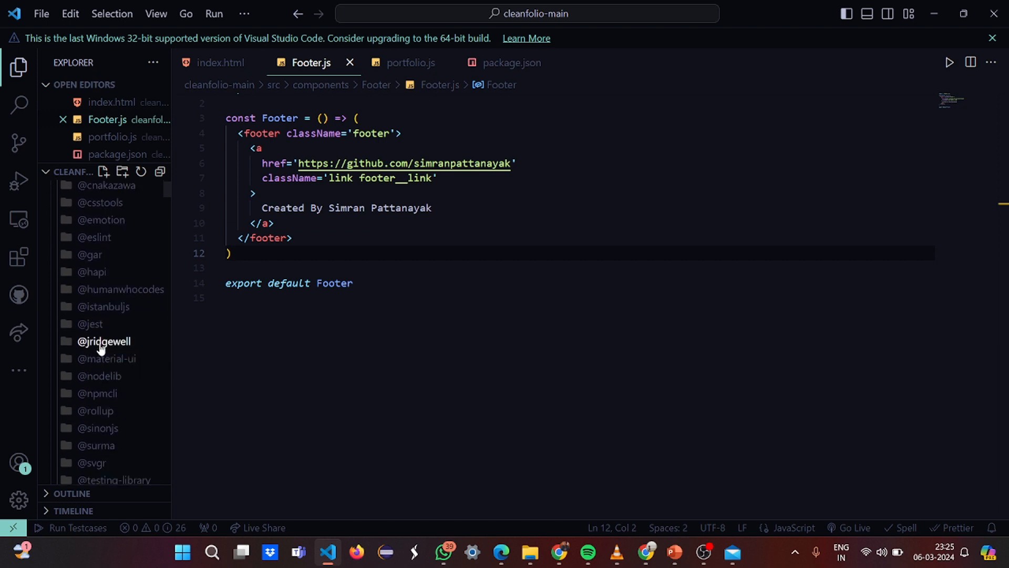
scroll("down", 3)
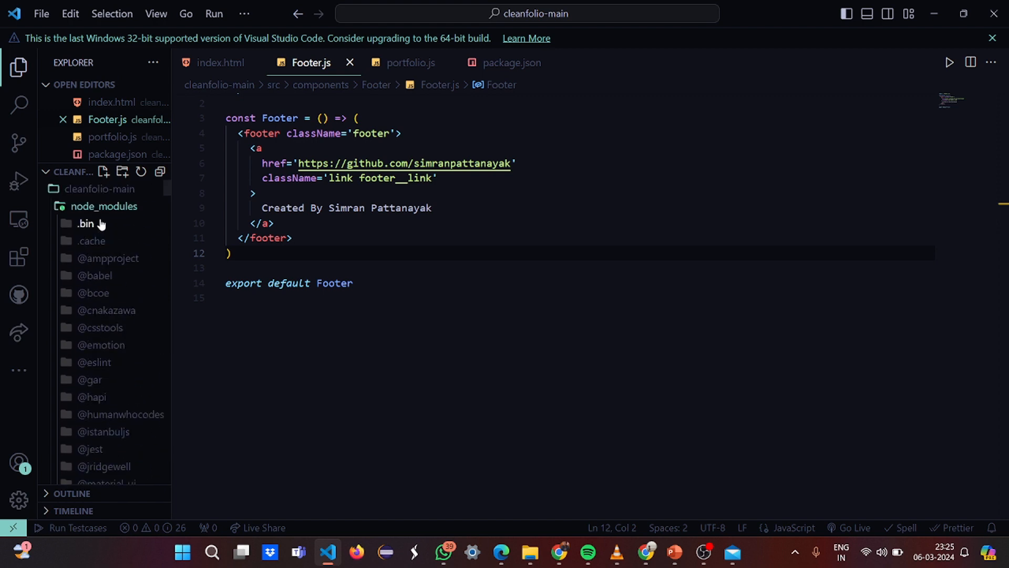
left_click(103, 206)
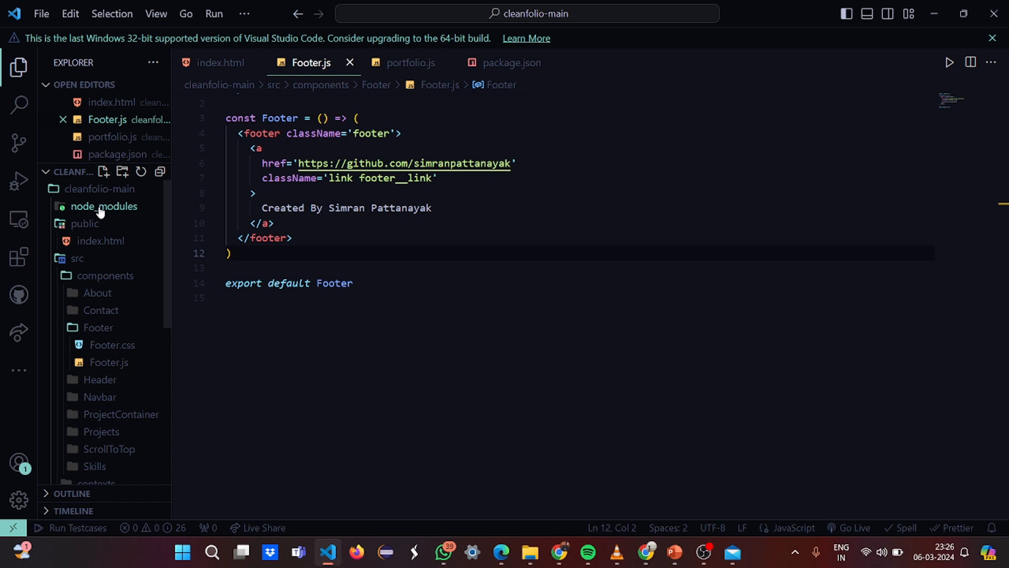
mouse_move(101, 241)
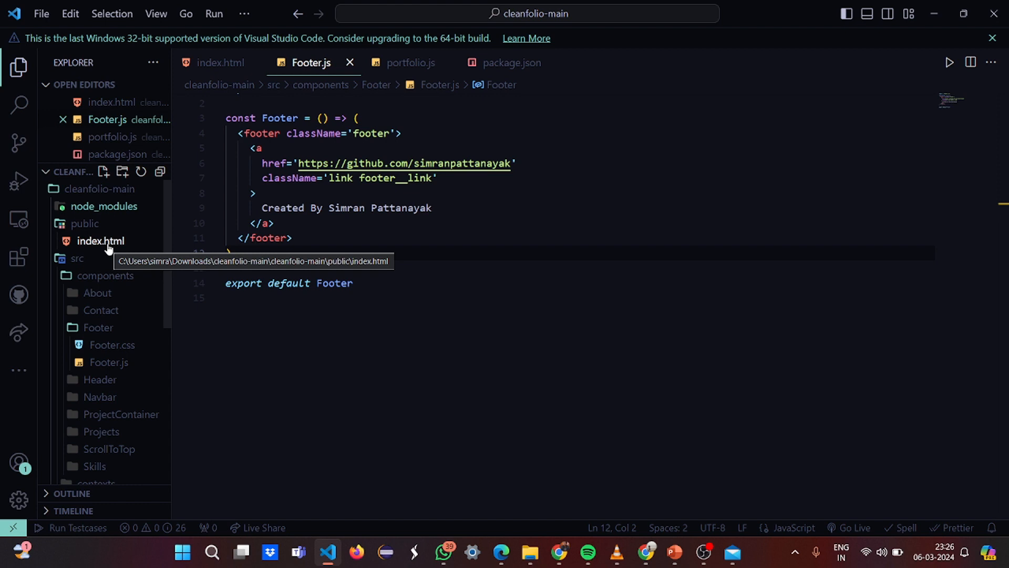
left_click(101, 241)
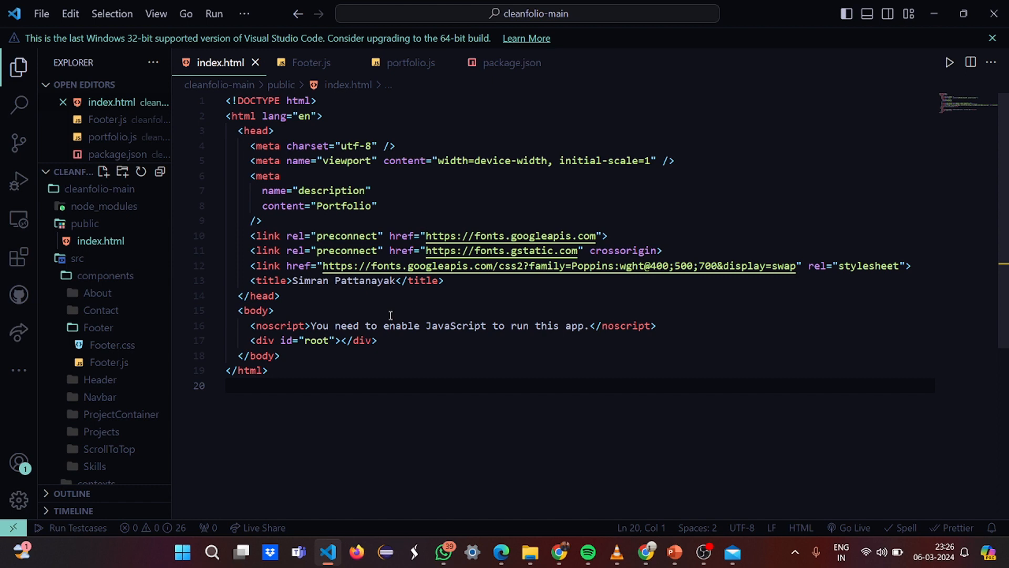
mouse_move(426, 226)
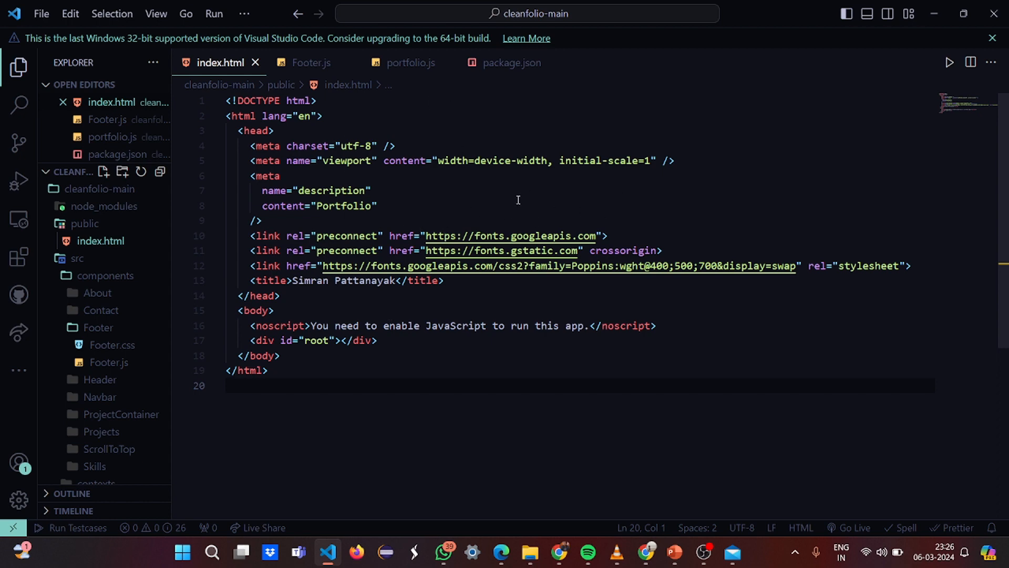
mouse_move(548, 275)
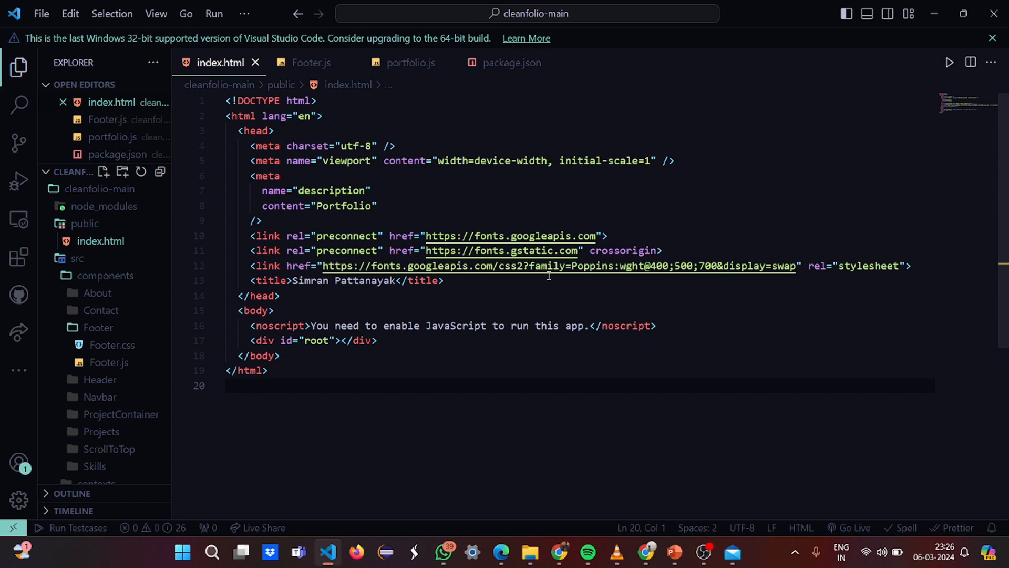
mouse_move(566, 259)
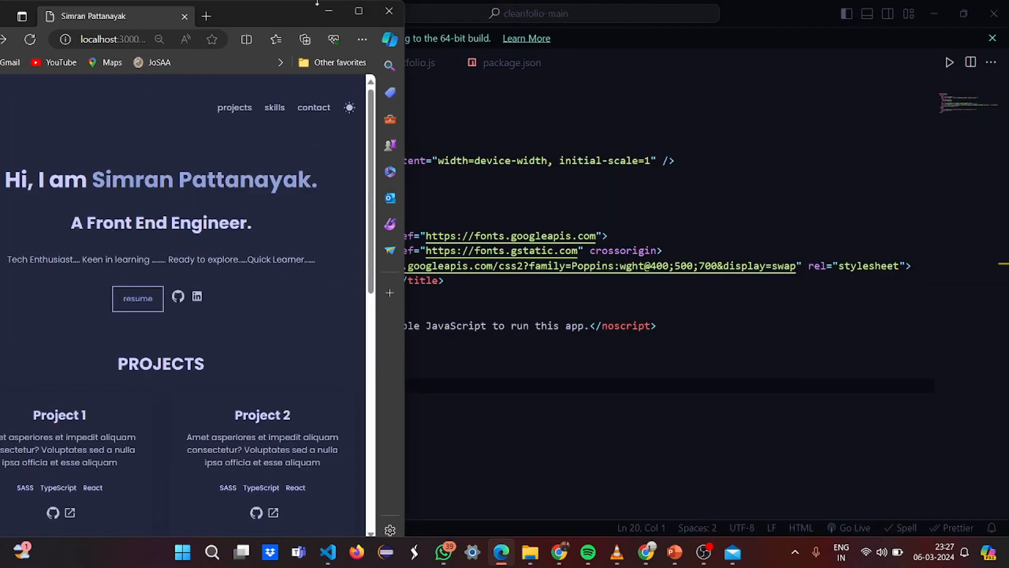
mouse_move(759, 13)
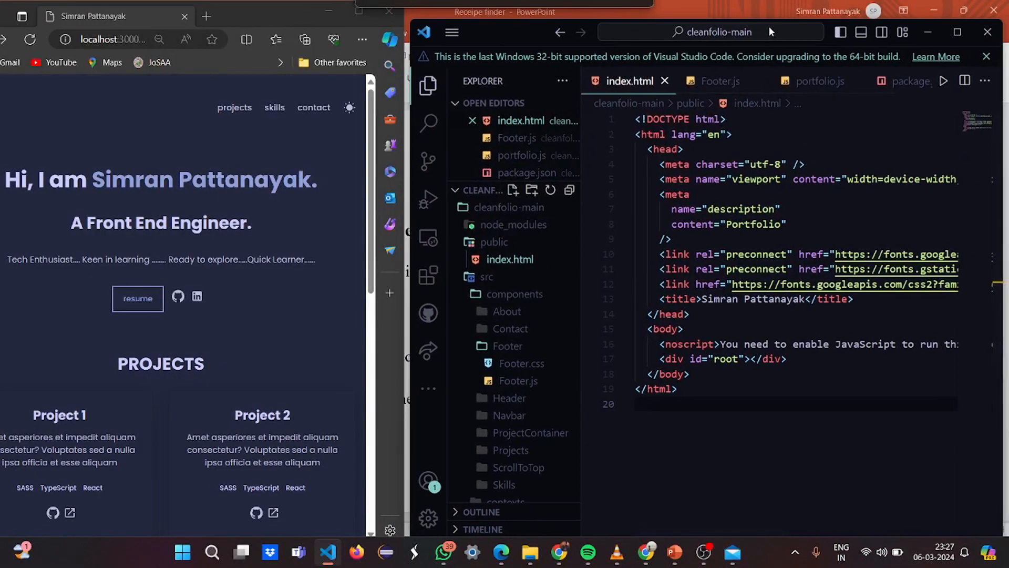
Delete the surname from index.html's title, reload Edge, and maximize VS Code
left_click(803, 299)
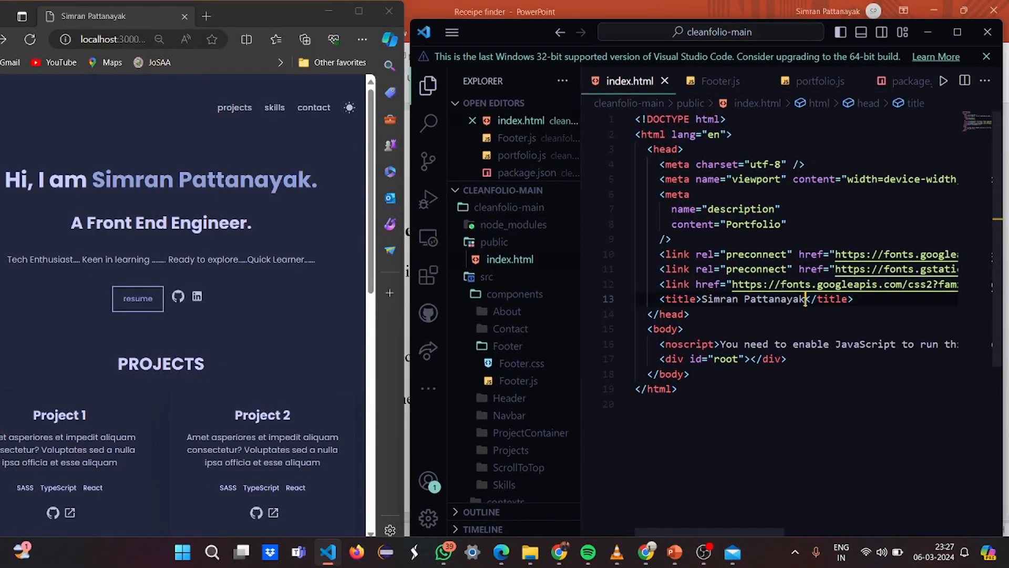
key("Backspace")
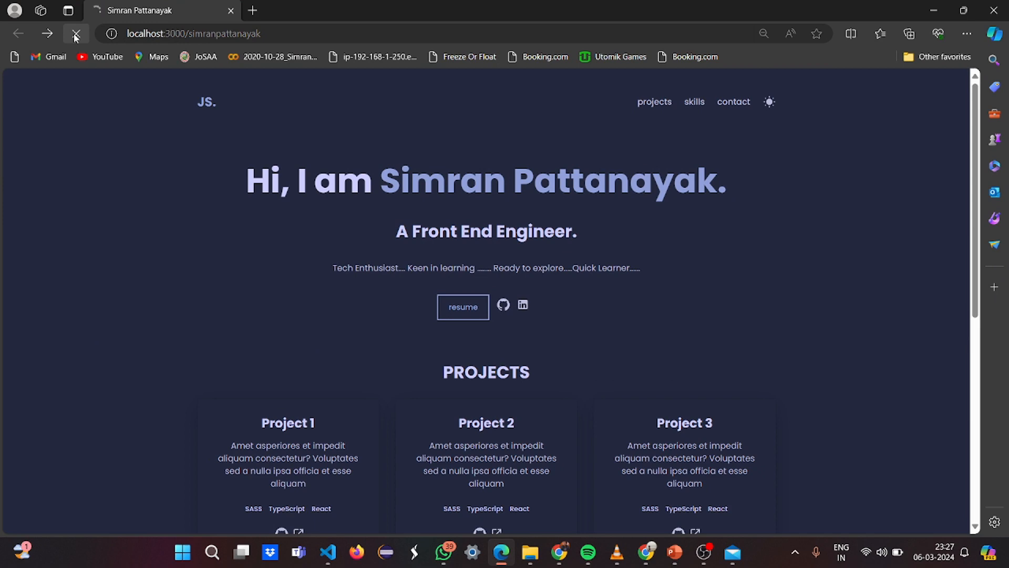
left_click(75, 34)
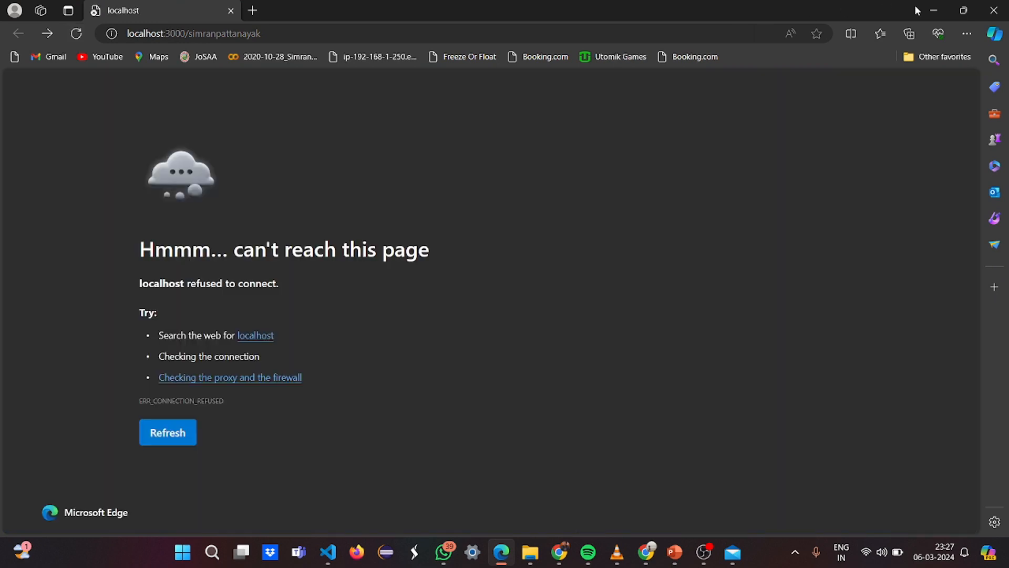
left_click(167, 432)
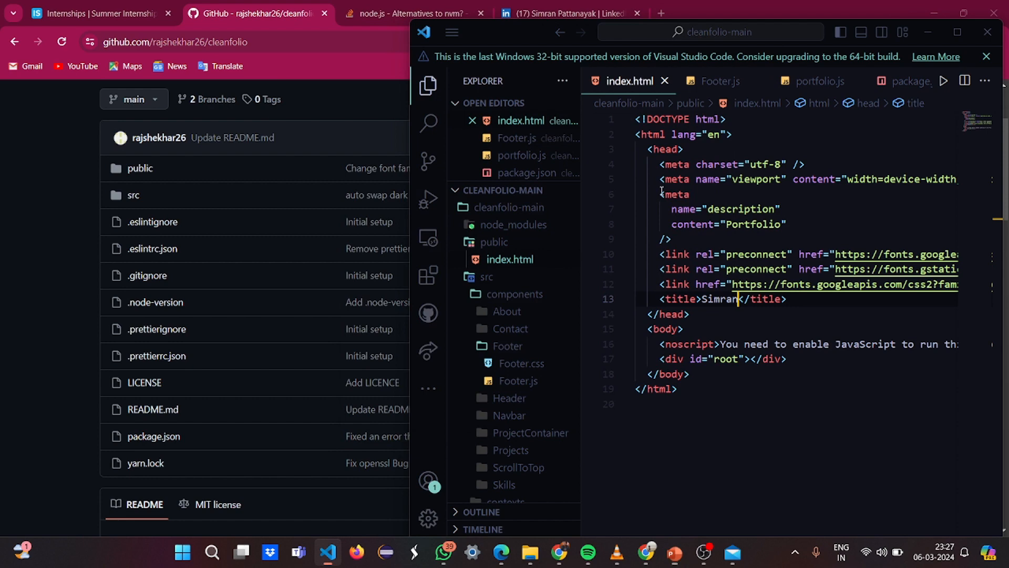
left_click(957, 32)
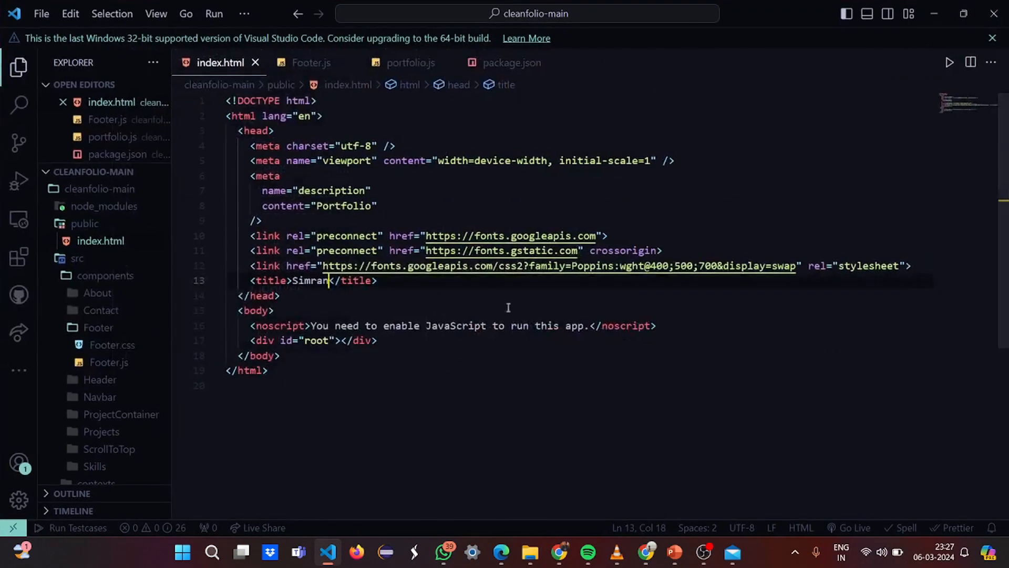
Open a terminal, cd into cleanfolio-main, run npm start, and shrink the terminal panel
left_click(155, 13)
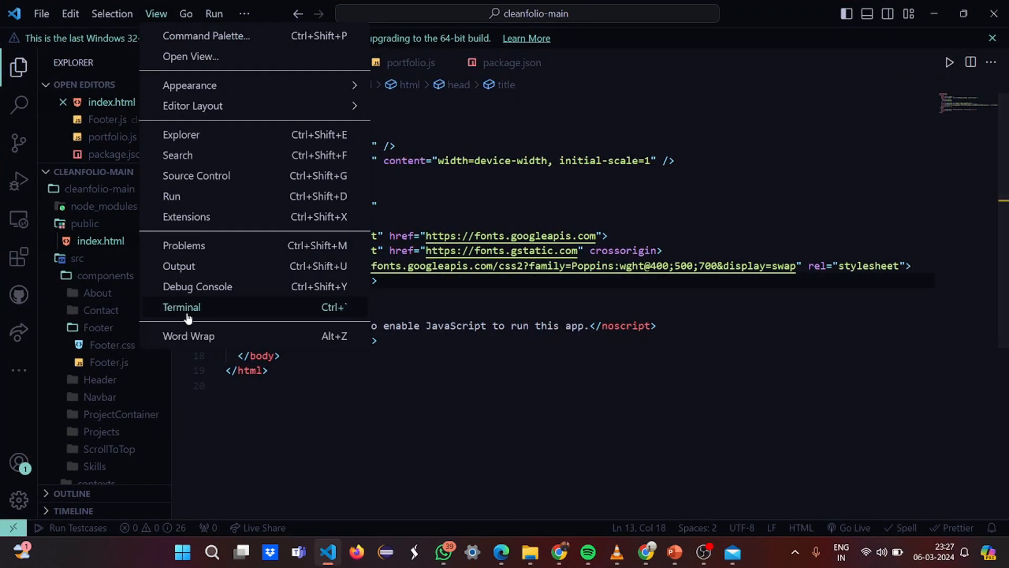
left_click(182, 307)
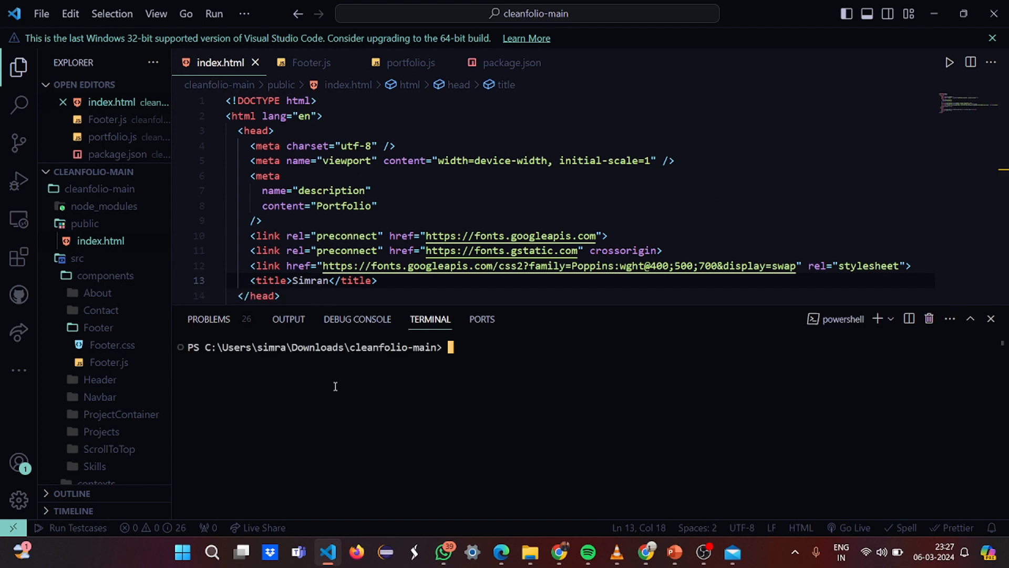
type("cd cleanfolio-mai")
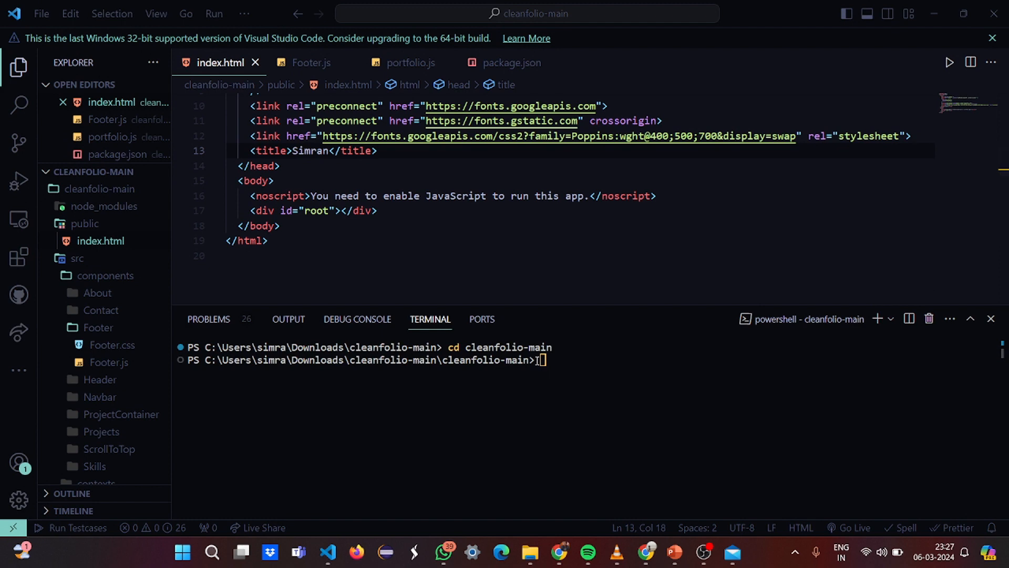
type("npm sr")
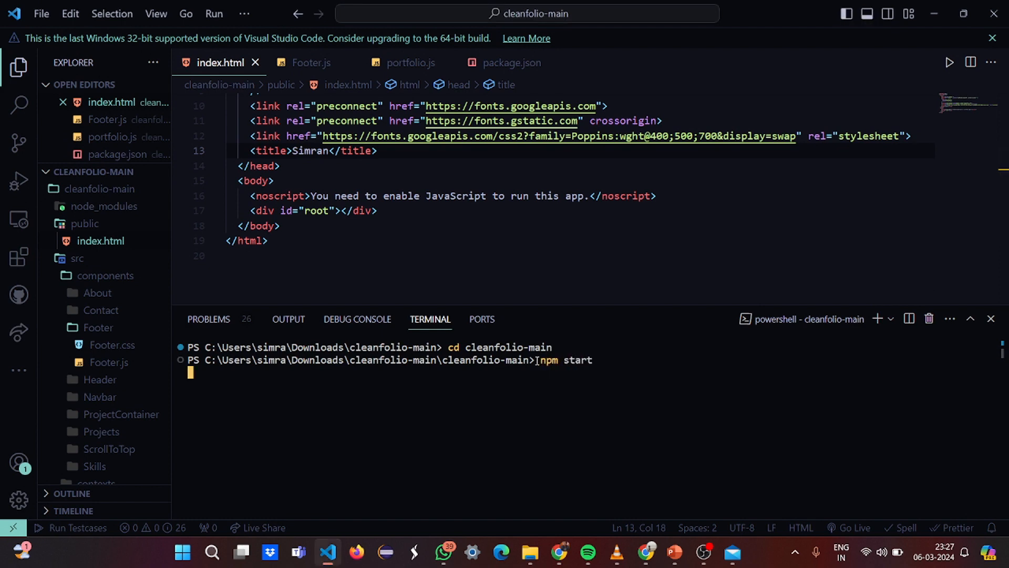
key("Enter")
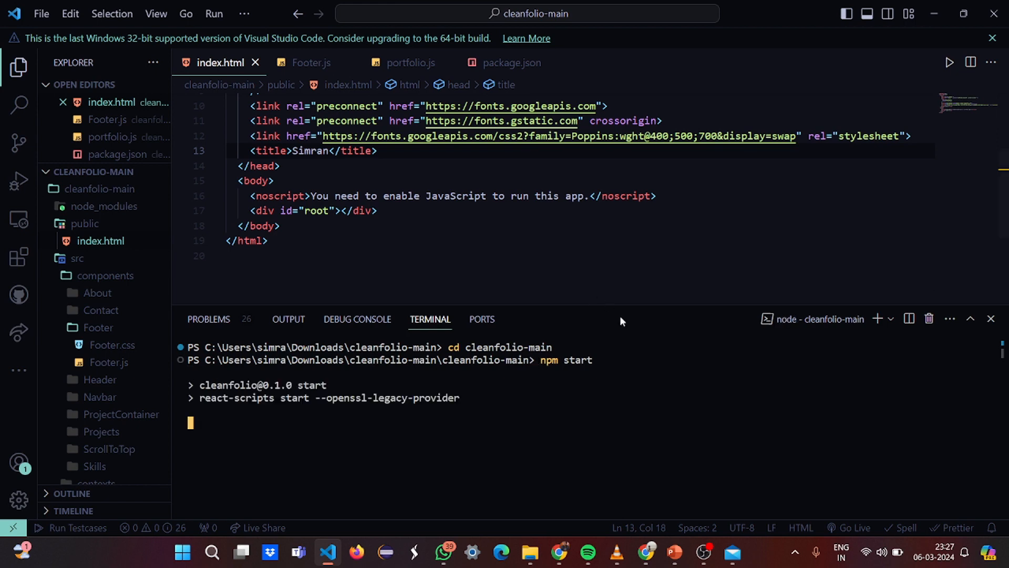
mouse_move(521, 396)
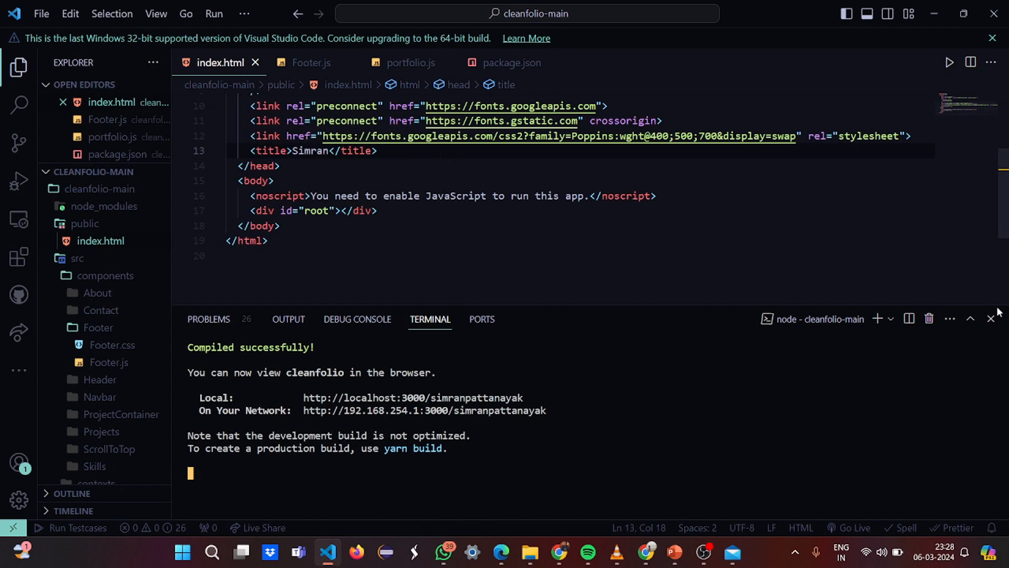
mouse_move(727, 318)
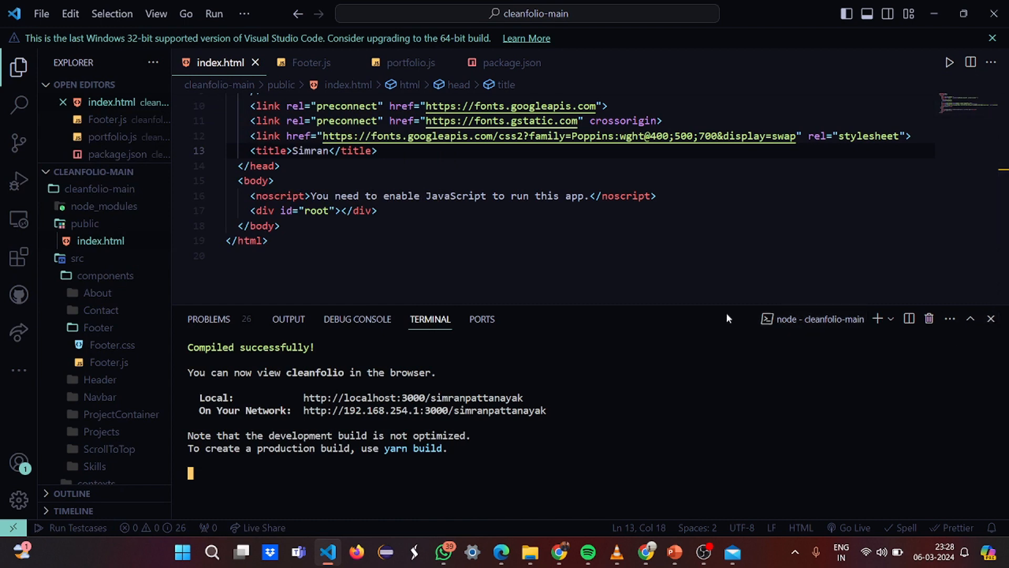
left_click_drag(727, 309, 726, 428)
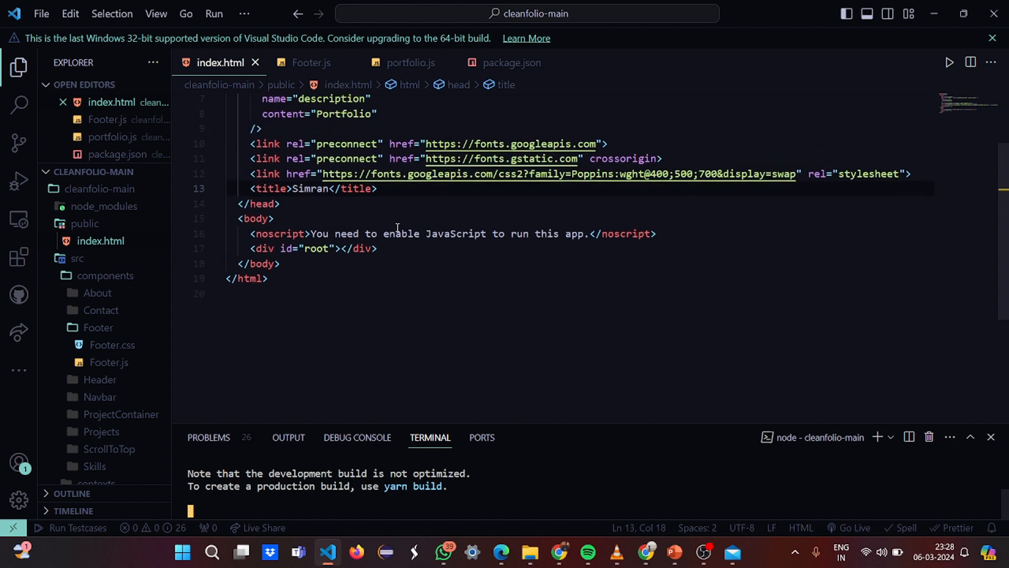
mouse_move(449, 226)
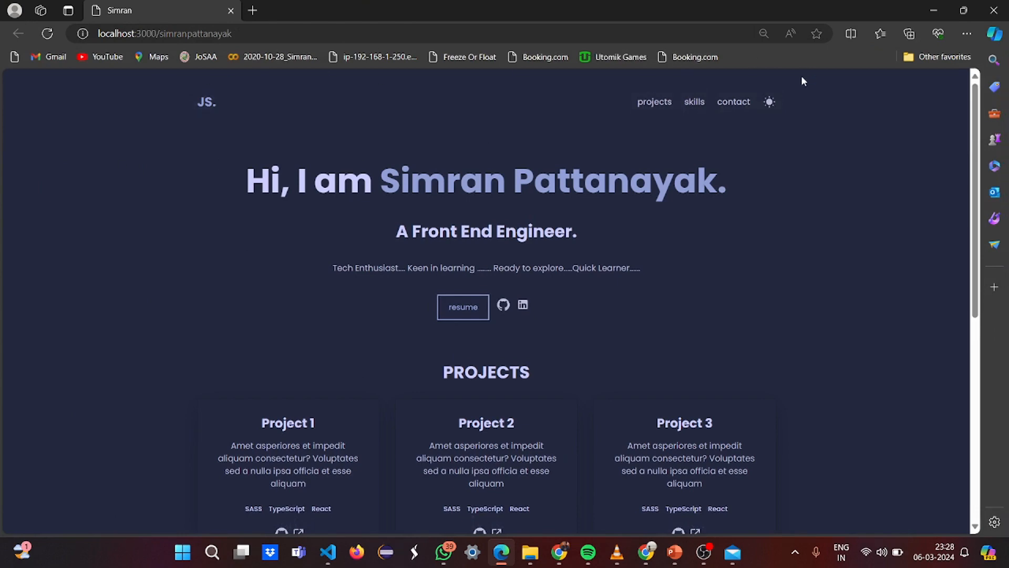
Scroll the portfolio and jump to its projects section from the nav bar
scroll("down", 3)
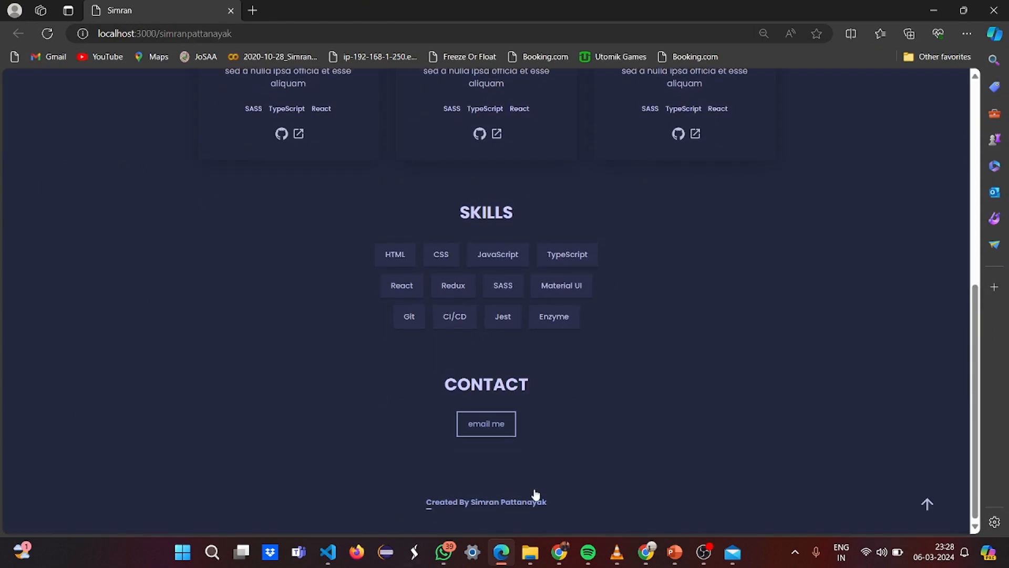
scroll("up", 3)
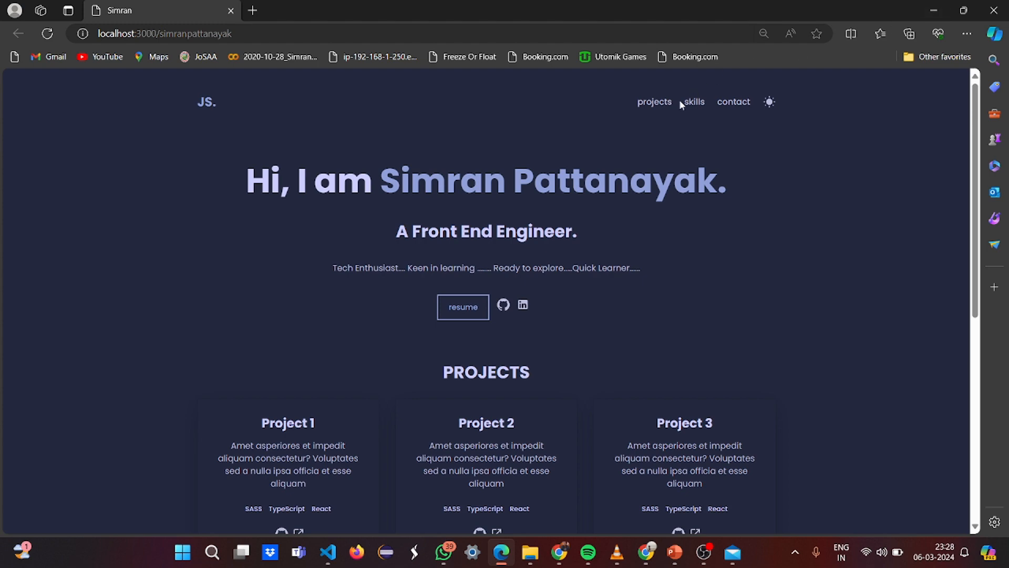
left_click(654, 101)
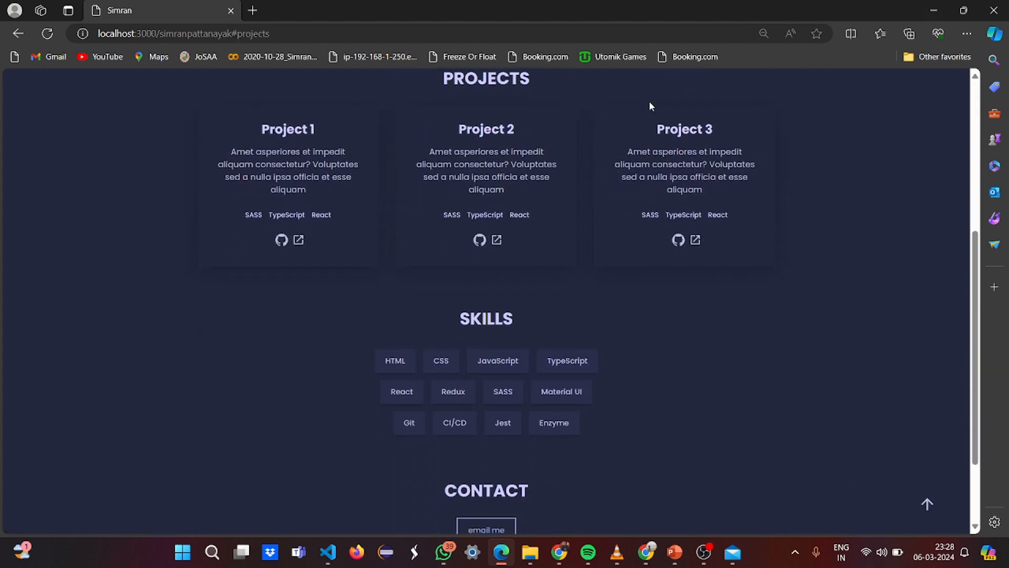
scroll("down", 3)
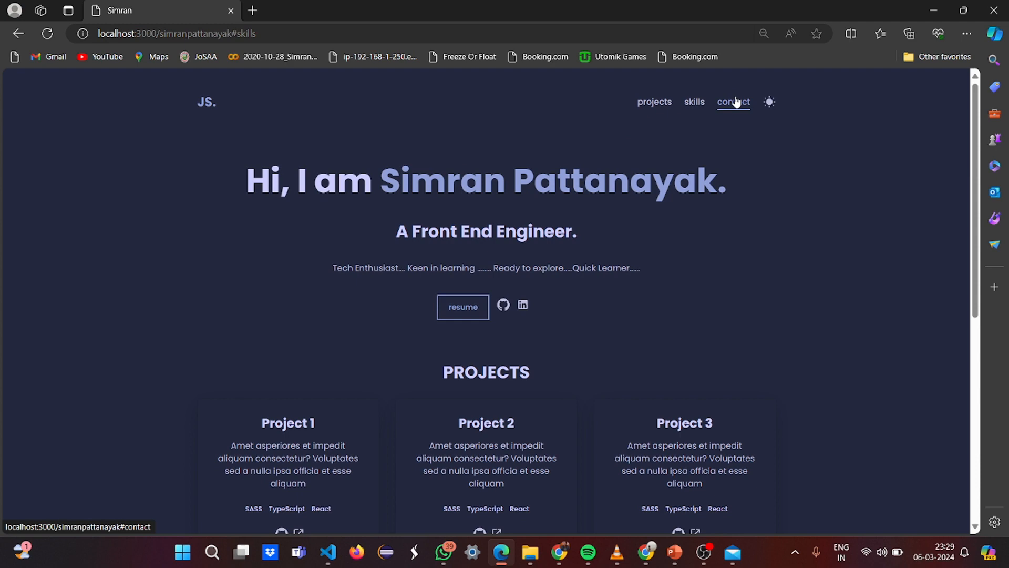
Jump to the contact section and switch the site to its light theme
left_click(733, 101)
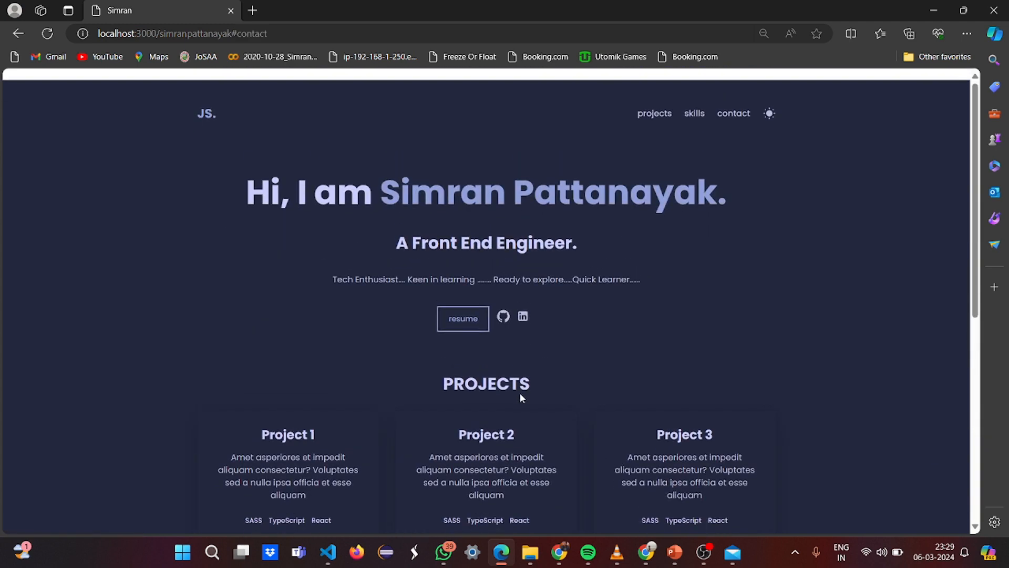
left_click(768, 114)
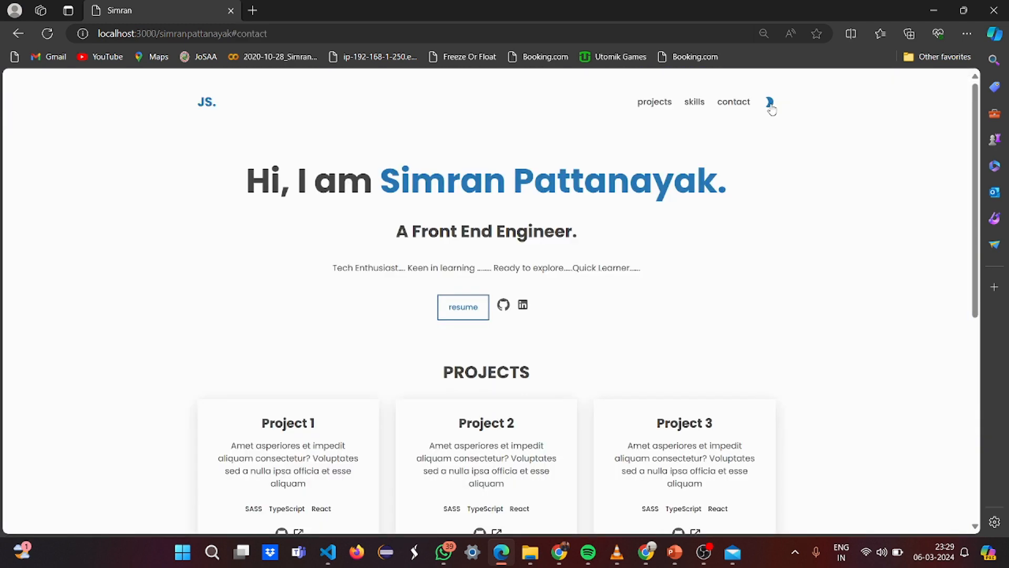
scroll("down", 3)
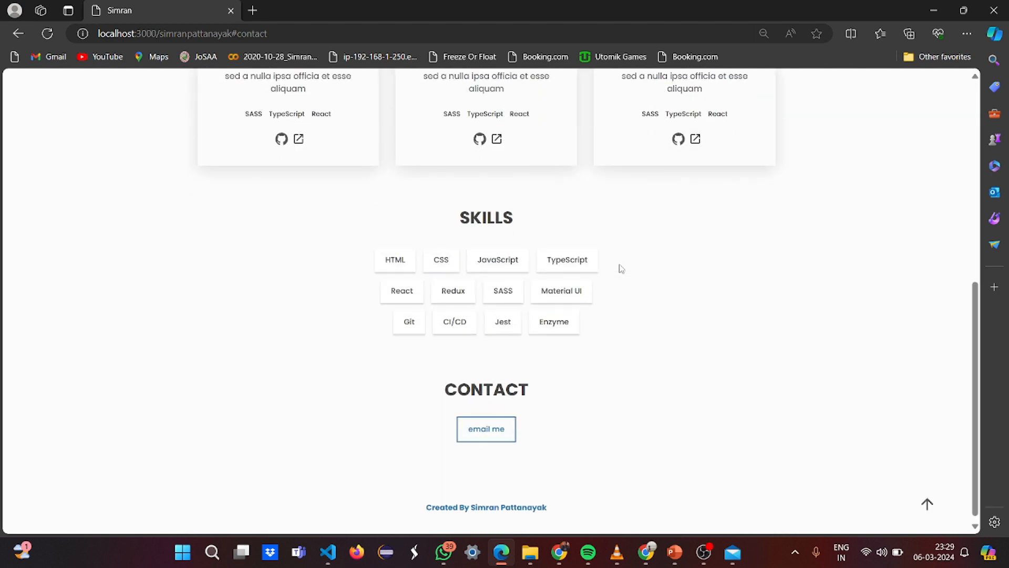
scroll("up", 3)
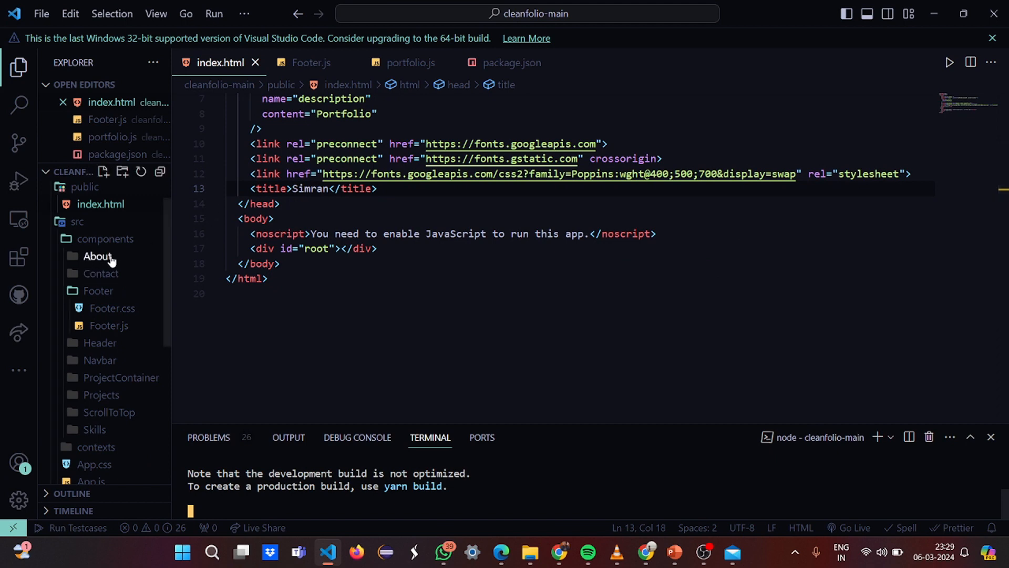
Expand the About folder, open About.js, and review the About stylesheet
left_click(109, 273)
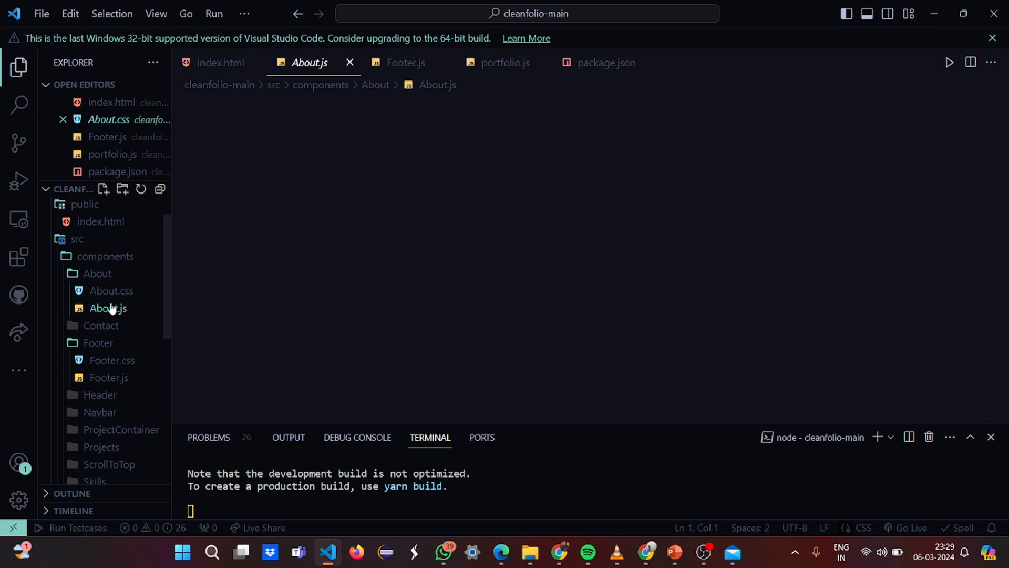
left_click(107, 307)
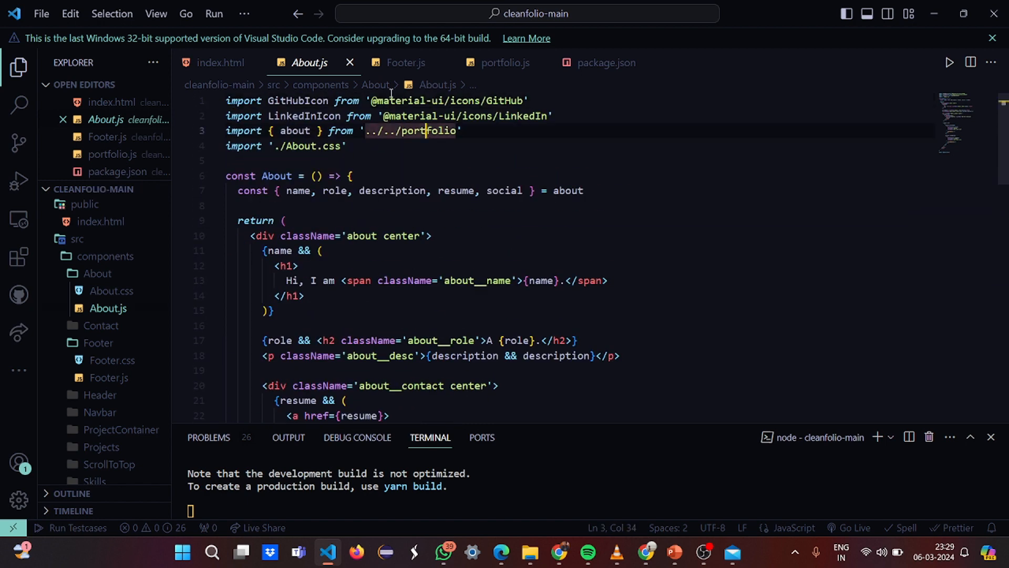
mouse_move(297, 100)
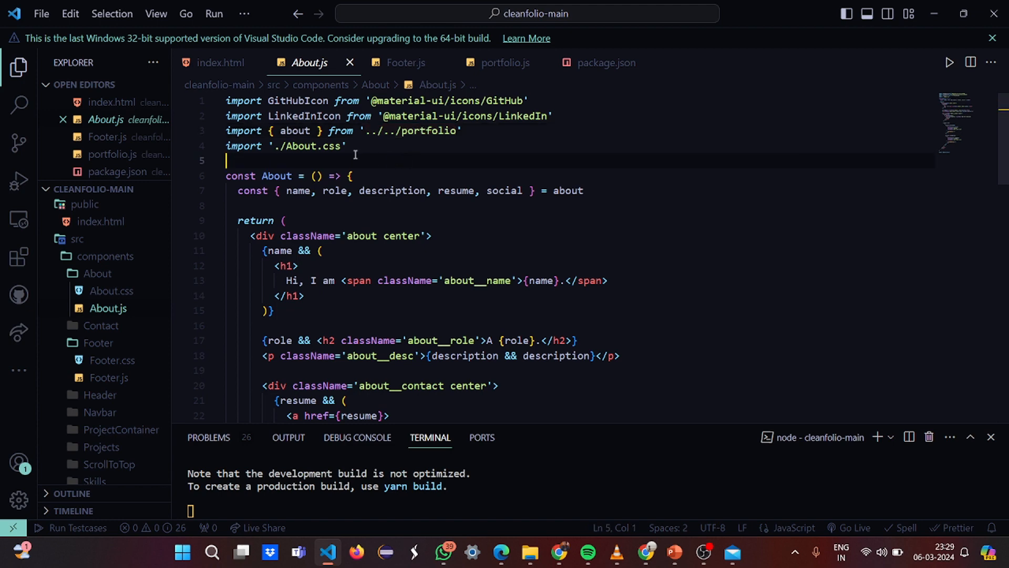
left_click(111, 290)
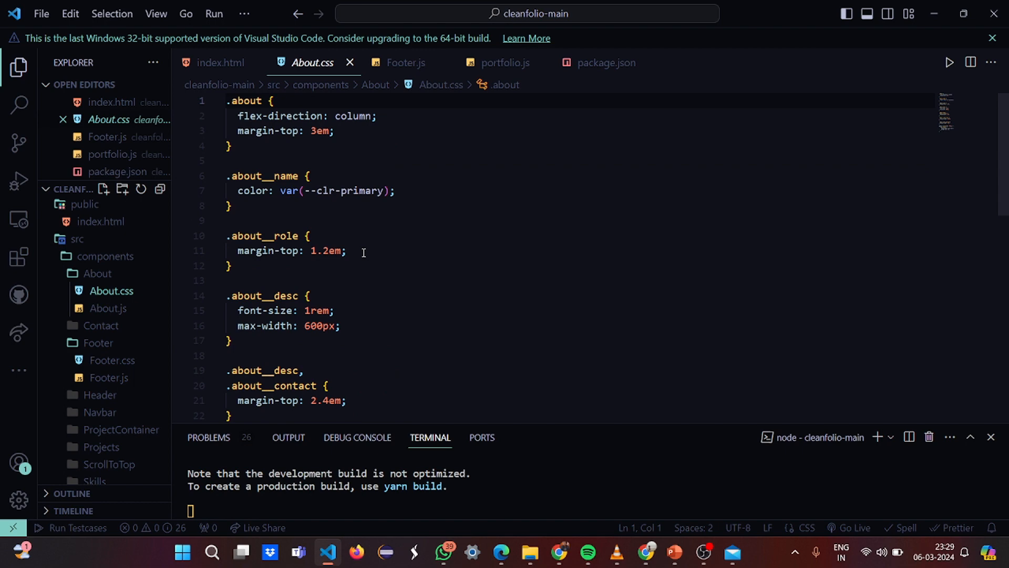
scroll("down", 3)
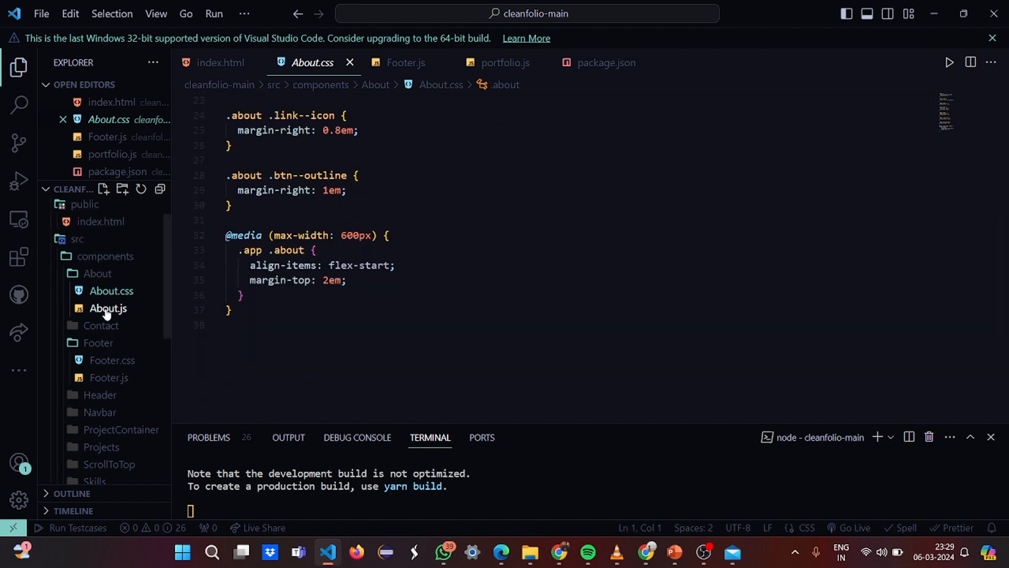
Return to About.js and scroll through the component's JSX
left_click(108, 307)
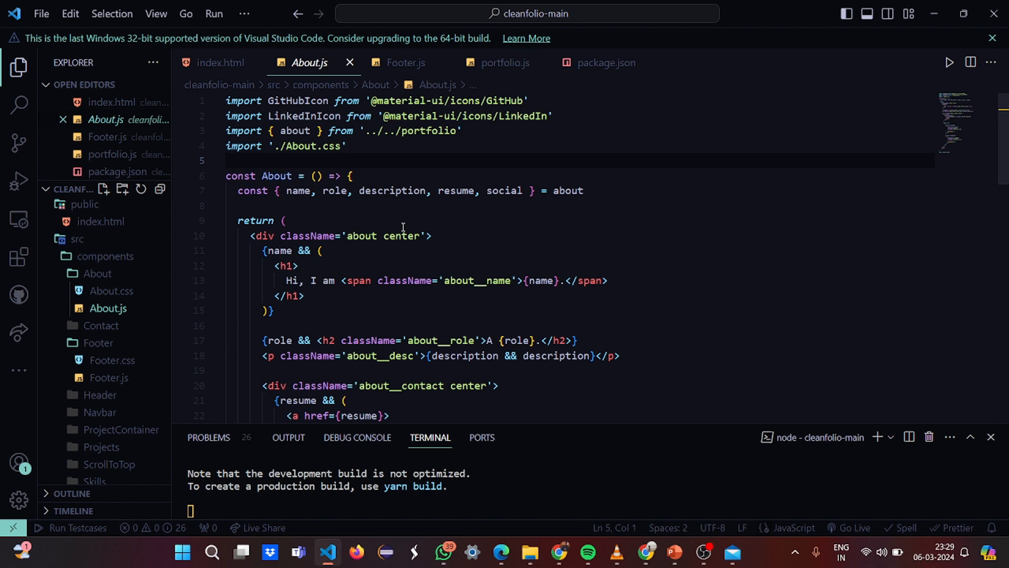
scroll("down", 3)
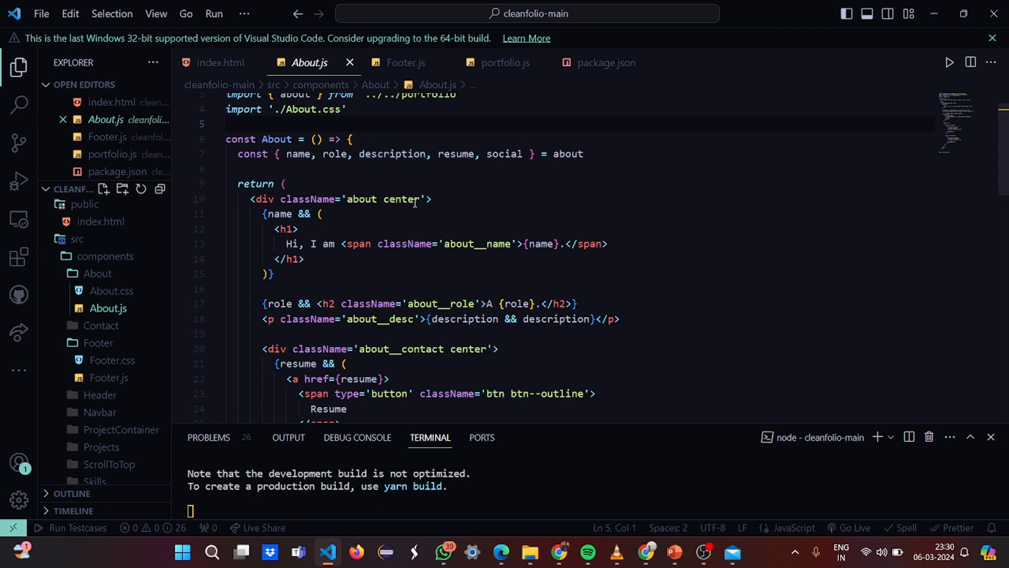
scroll("down", 3)
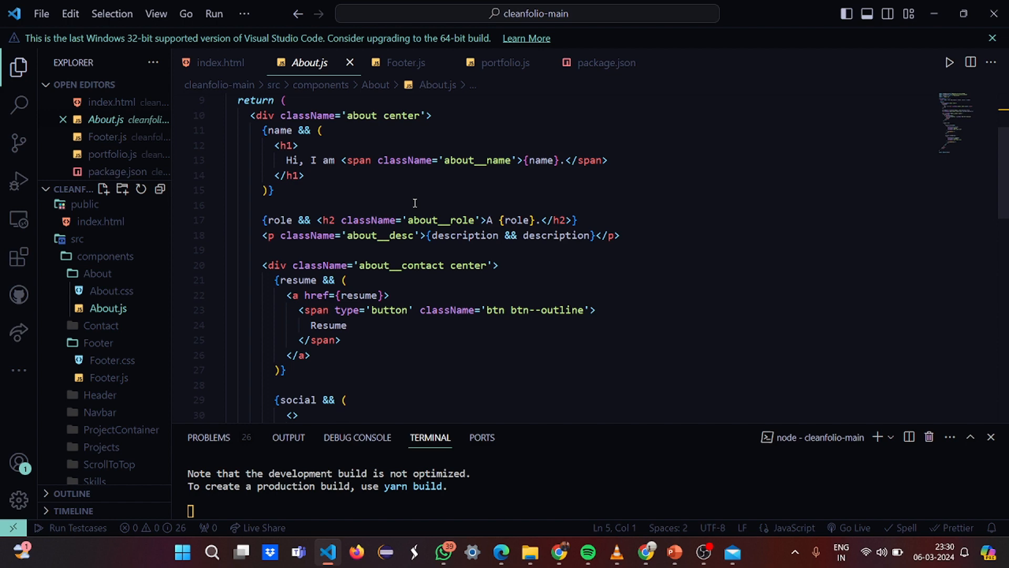
scroll("down", 3)
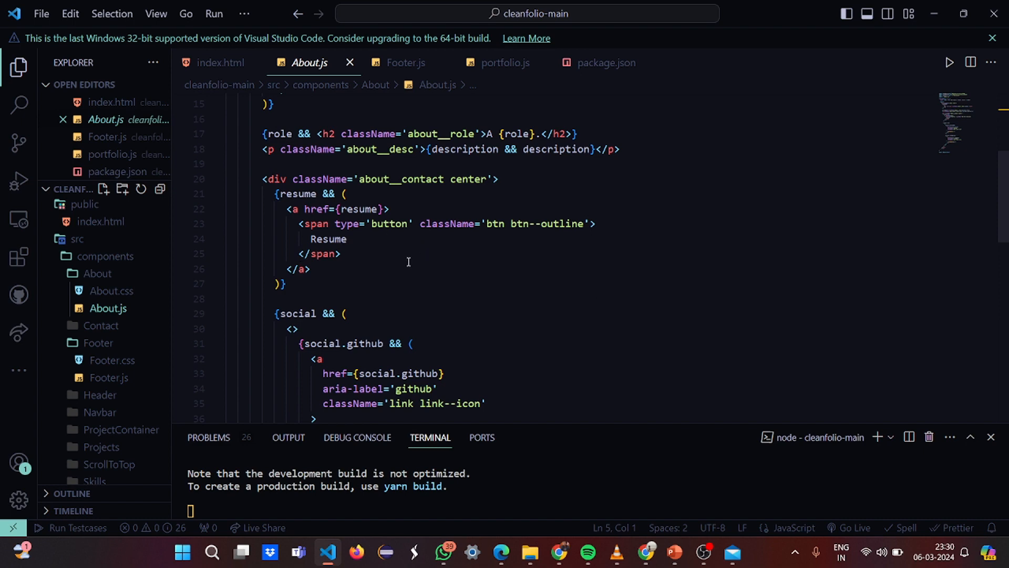
scroll("down", 3)
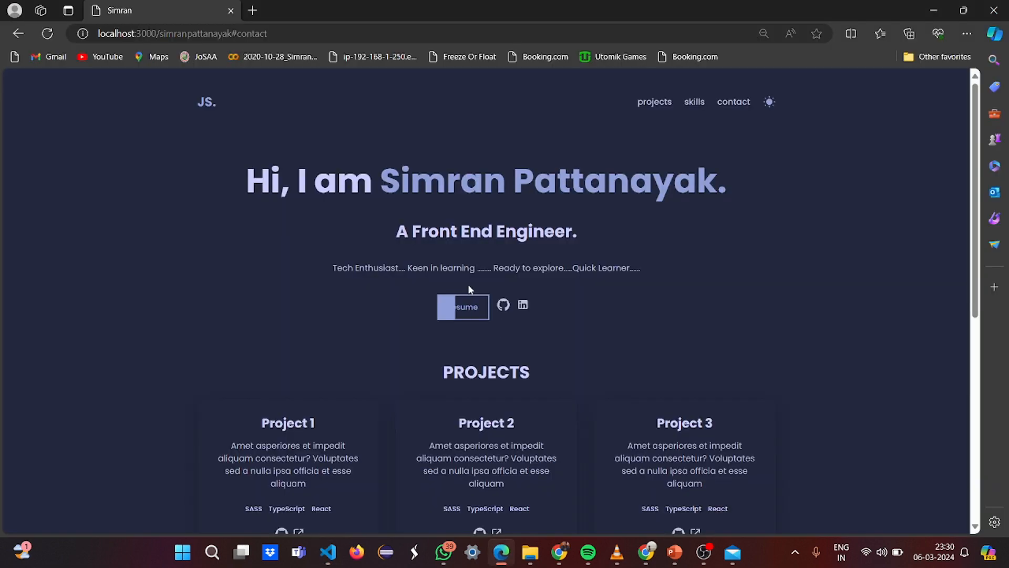
Try the intro's GitHub icon link in Edge, then return to VS Code
scroll("down", 3)
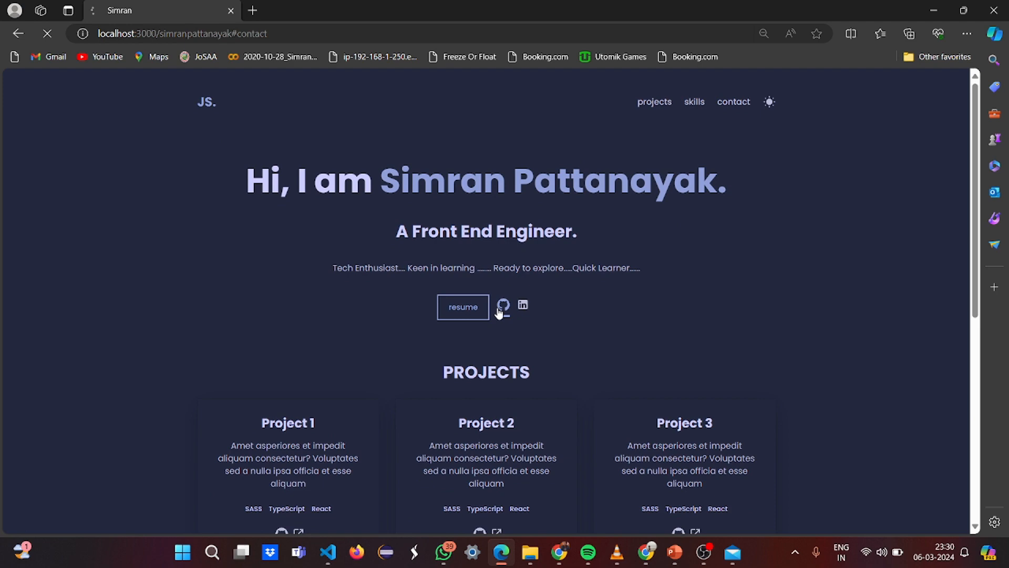
left_click(502, 304)
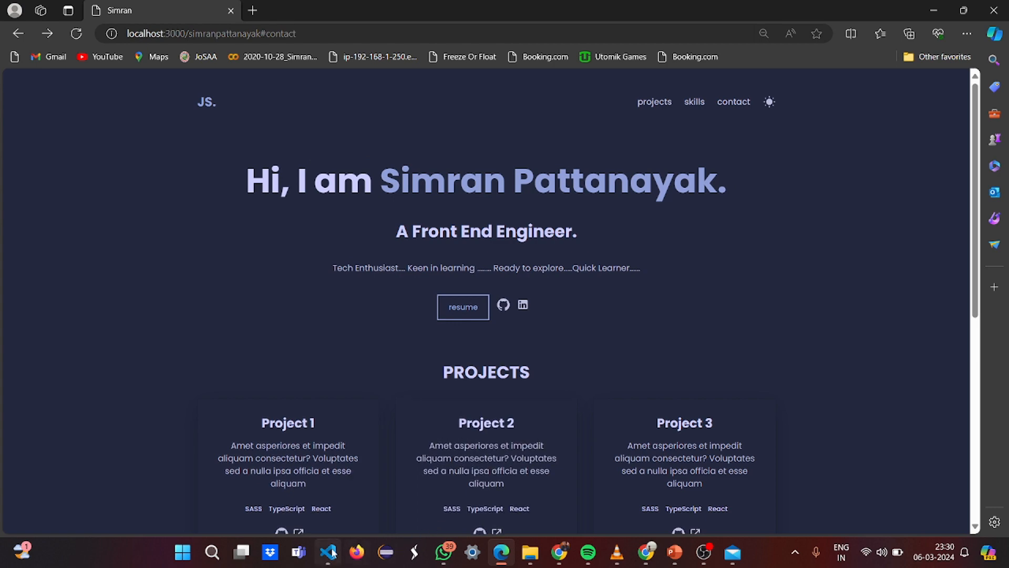
left_click(327, 552)
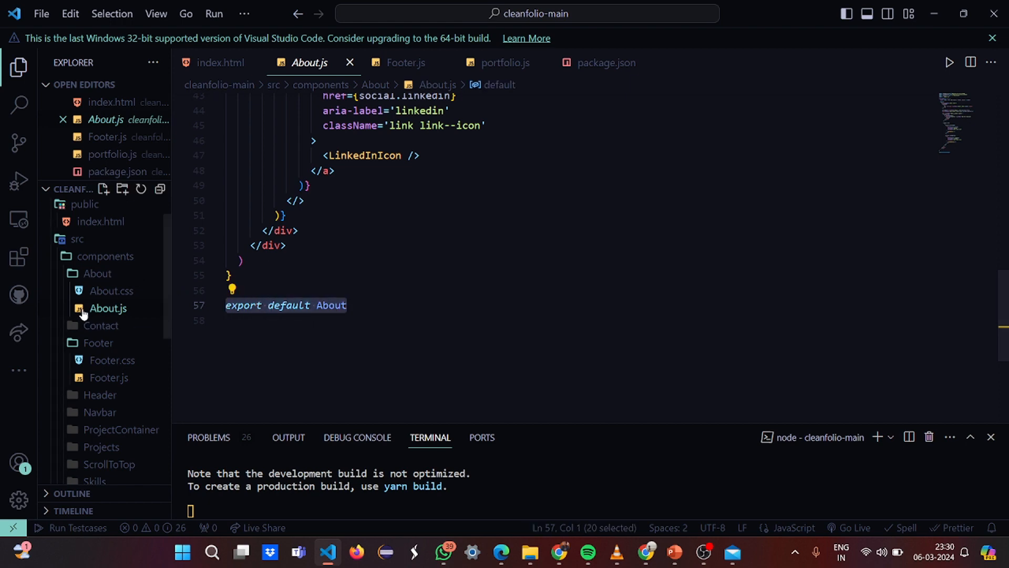
Read About.css through its 600px media query, then bring up the portfolio in Edge
left_click(111, 290)
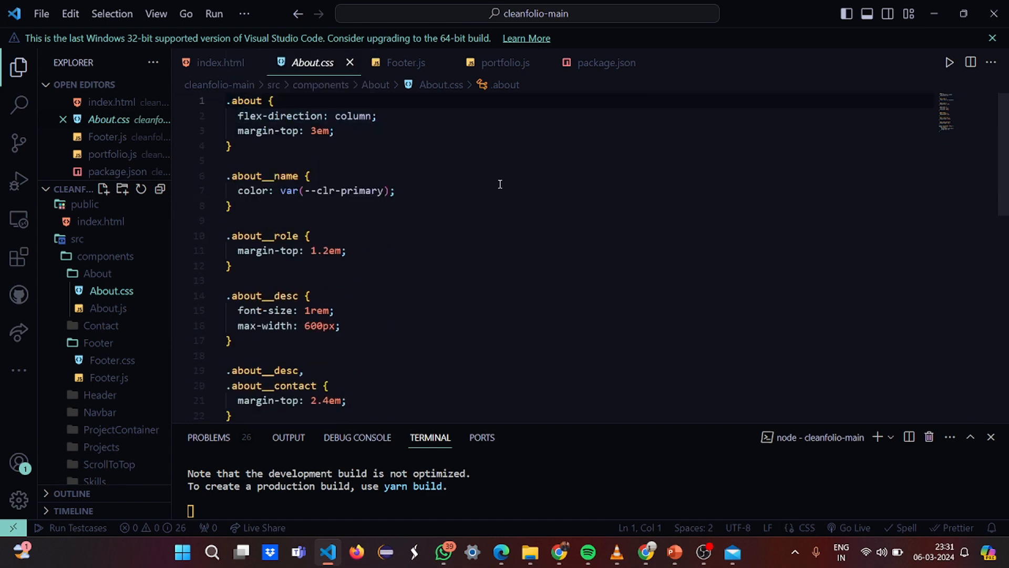
mouse_move(313, 119)
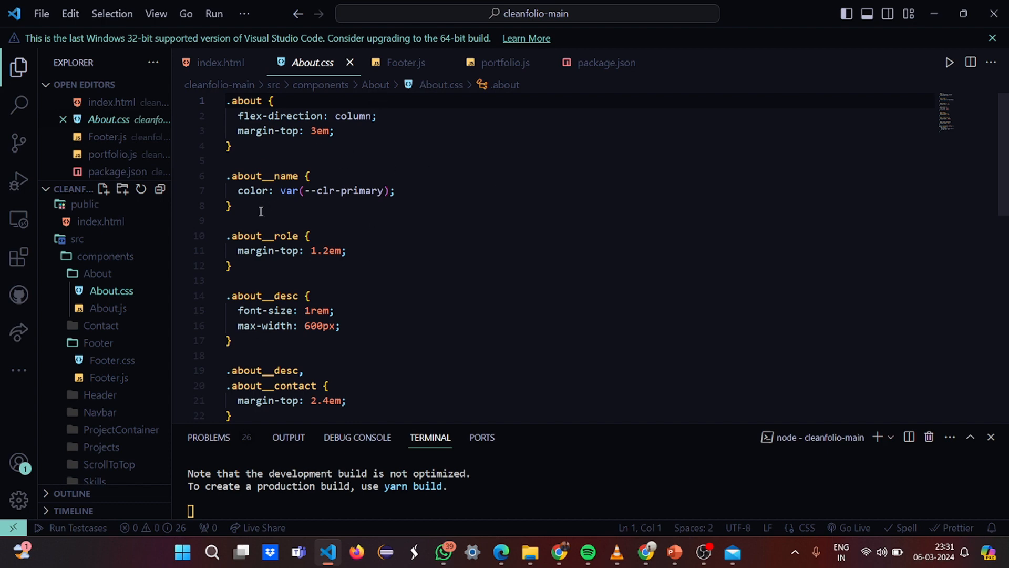
scroll("down", 3)
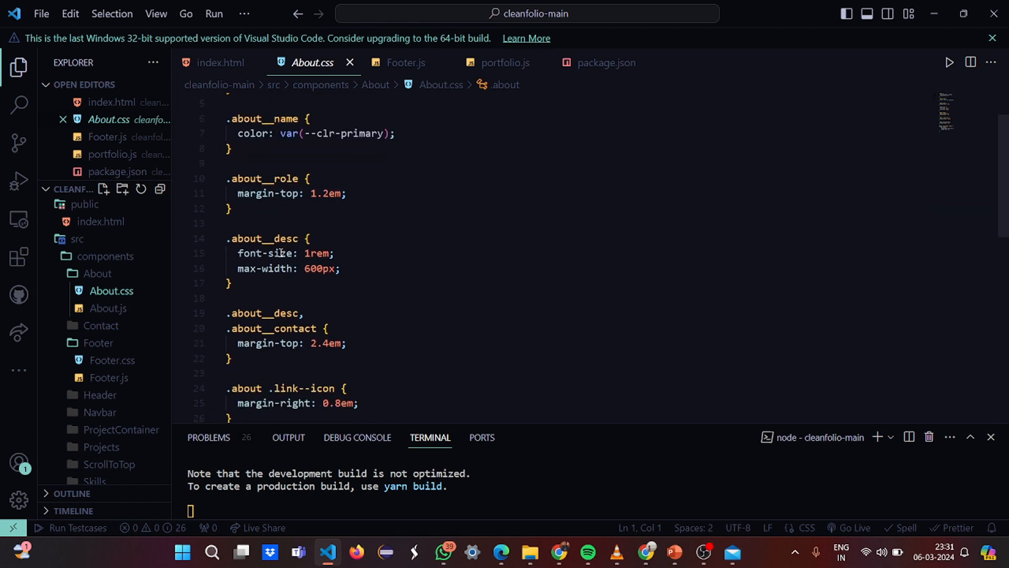
scroll("down", 3)
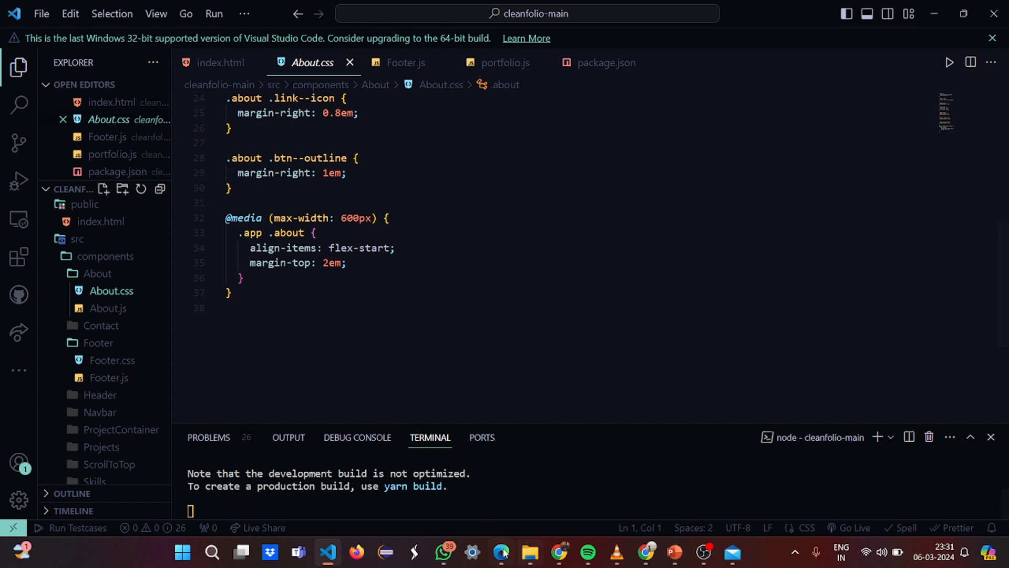
left_click(501, 552)
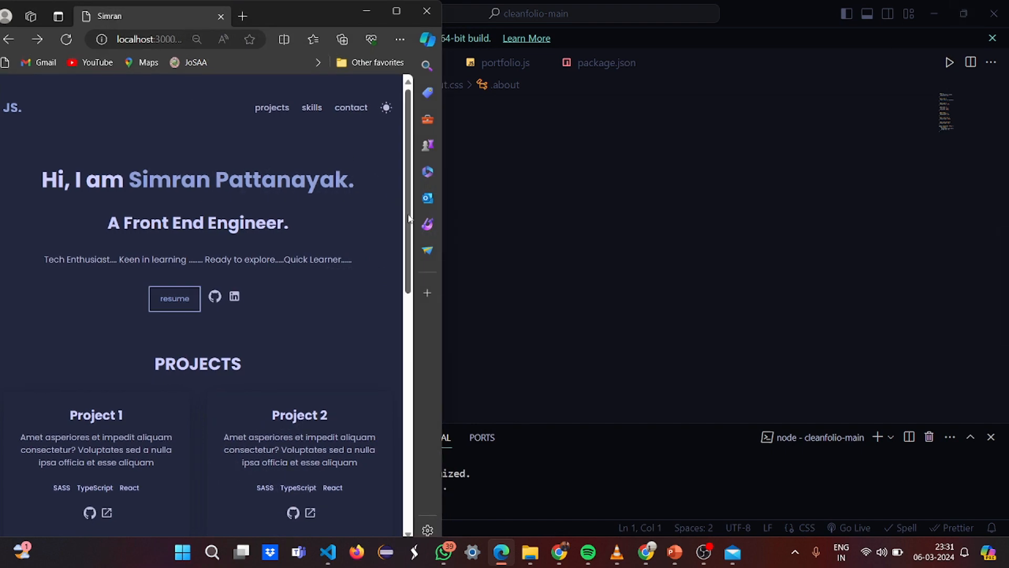
mouse_move(447, 230)
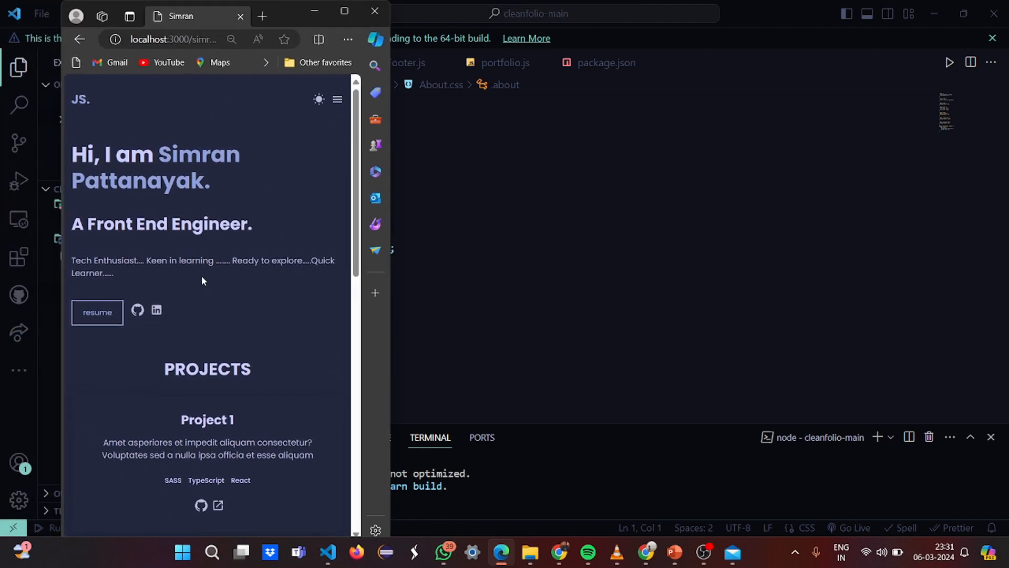
In the narrow mobile layout, open and close the portfolio's hamburger navigation menu
scroll("down", 3)
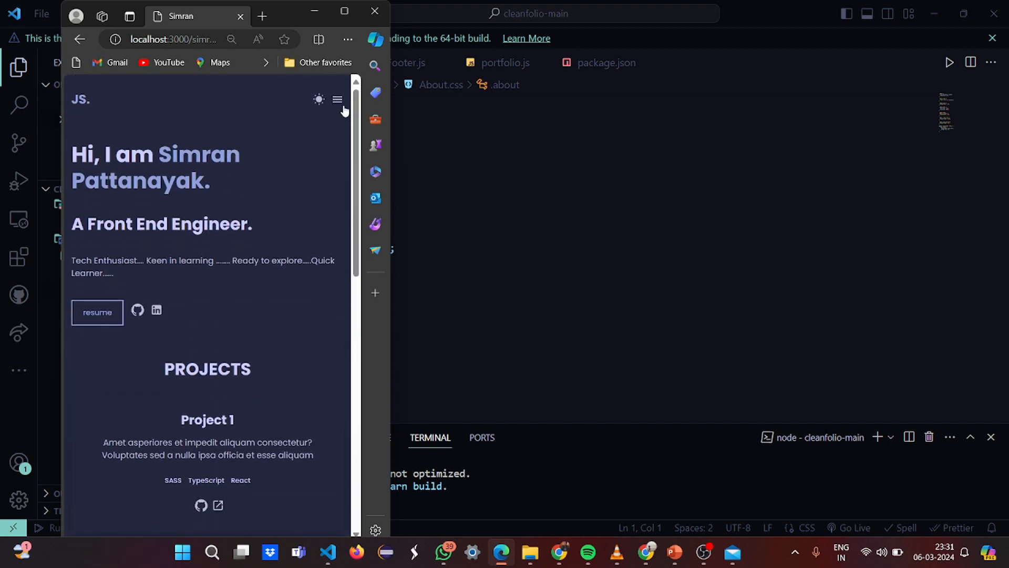
left_click(336, 99)
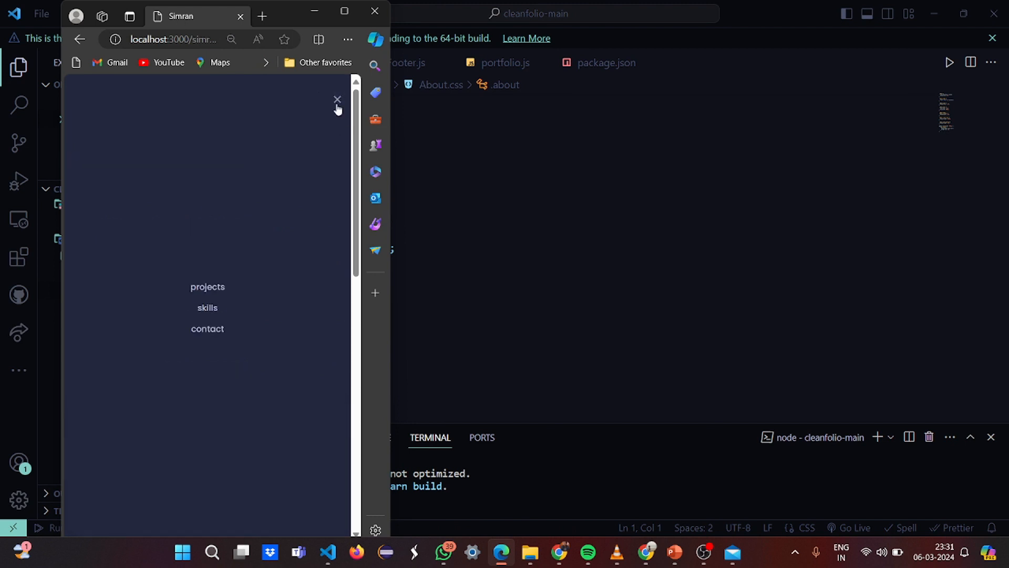
left_click(336, 100)
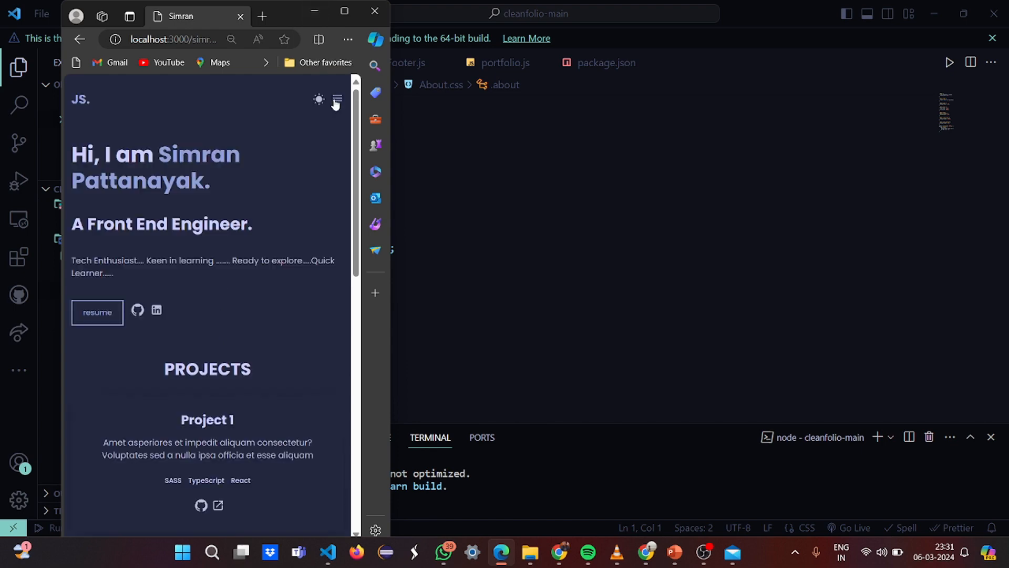
left_click(373, 11)
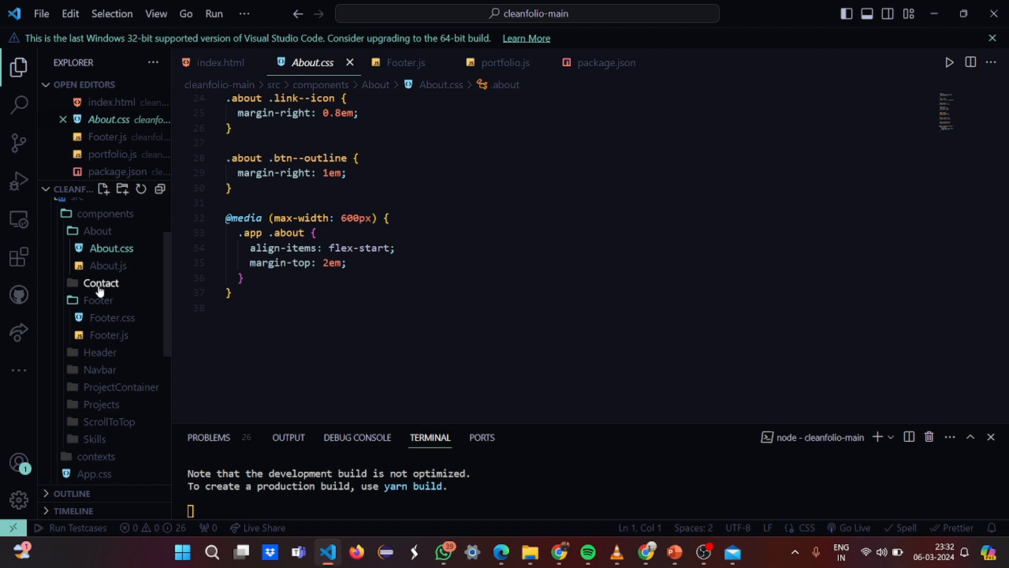
Open Contact.js with its Email me mailto button and check the contact section in maximized Edge
left_click(111, 317)
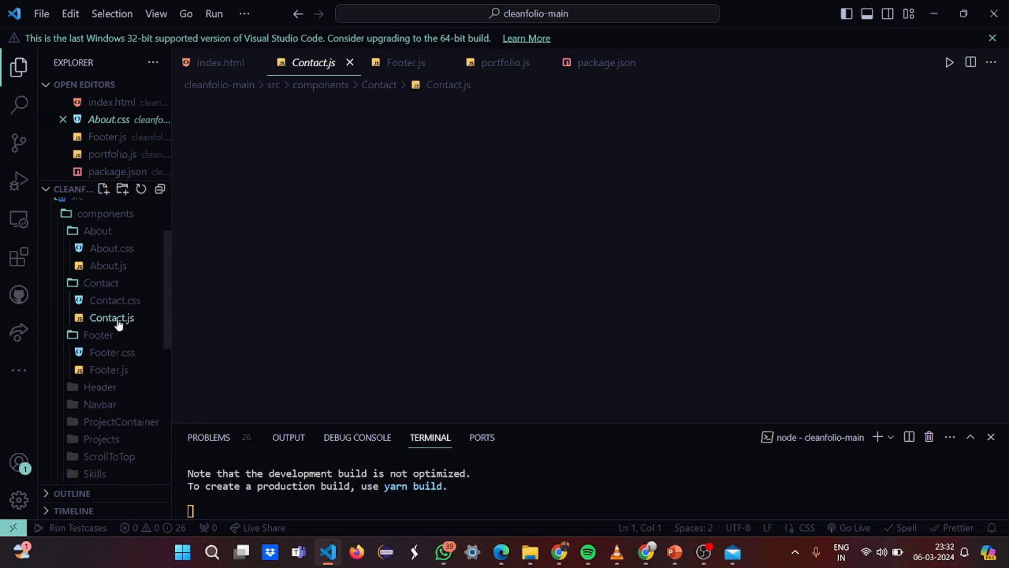
left_click(110, 317)
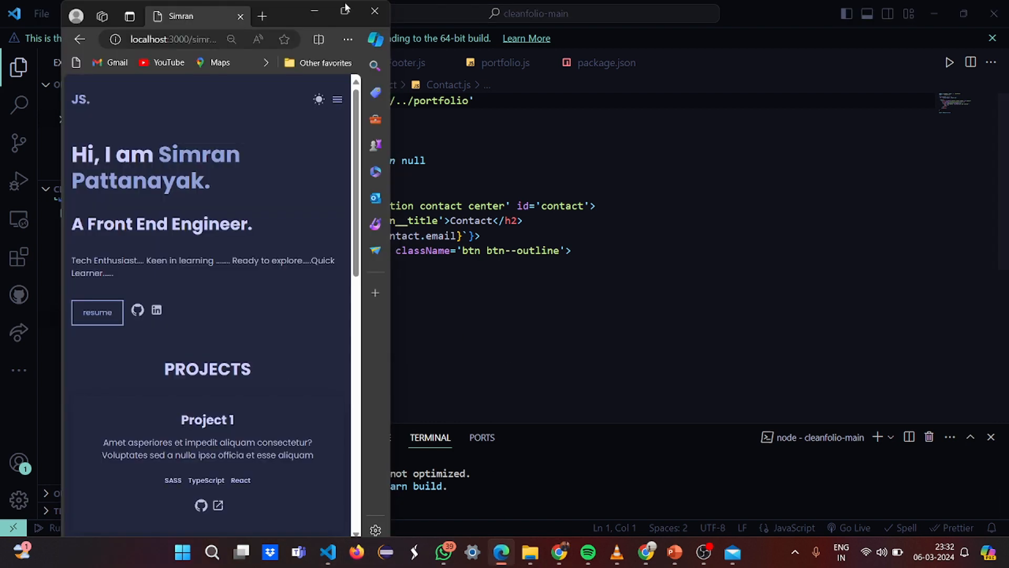
left_click(343, 11)
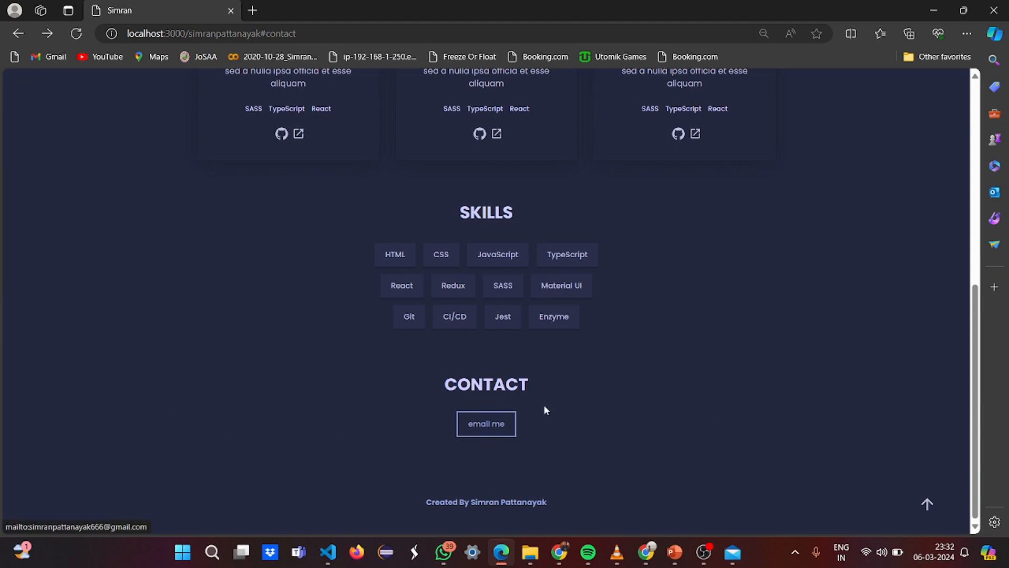
left_click(328, 557)
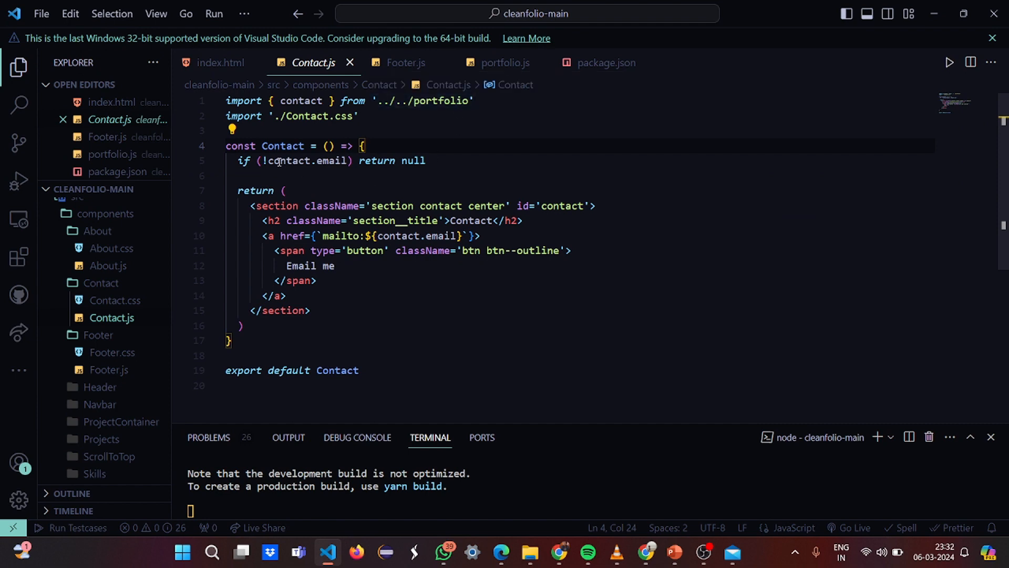
mouse_move(276, 344)
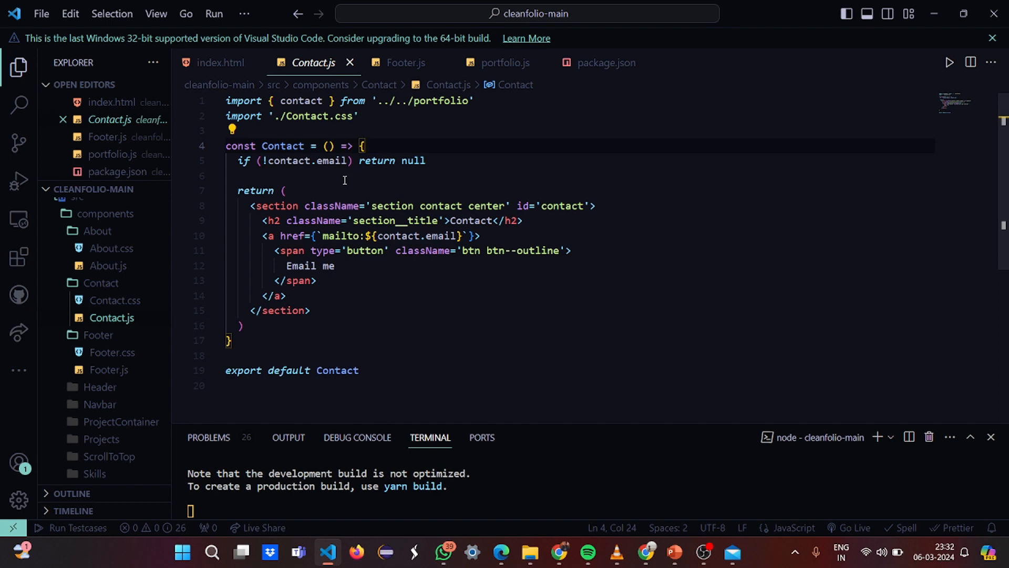
scroll("down", 3)
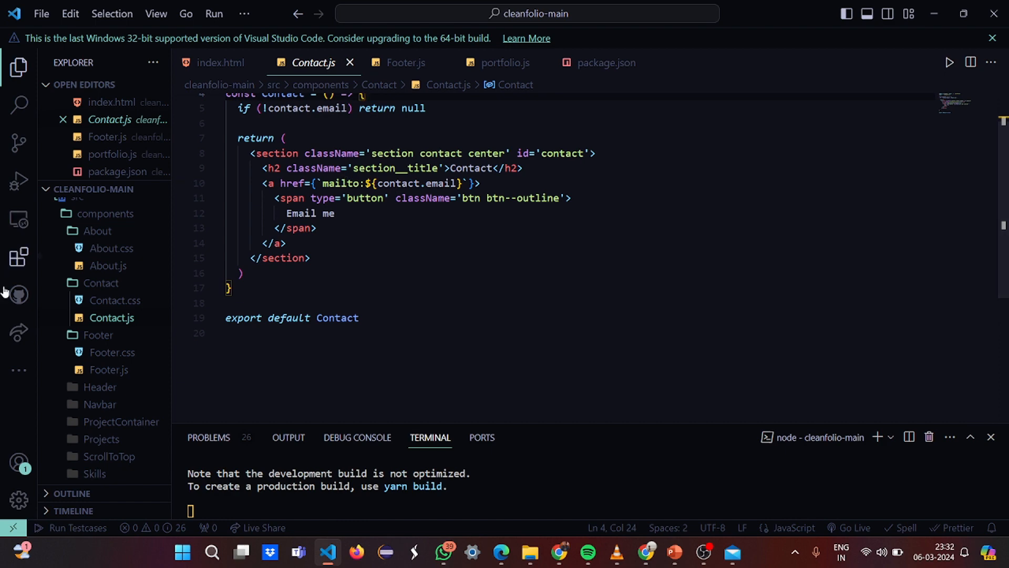
Open Contact.css, showing the contact section's column flex direction
left_click(115, 300)
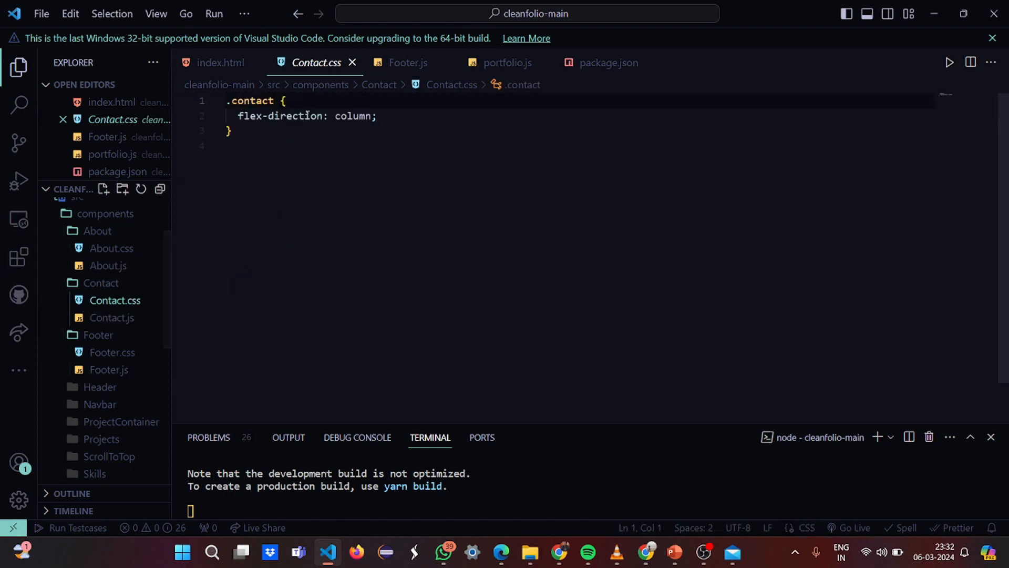
mouse_move(281, 115)
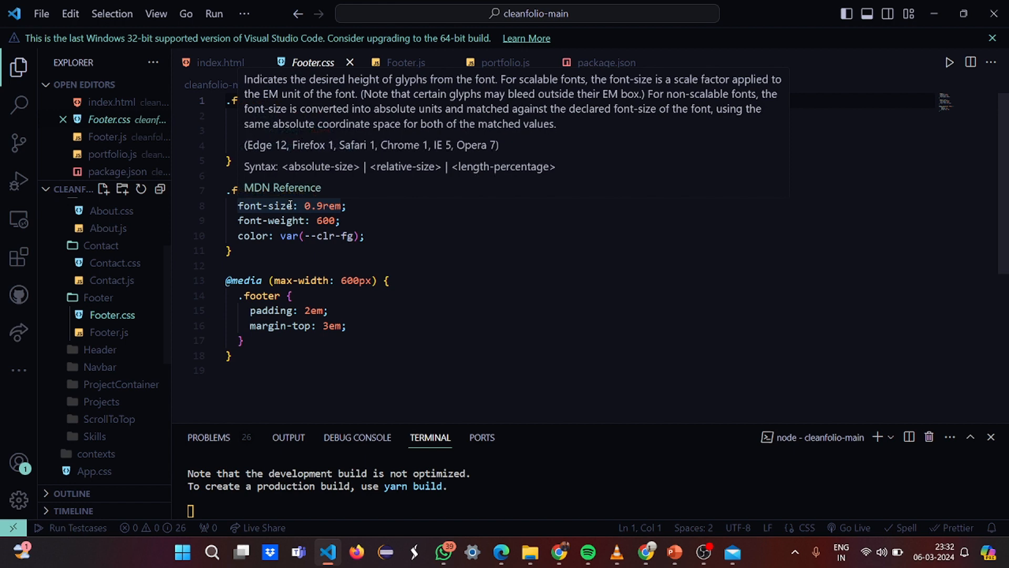
mouse_move(562, 216)
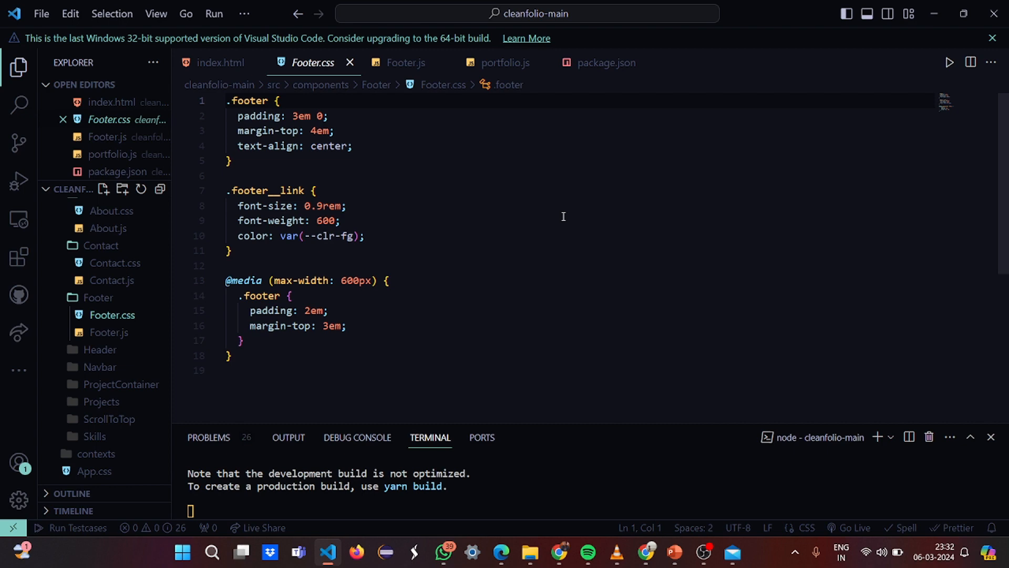
mouse_move(363, 280)
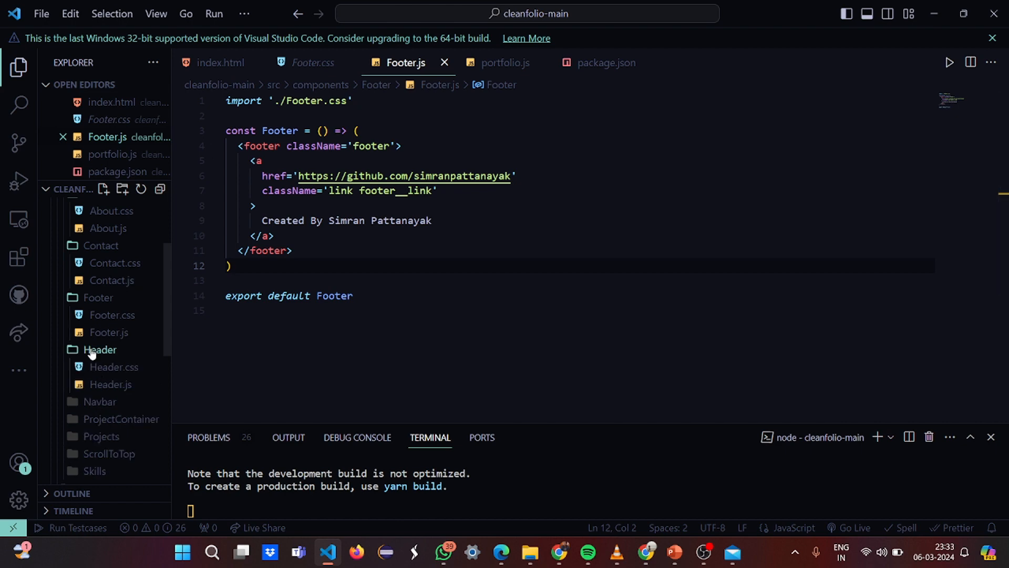
Open Header.js and scroll through the header component's code
left_click(110, 384)
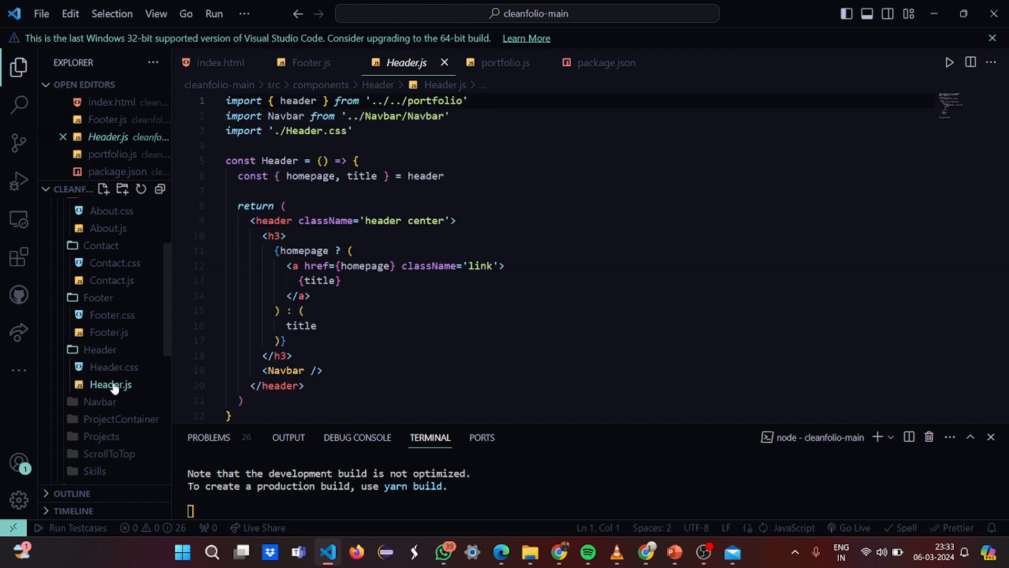
mouse_move(347, 306)
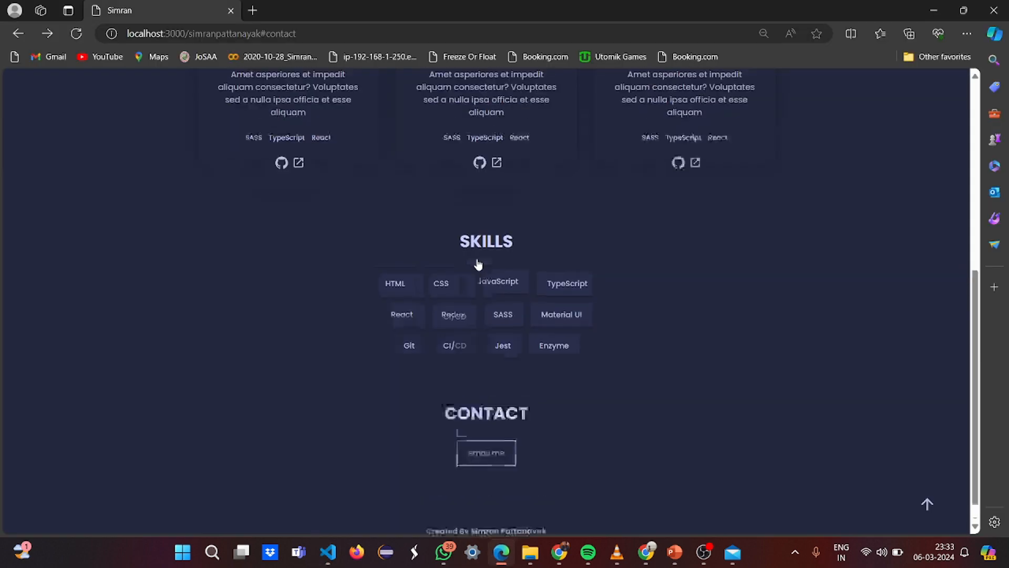
scroll("up", 3)
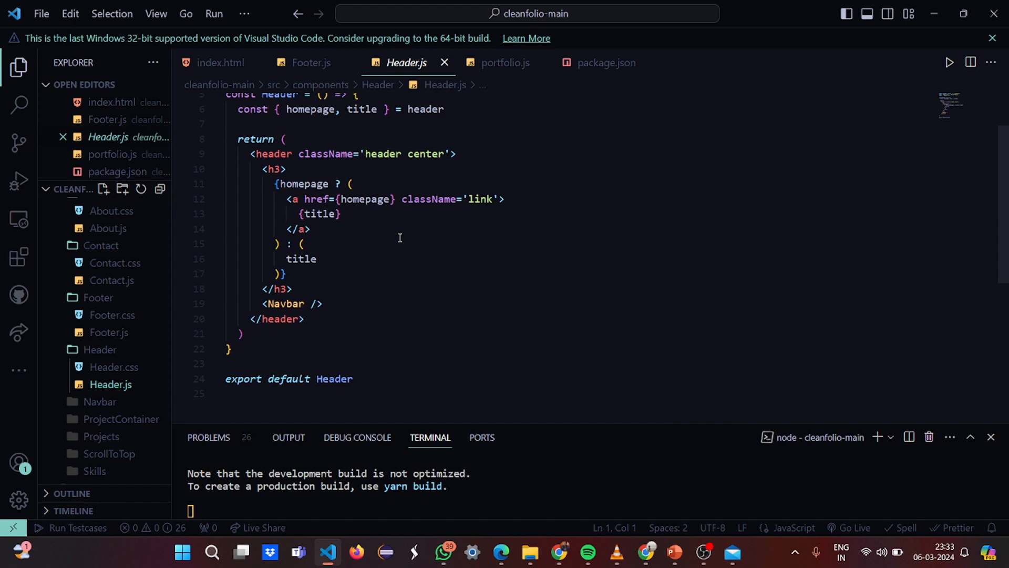
scroll("down", 3)
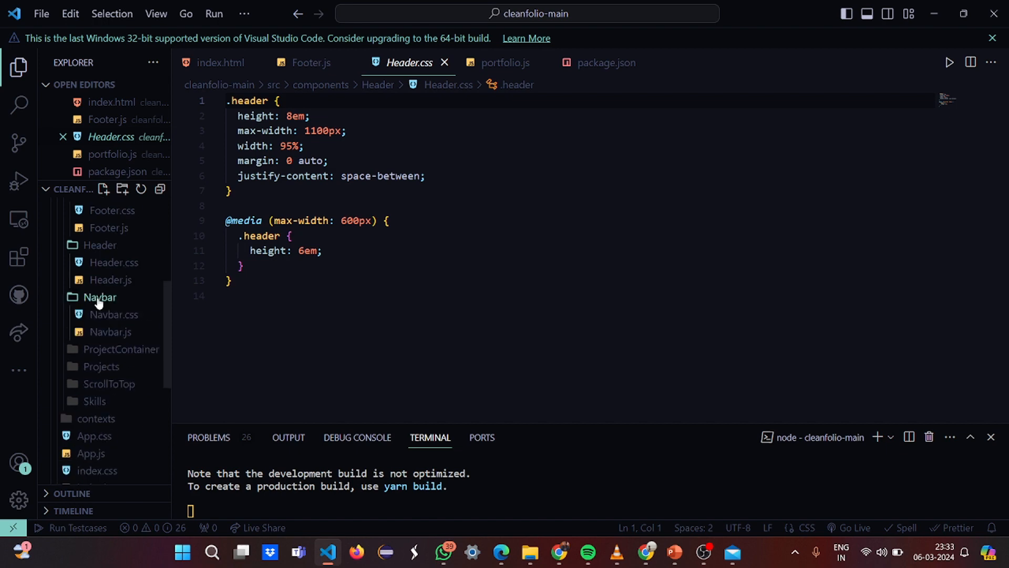
Open Navbar.js and read through the navigation component's code
left_click(110, 331)
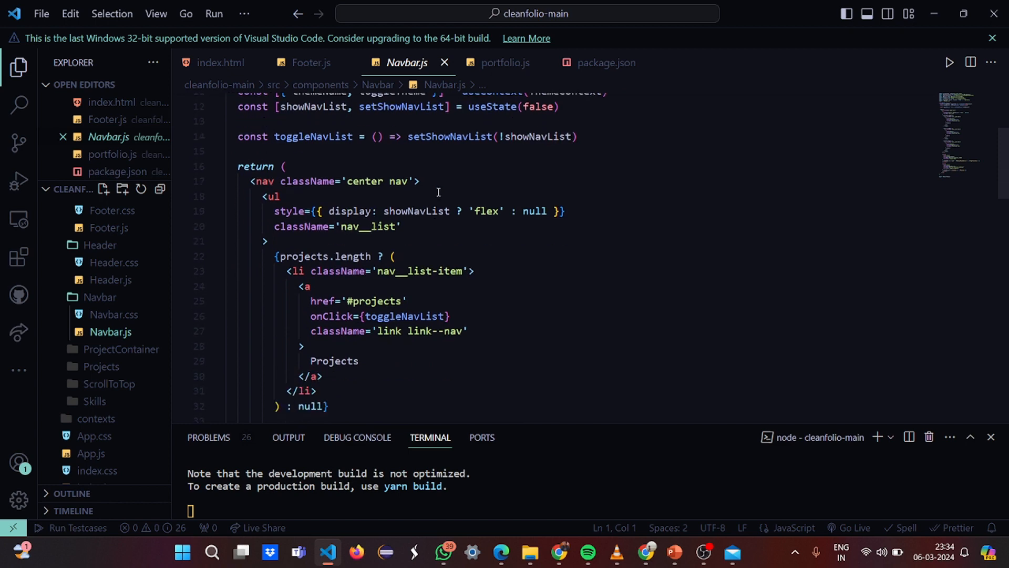
scroll("down", 3)
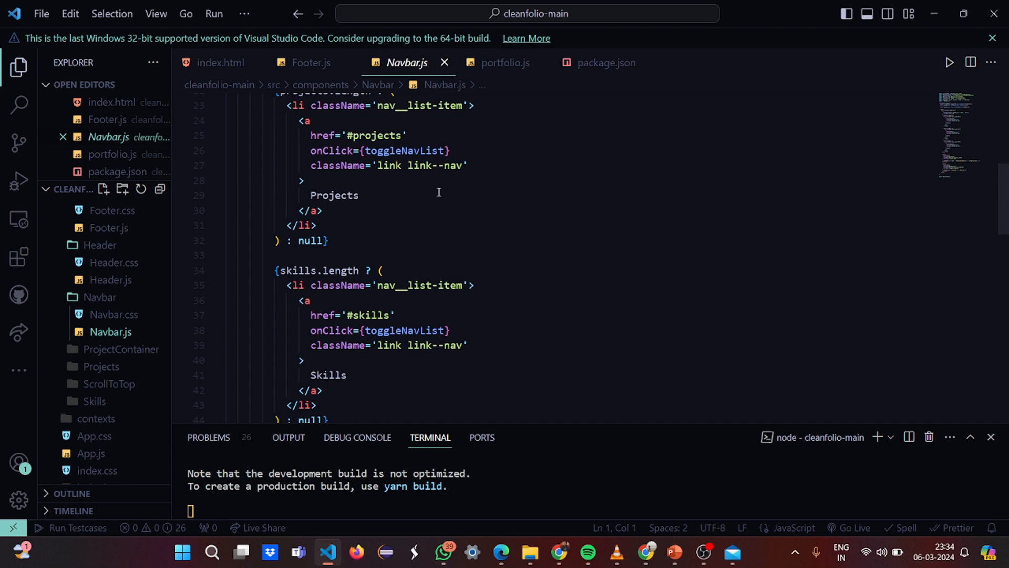
scroll("down", 3)
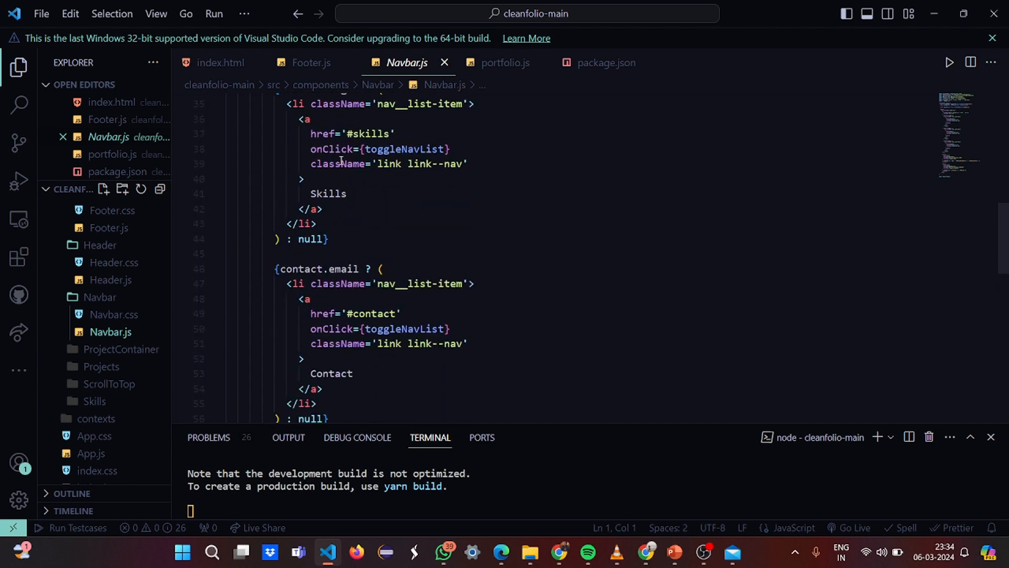
scroll("down", 3)
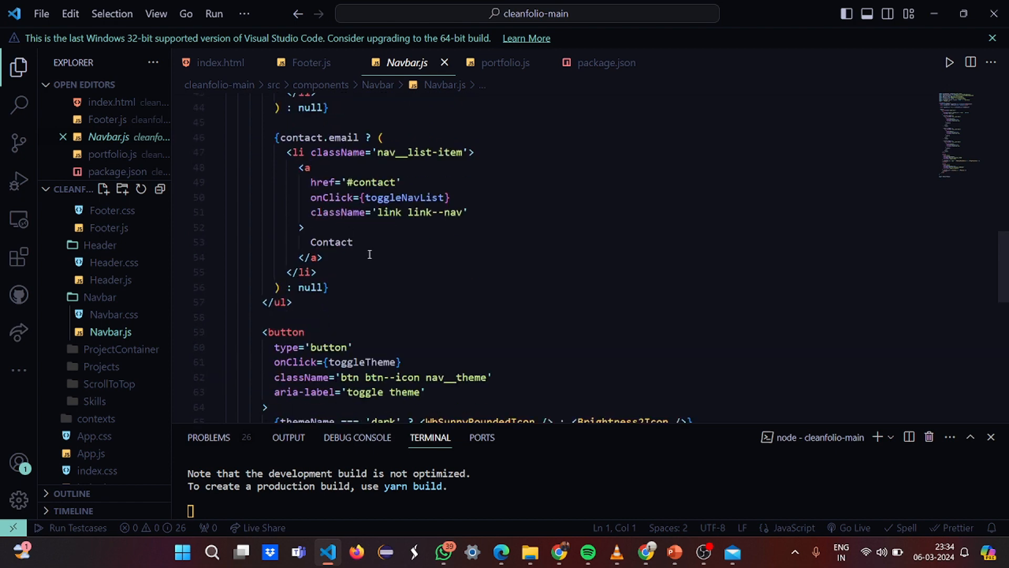
scroll("down", 3)
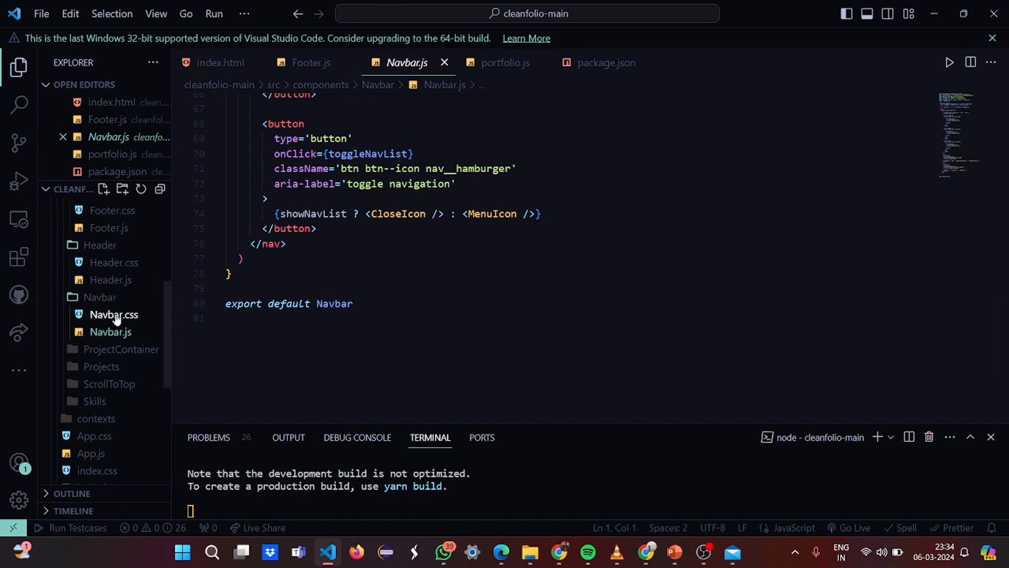
Open Navbar.css and scroll down to the hamburger media-query rules
left_click(113, 314)
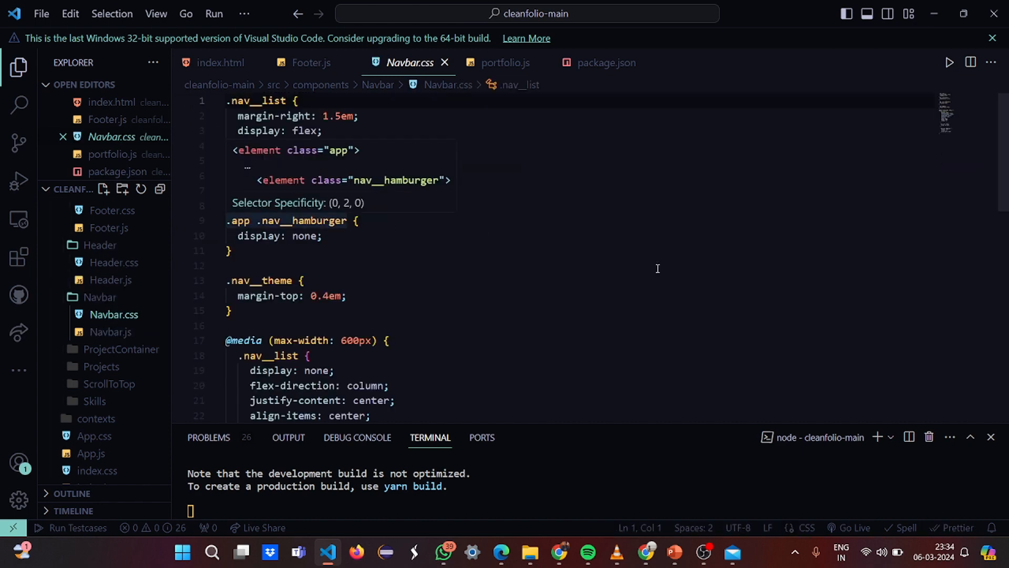
scroll("down", 3)
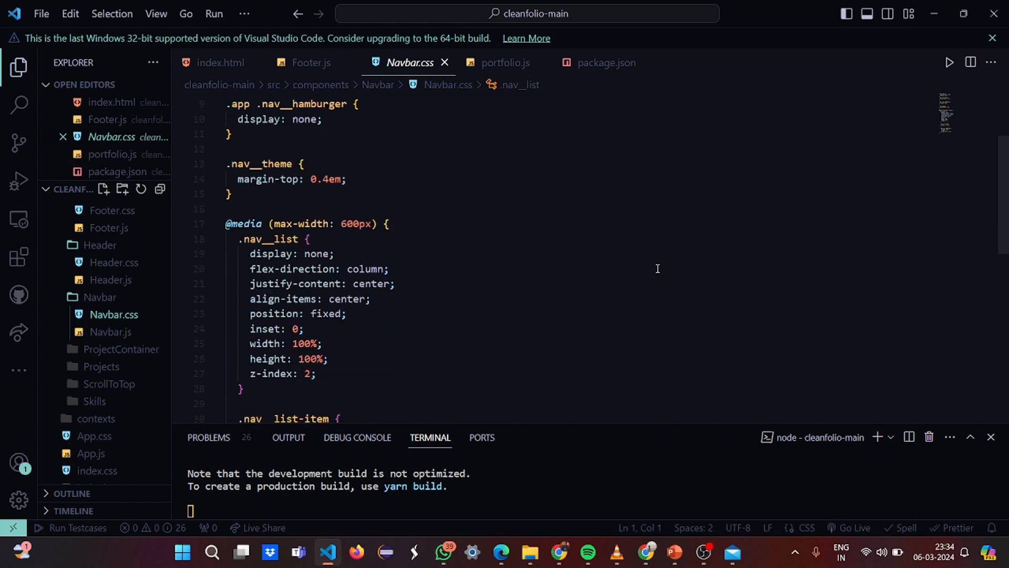
scroll("down", 3)
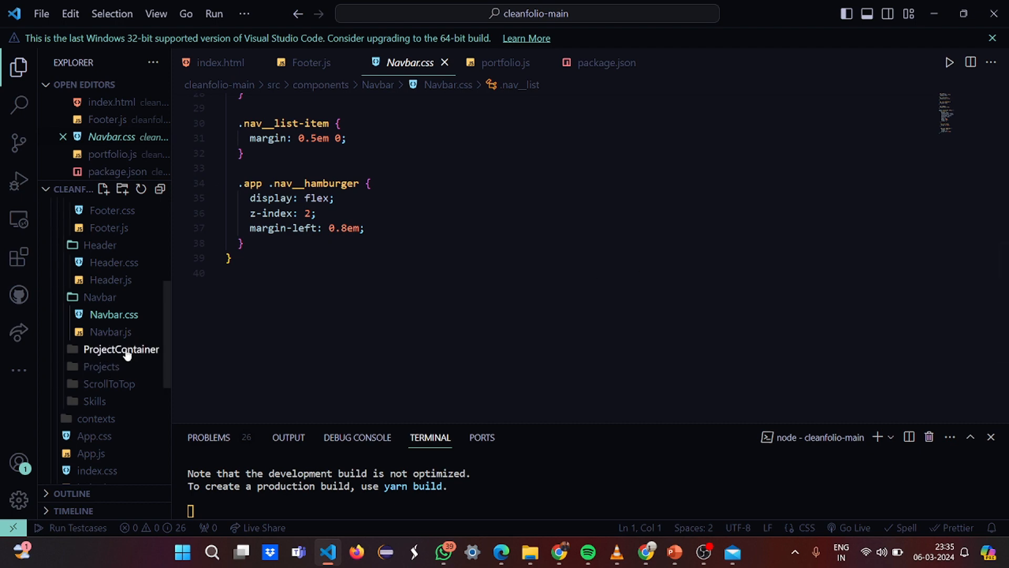
left_click(101, 366)
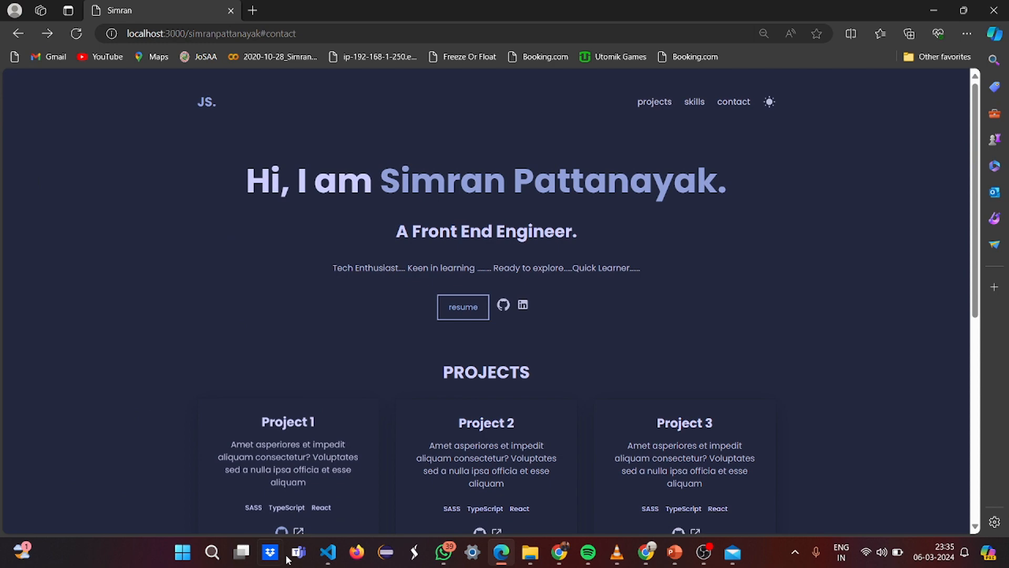
mouse_move(773, 344)
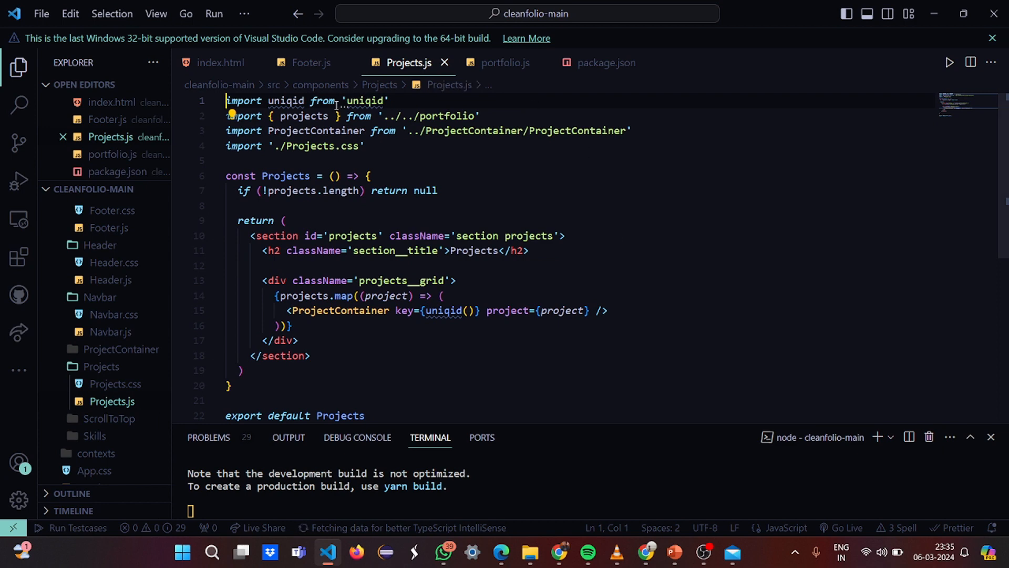
mouse_move(378, 145)
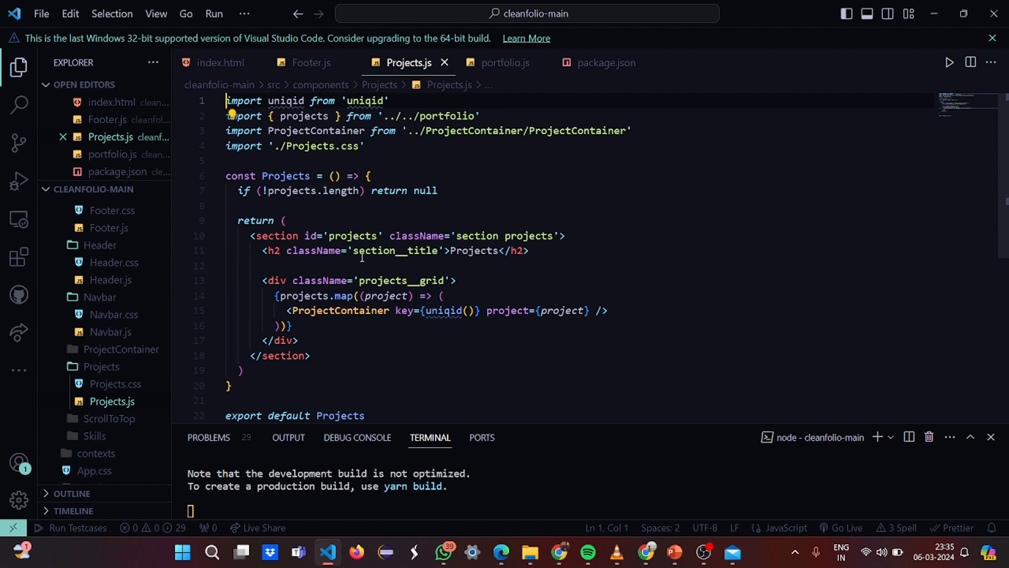
Scroll through Projects.js, then open Projects.css with the projects grid styles
scroll("down", 3)
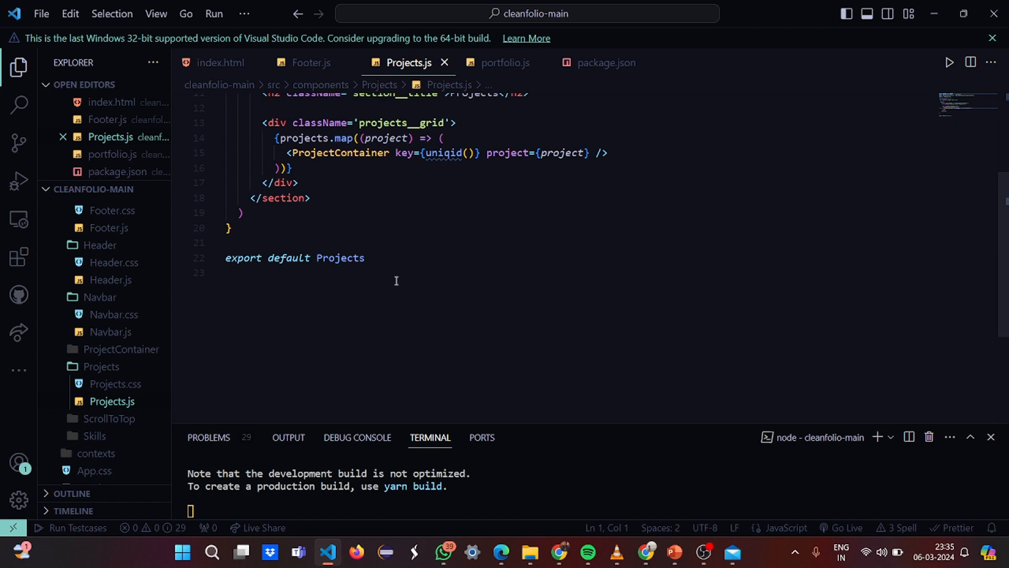
left_click(115, 401)
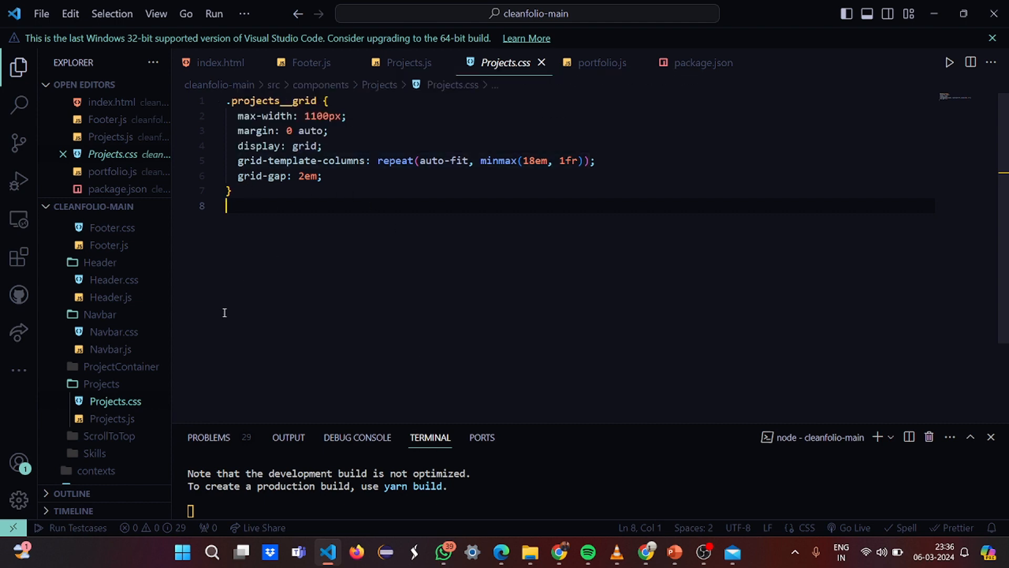
scroll("down", 3)
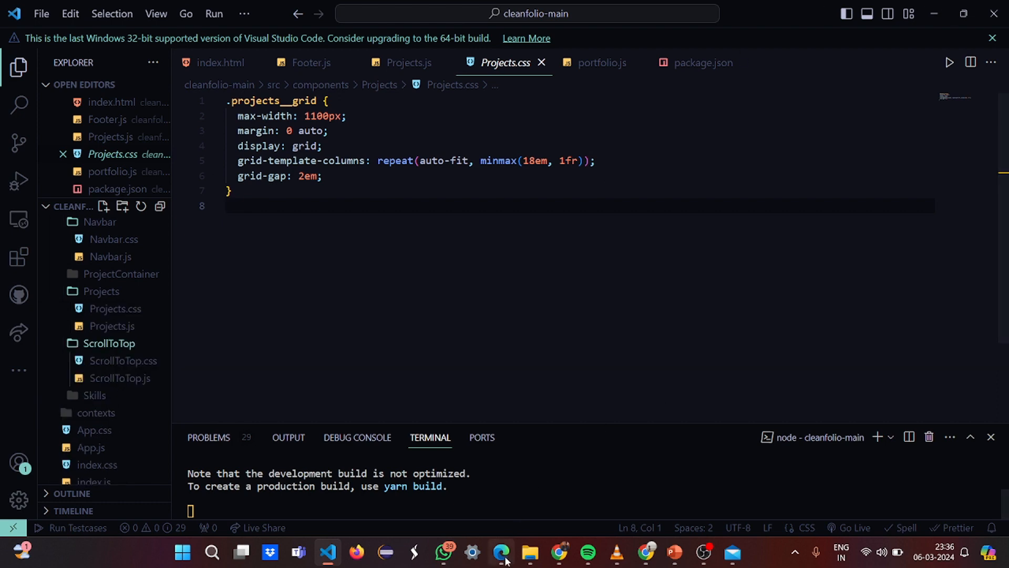
left_click(500, 553)
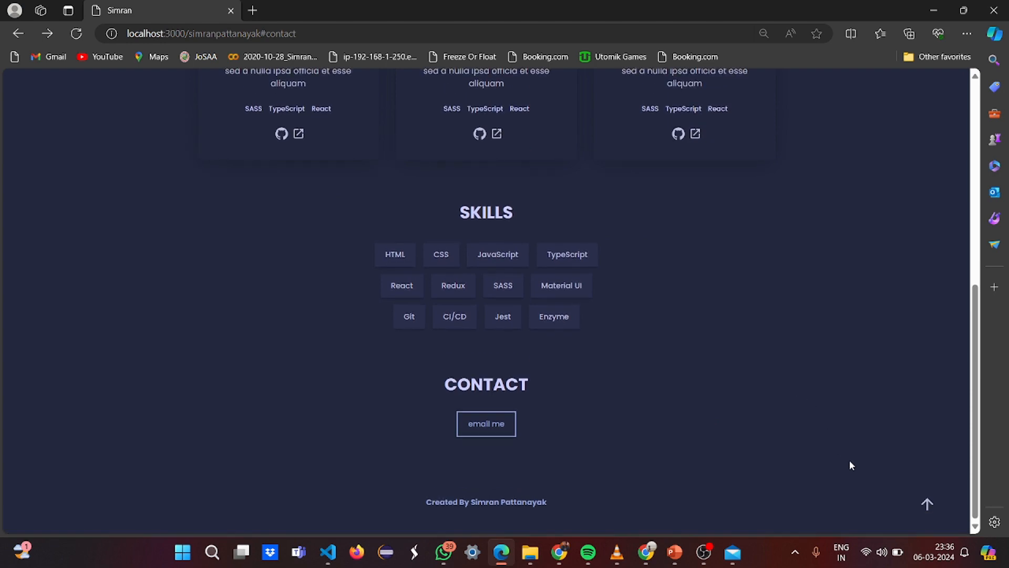
left_click(926, 504)
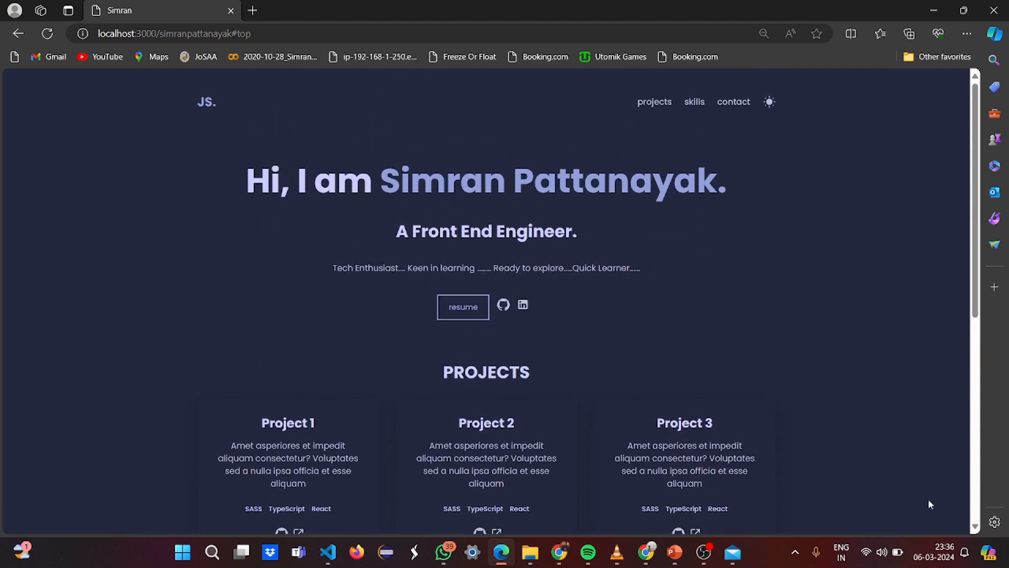
scroll("down", 3)
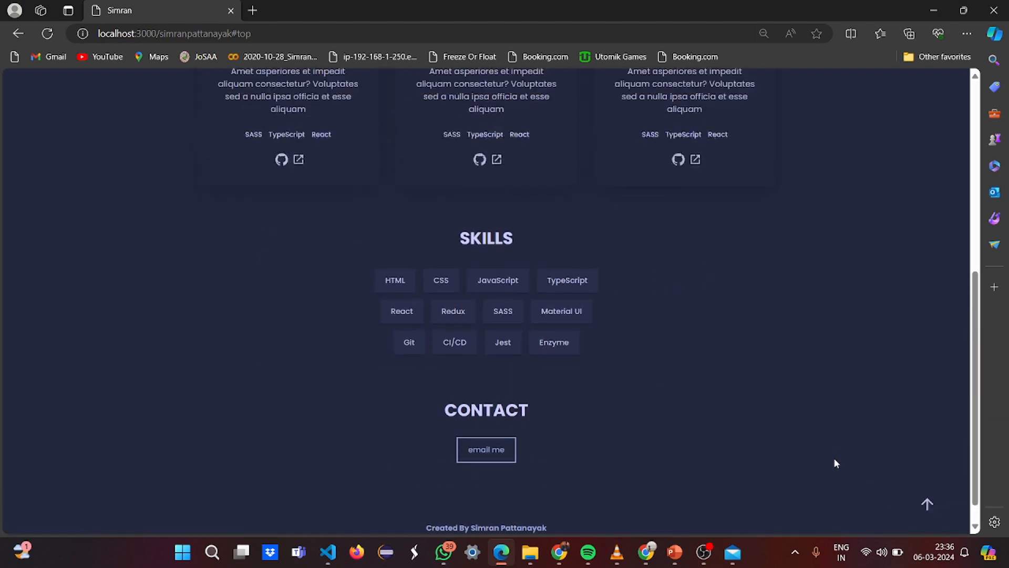
scroll("down", 3)
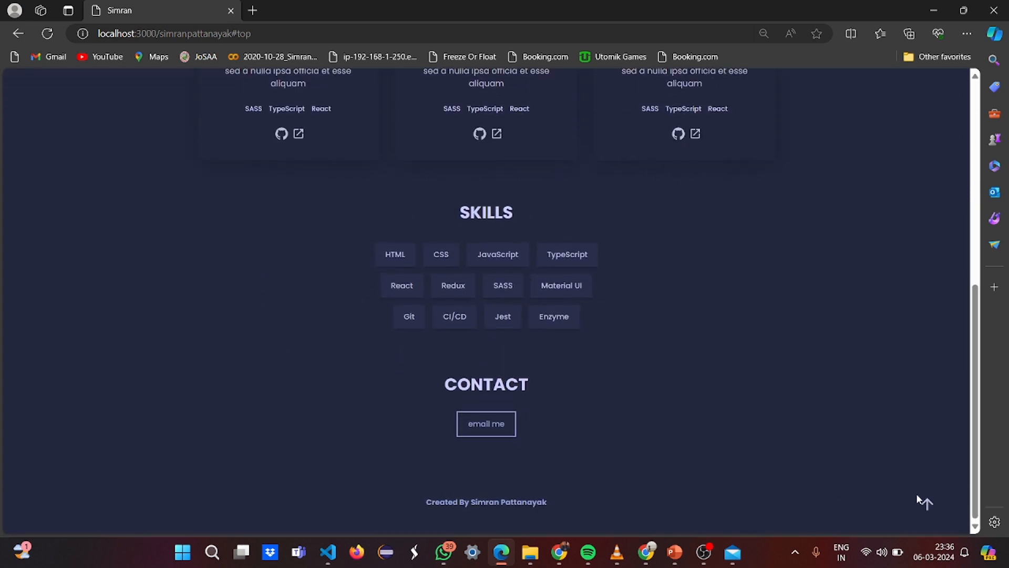
scroll("up", 3)
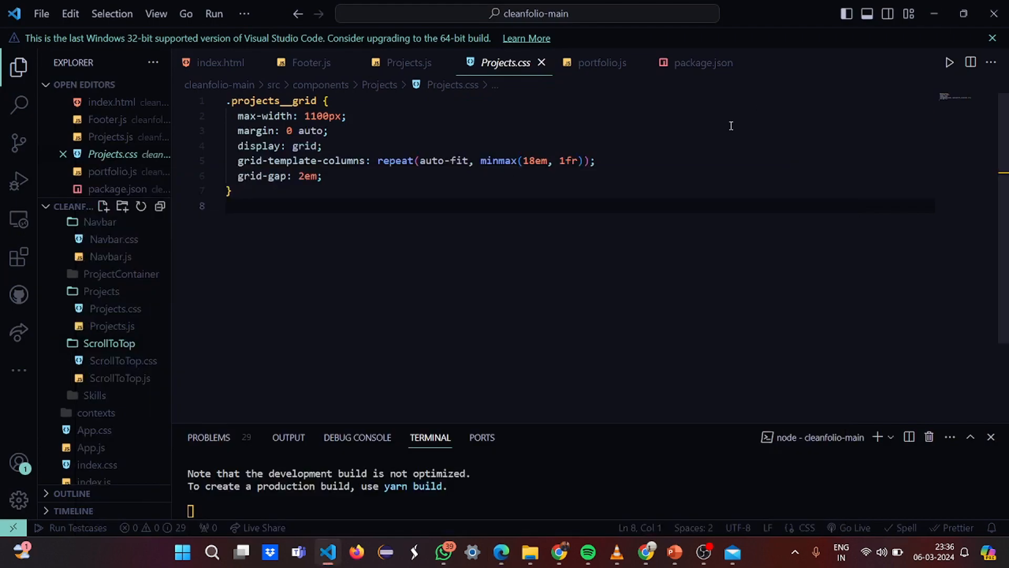
mouse_move(275, 316)
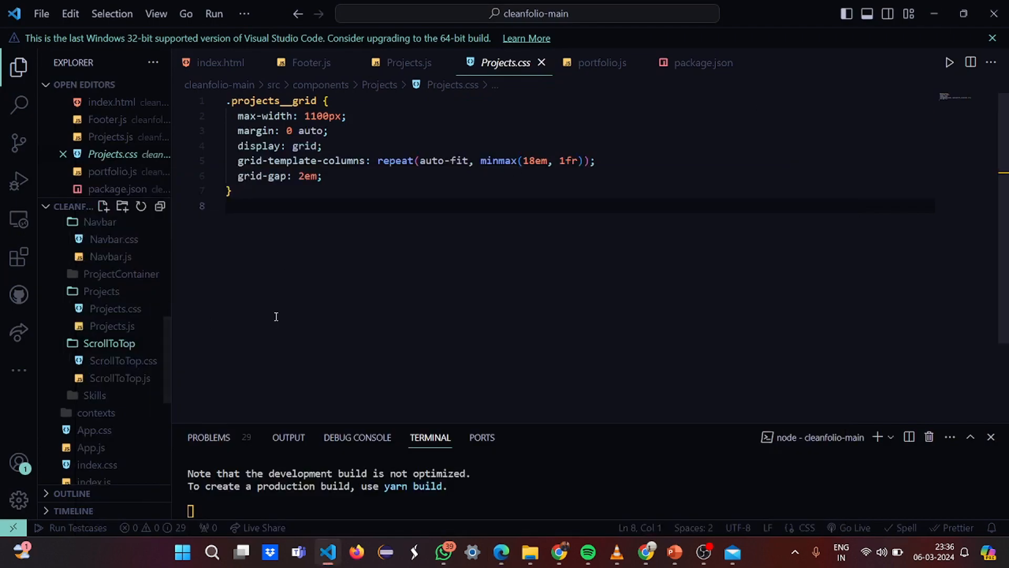
Open ScrollToTop.css and check the scroll-to-top button on the portfolio in Edge
left_click(123, 359)
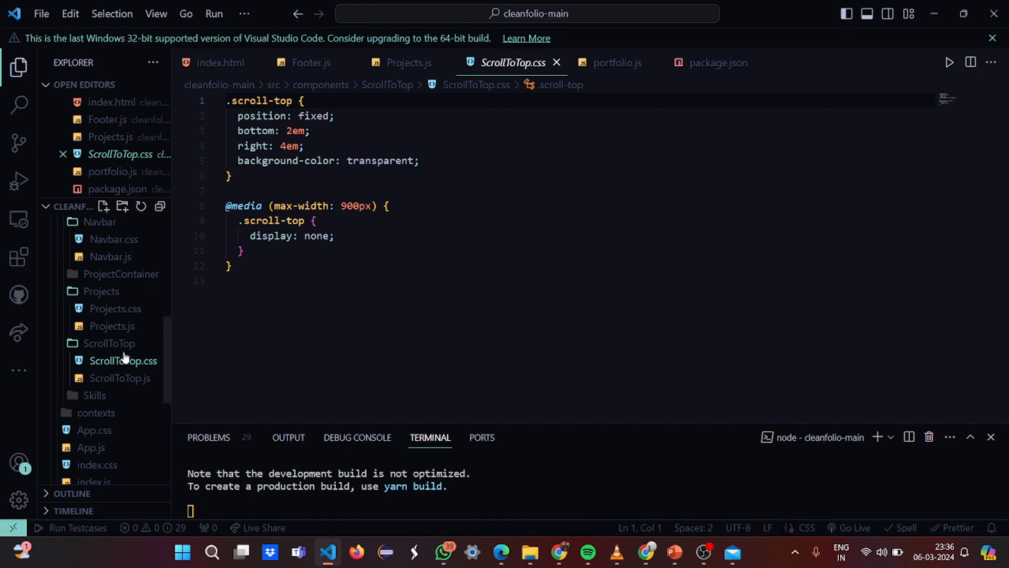
mouse_move(257, 130)
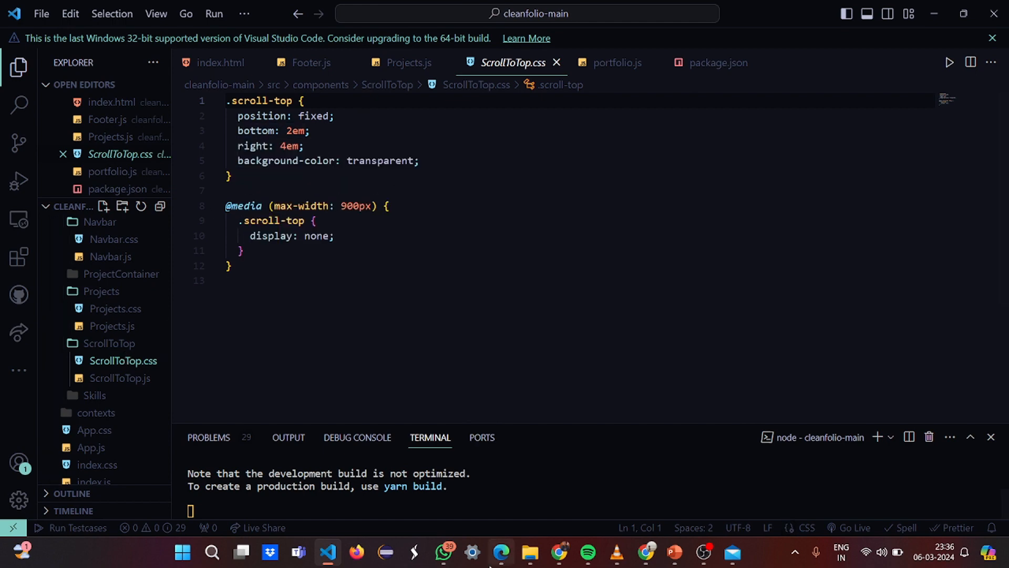
left_click(500, 552)
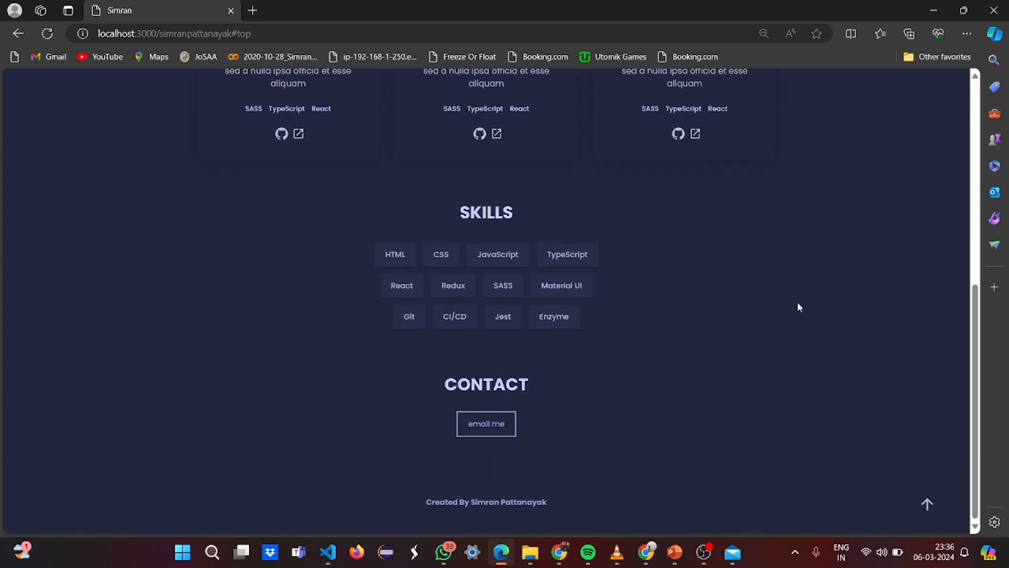
scroll("up", 3)
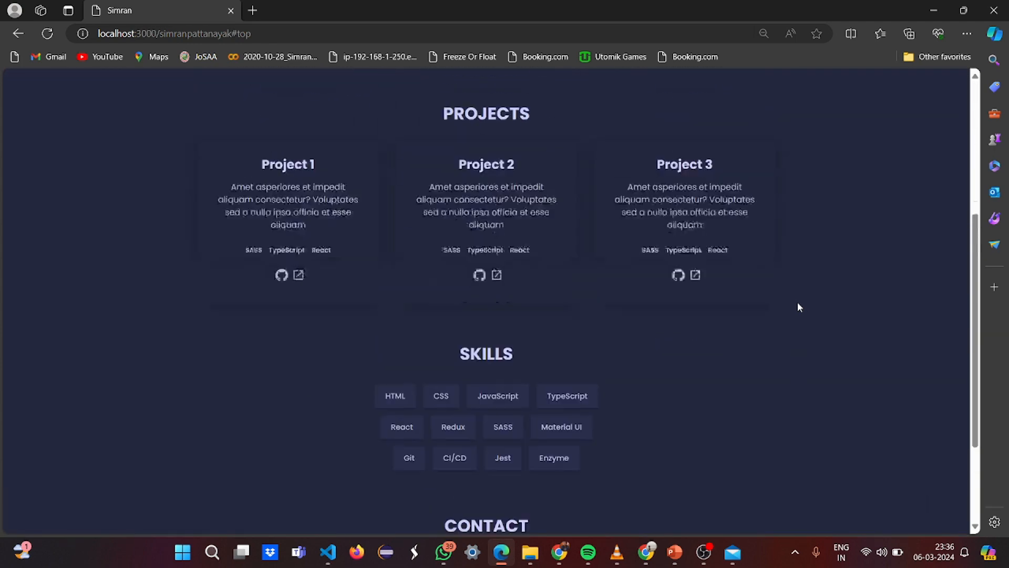
scroll("down", 3)
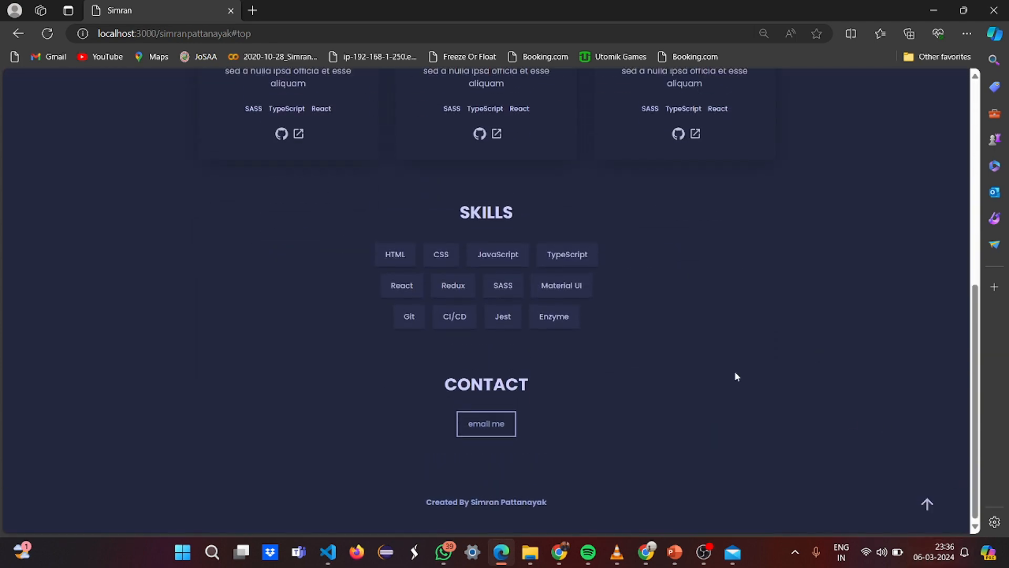
scroll("up", 3)
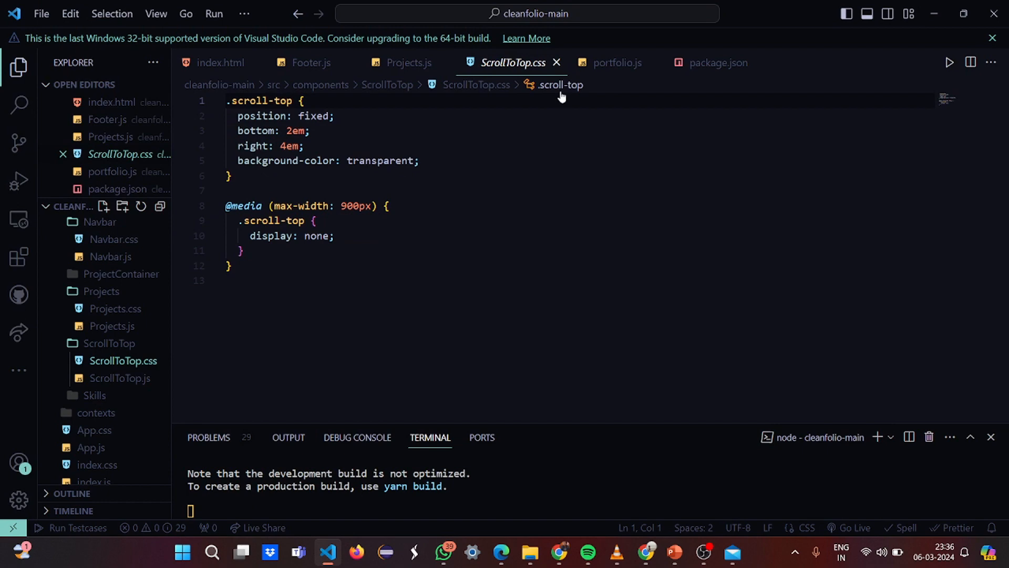
mouse_move(449, 172)
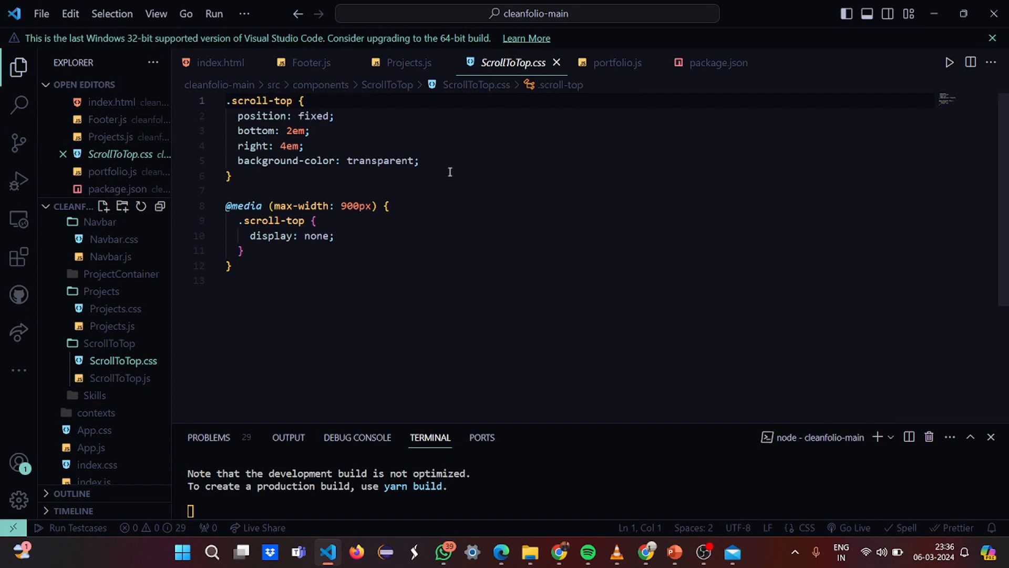
mouse_move(377, 254)
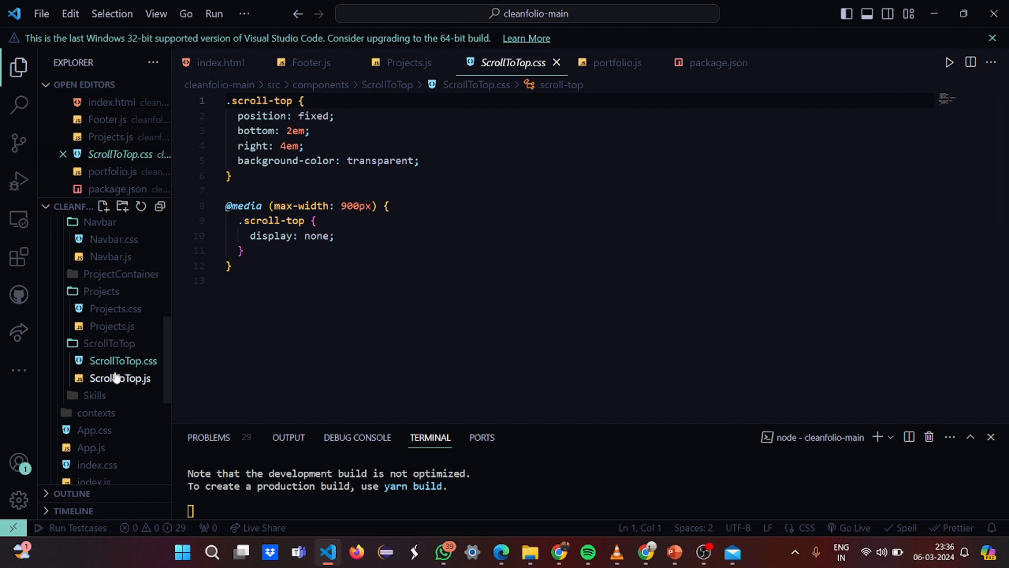
Open ScrollToTop.js and read the show-after-500 scroll logic and arrow link
left_click(120, 378)
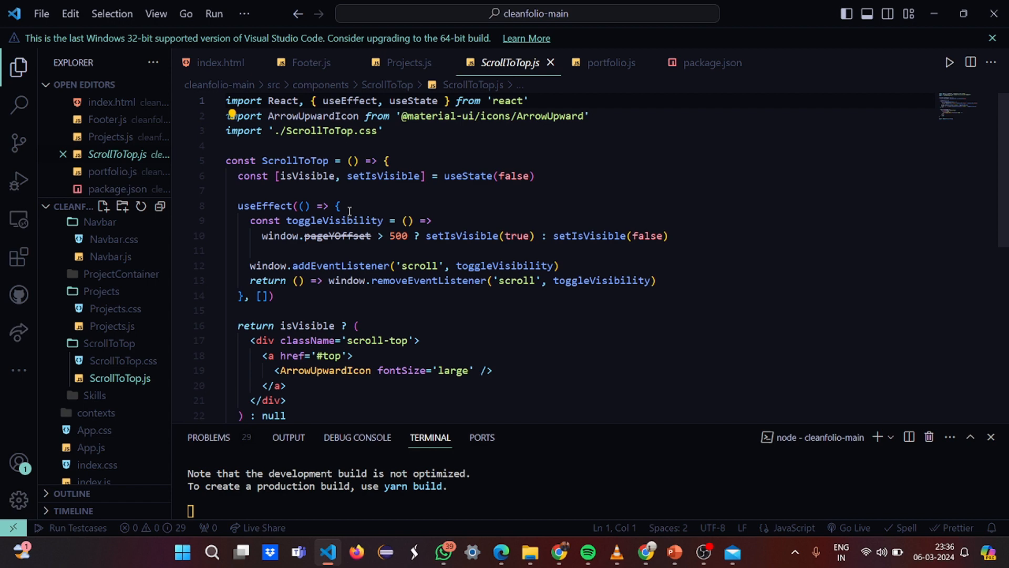
scroll("down", 3)
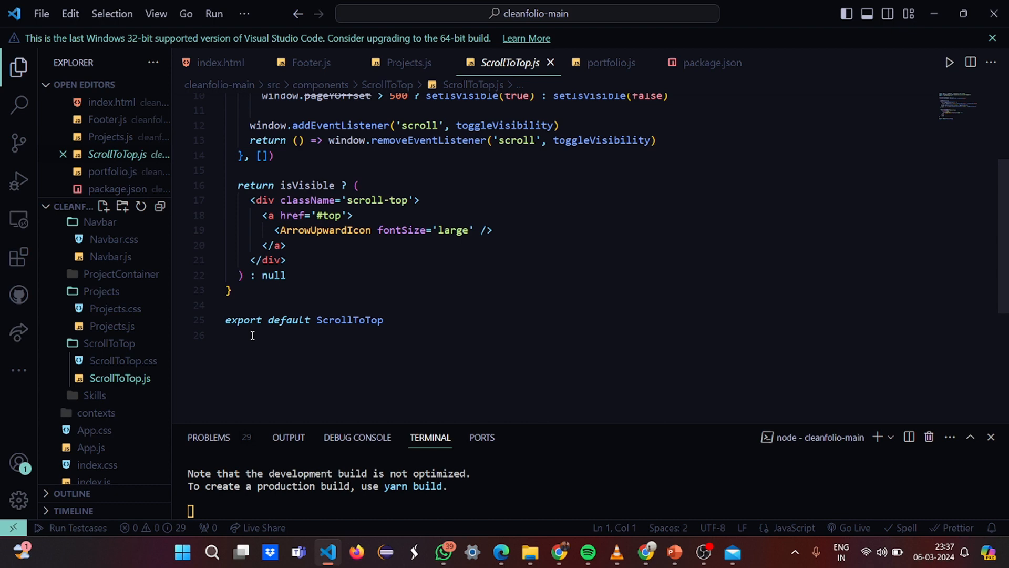
mouse_move(340, 320)
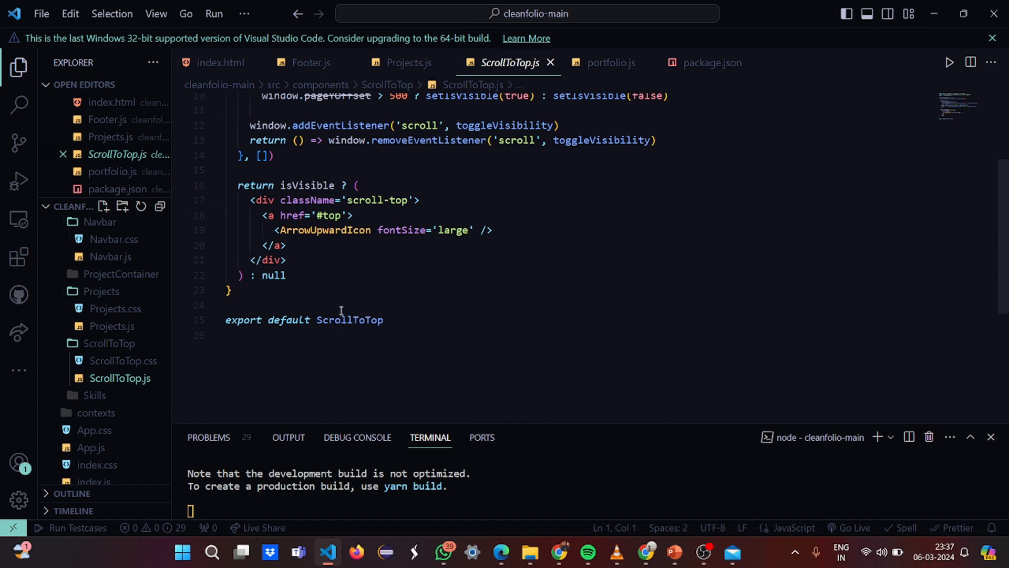
scroll("down", 3)
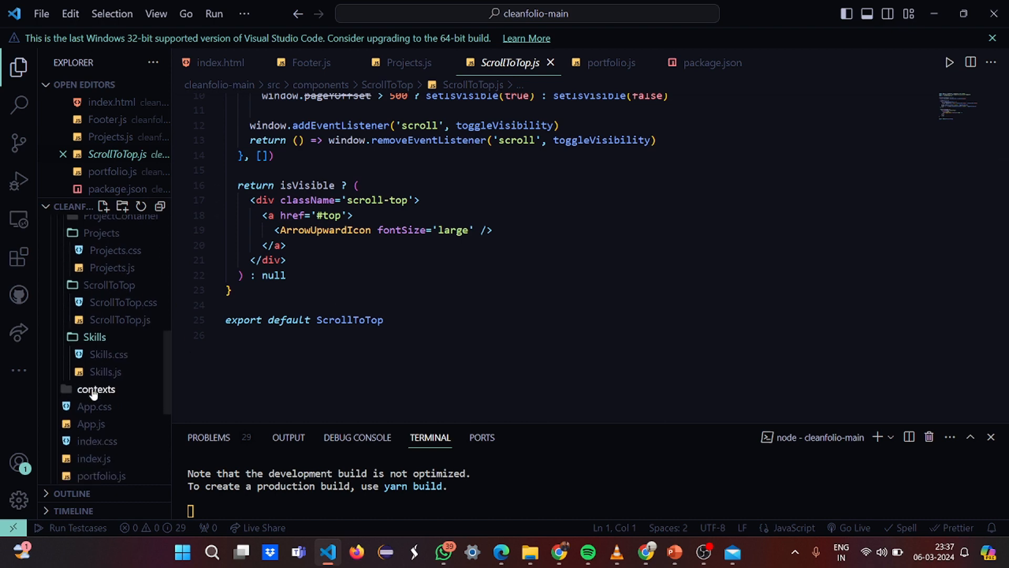
scroll("down", 3)
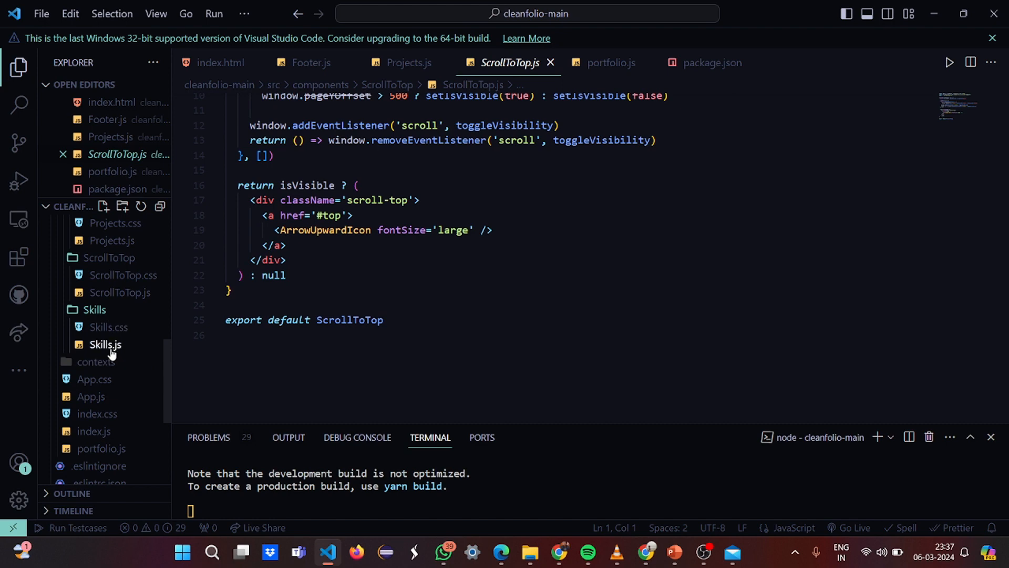
Review Skills.js, then open contexts/theme.js with toggleTheme and the ThemeContext provider
left_click(105, 344)
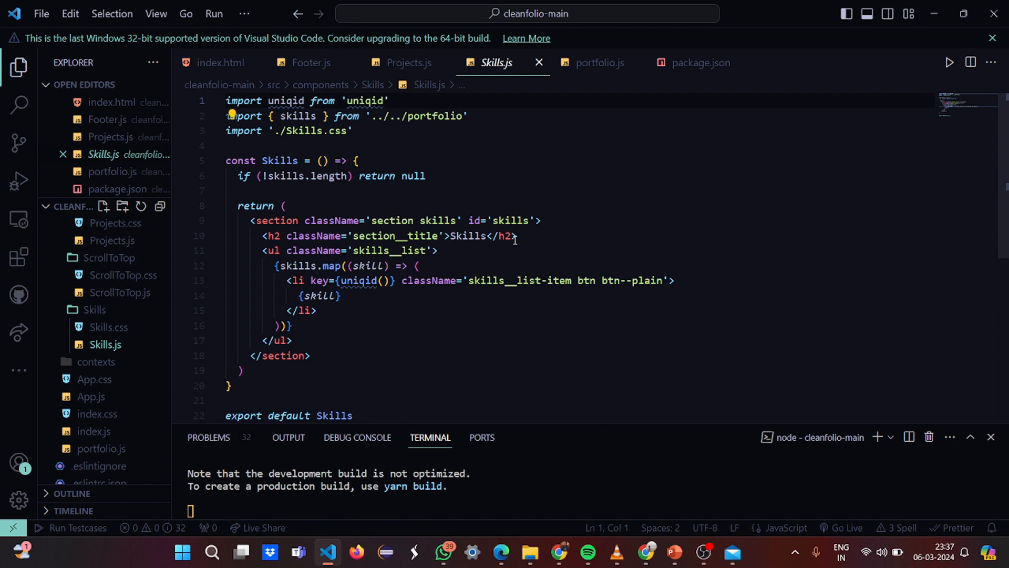
mouse_move(270, 250)
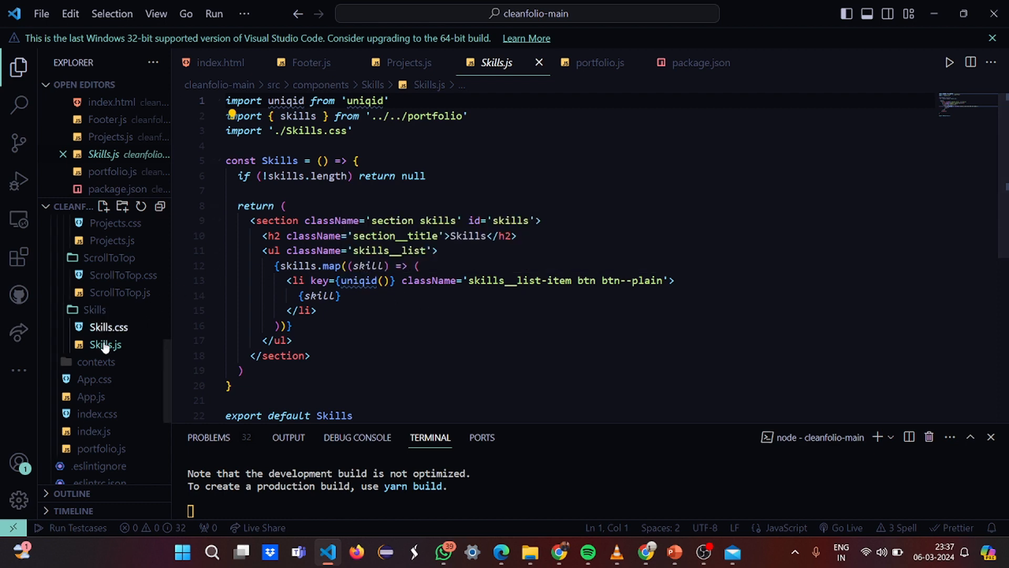
scroll("down", 3)
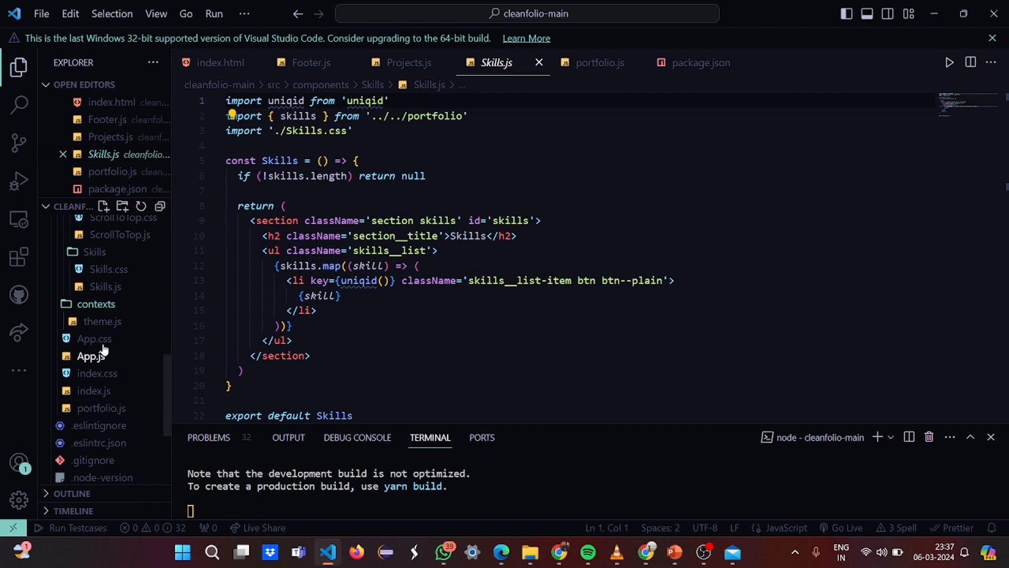
left_click(101, 322)
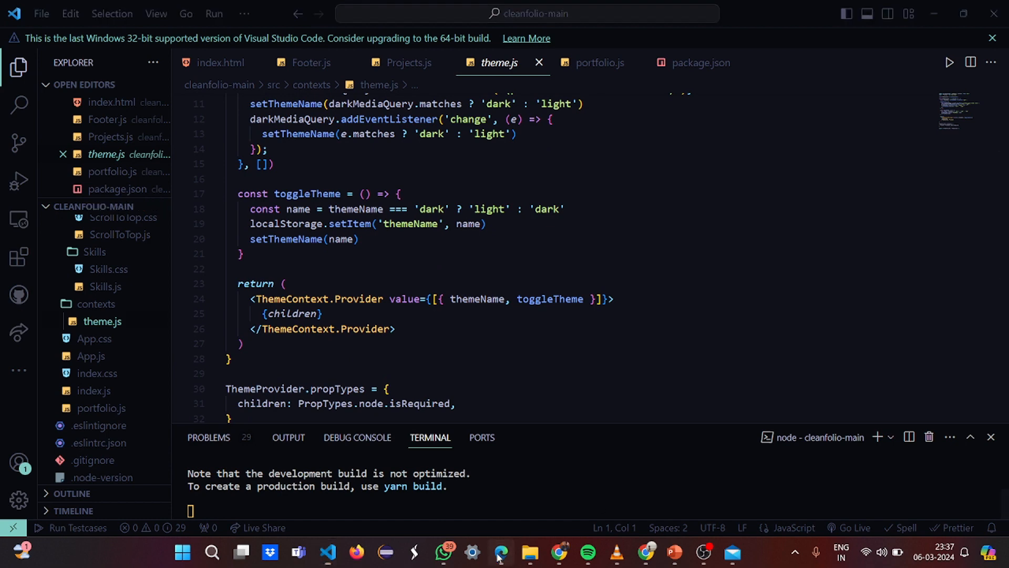
Switch the localhost portfolio in Edge from the dark to the light theme
left_click(500, 557)
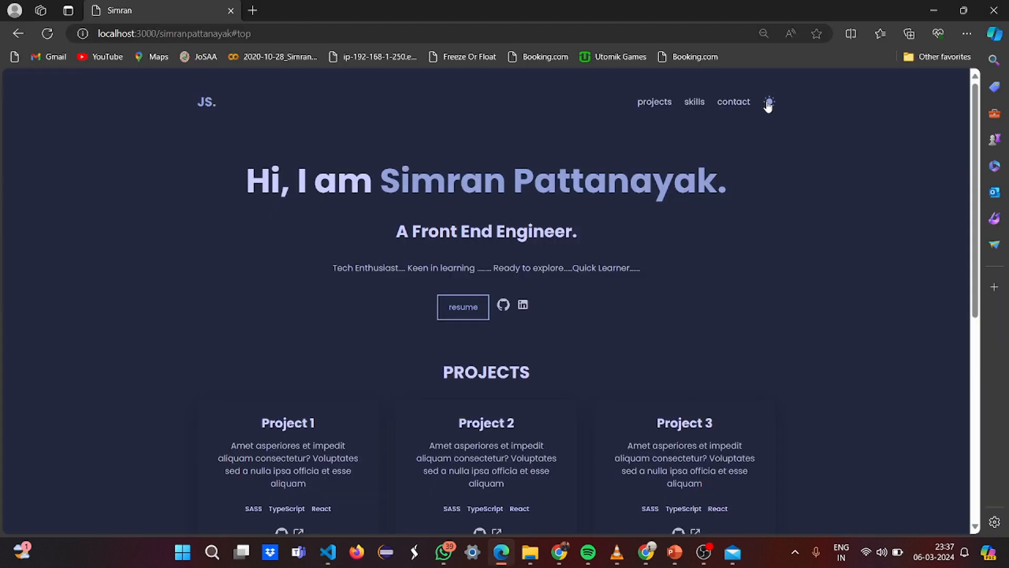
left_click(768, 101)
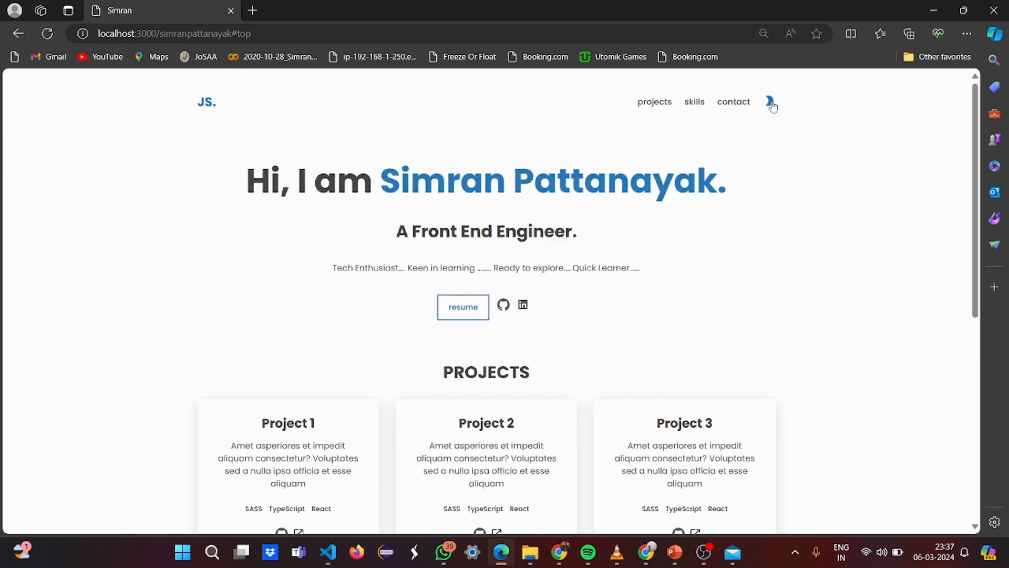
mouse_move(791, 98)
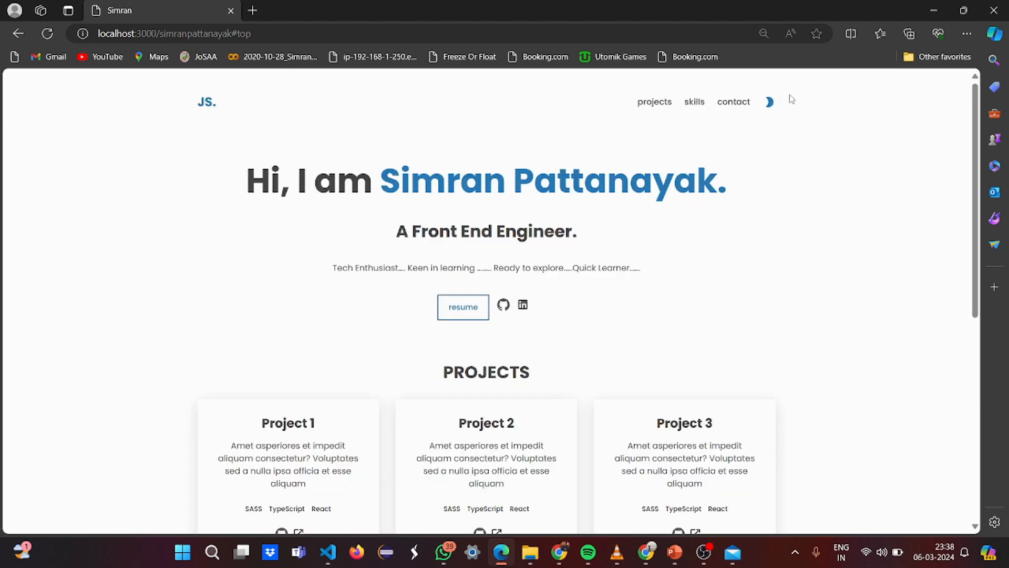
left_click(768, 102)
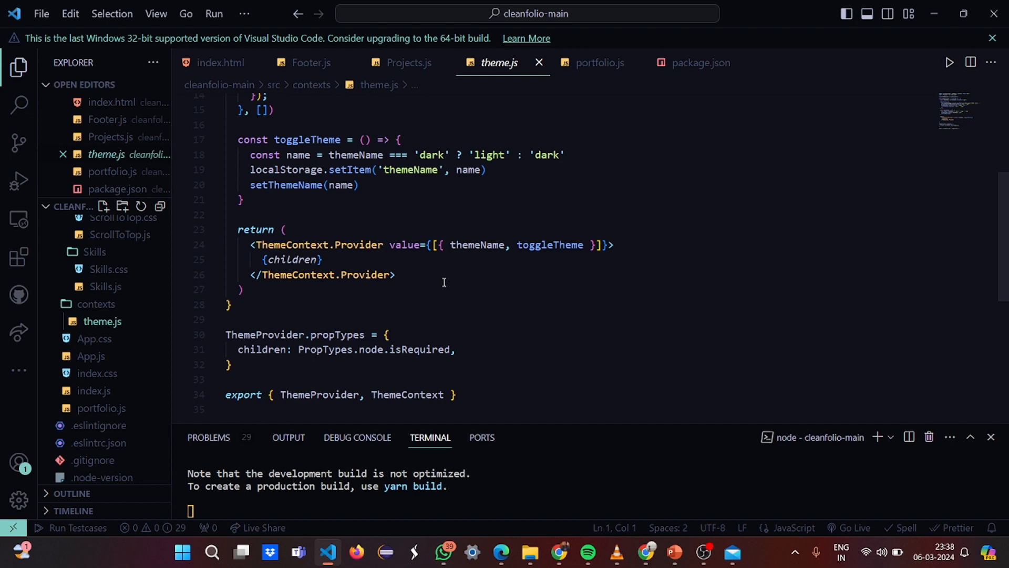
scroll("down", 3)
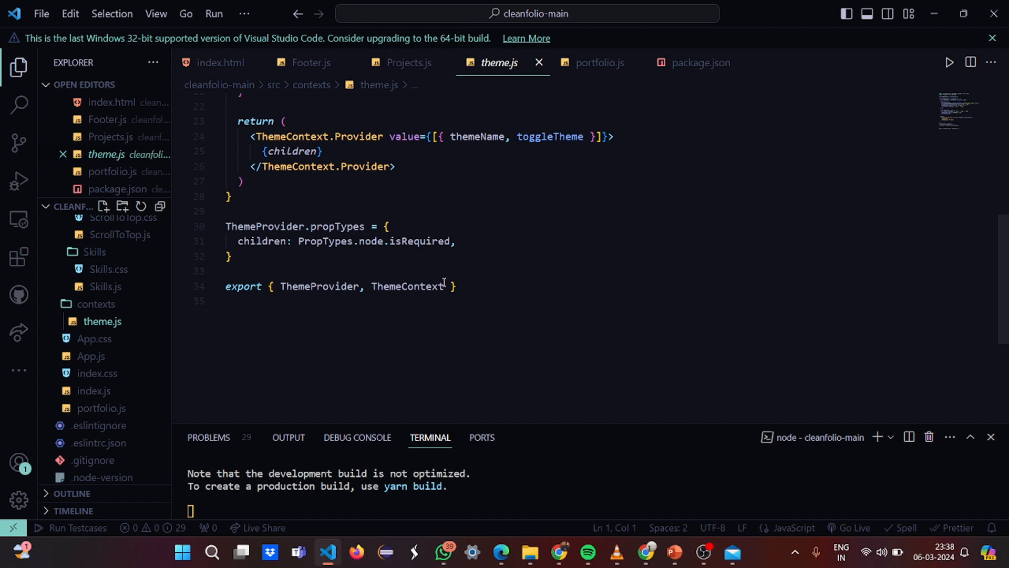
Open App.css and scroll down to the .light and .dark colour variable blocks
left_click(93, 339)
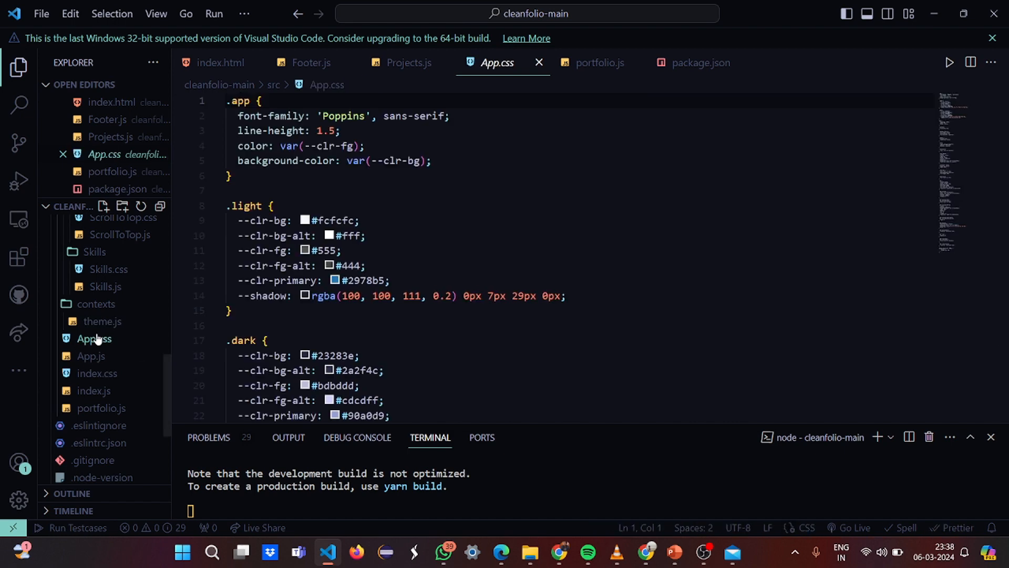
scroll("down", 3)
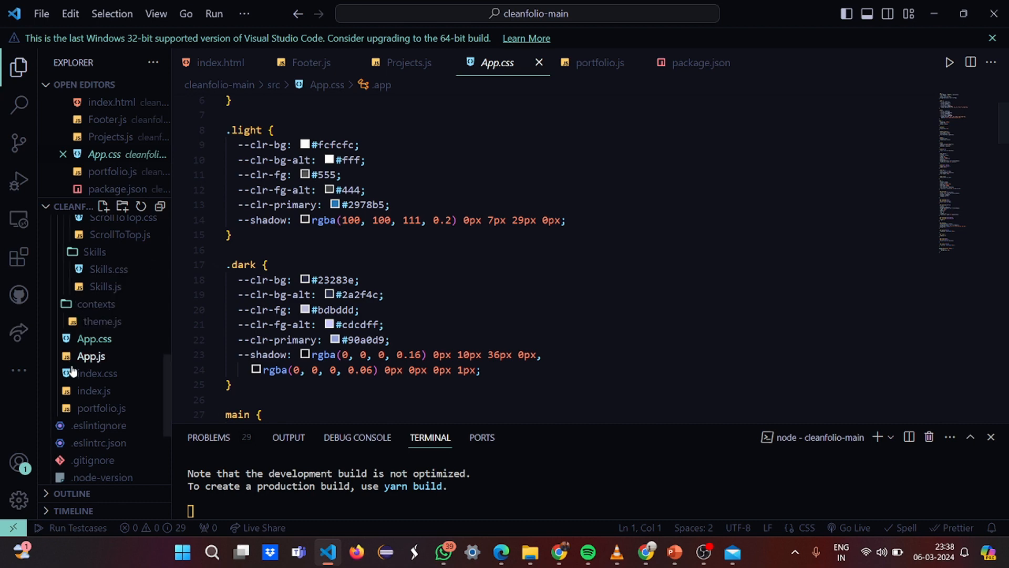
mouse_move(90, 355)
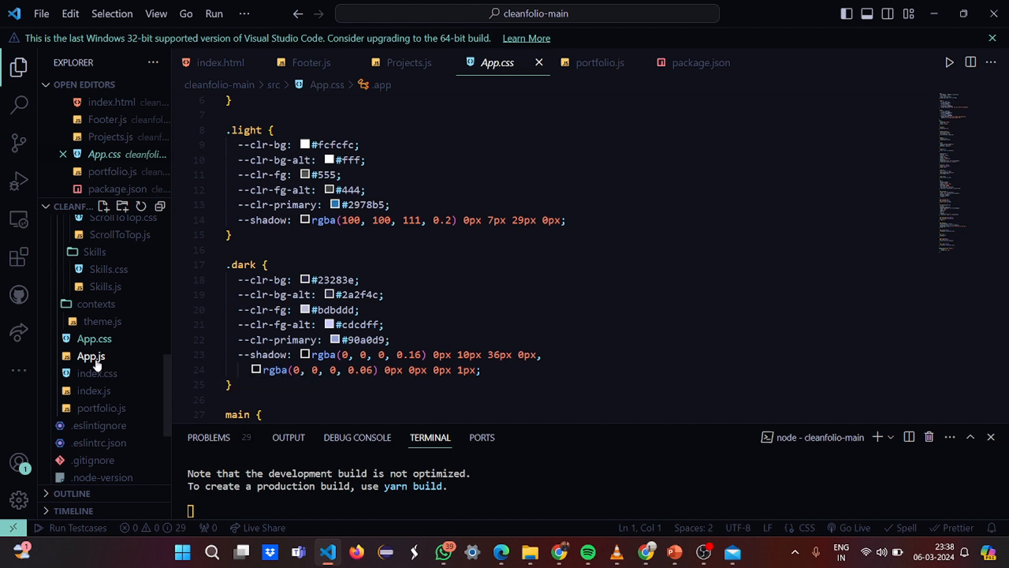
Open App.js and read from its component imports down to ScrollToTop and Footer
left_click(90, 356)
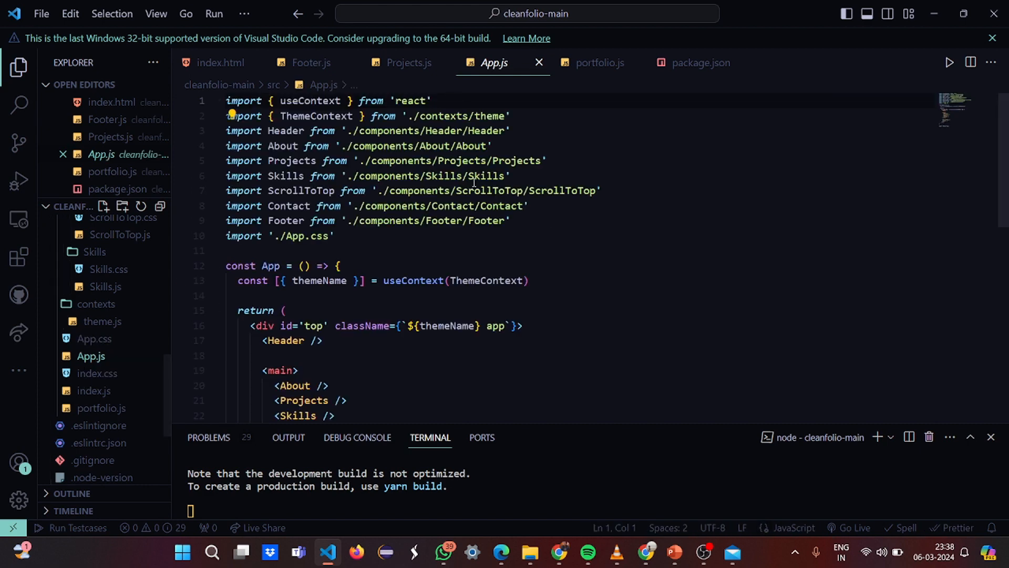
mouse_move(438, 206)
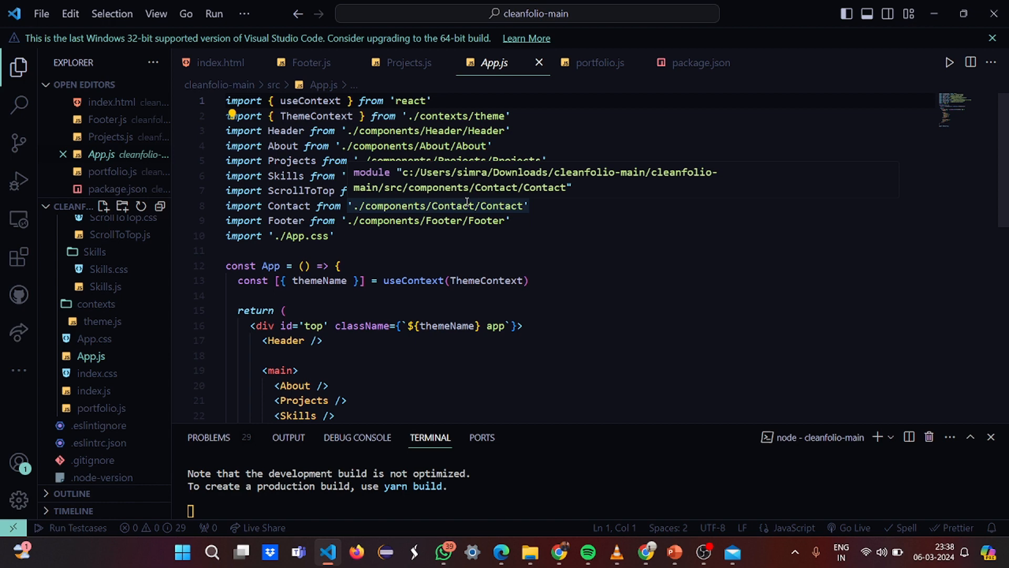
mouse_move(573, 152)
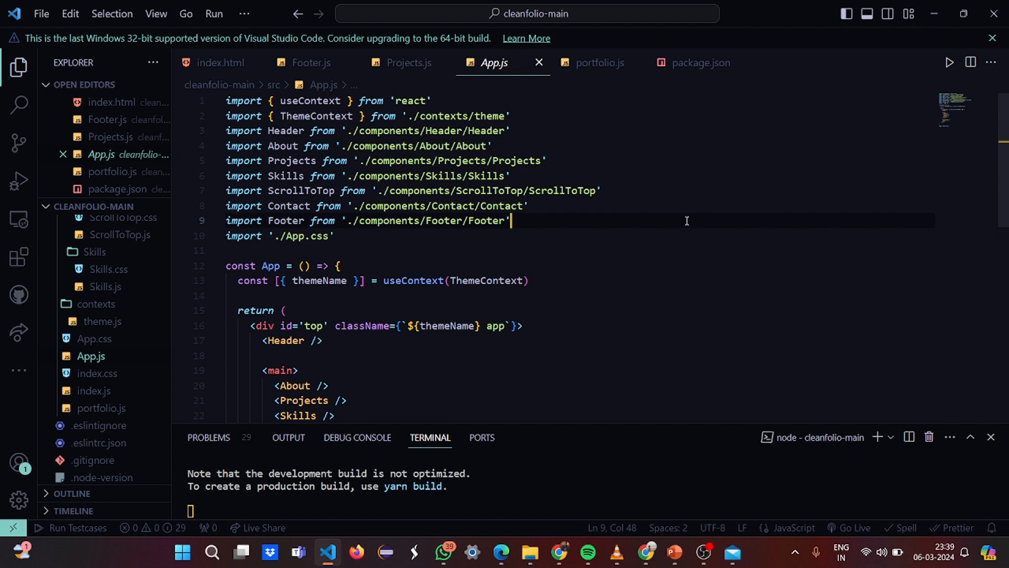
scroll("down", 3)
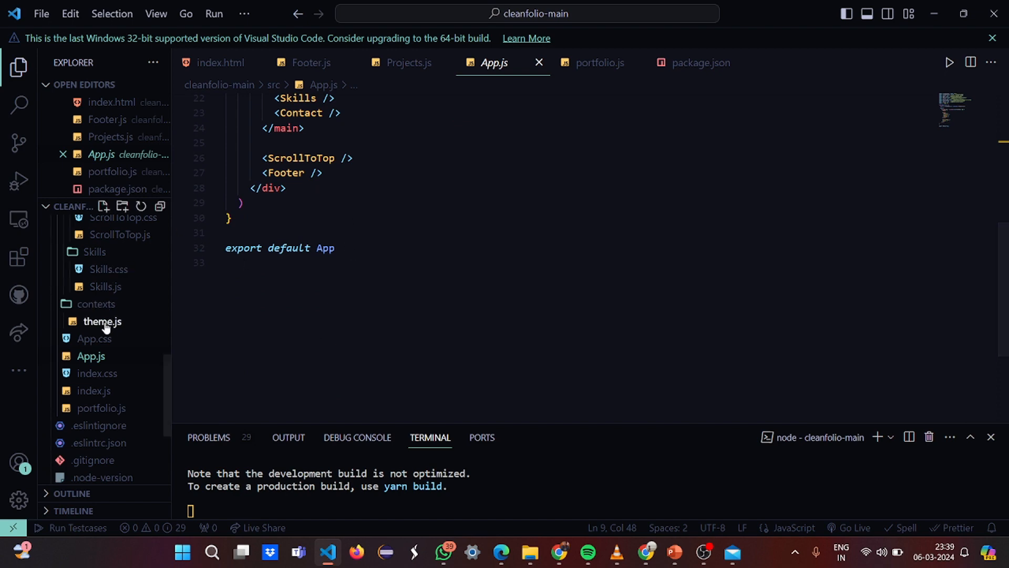
Open index.css and scroll through the global reset, smooth scrolling and heading sizes
left_click(97, 373)
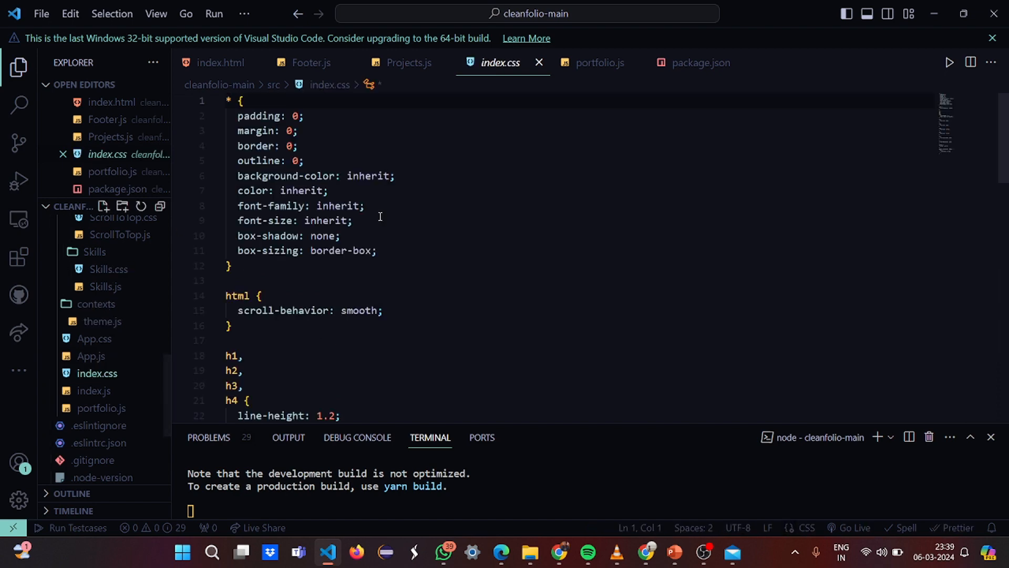
scroll("down", 3)
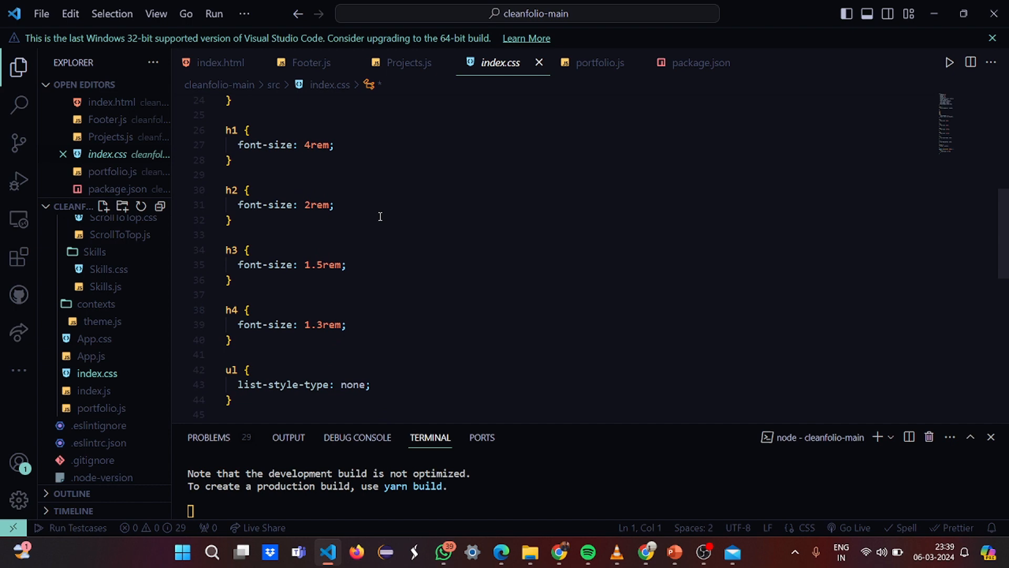
scroll("down", 3)
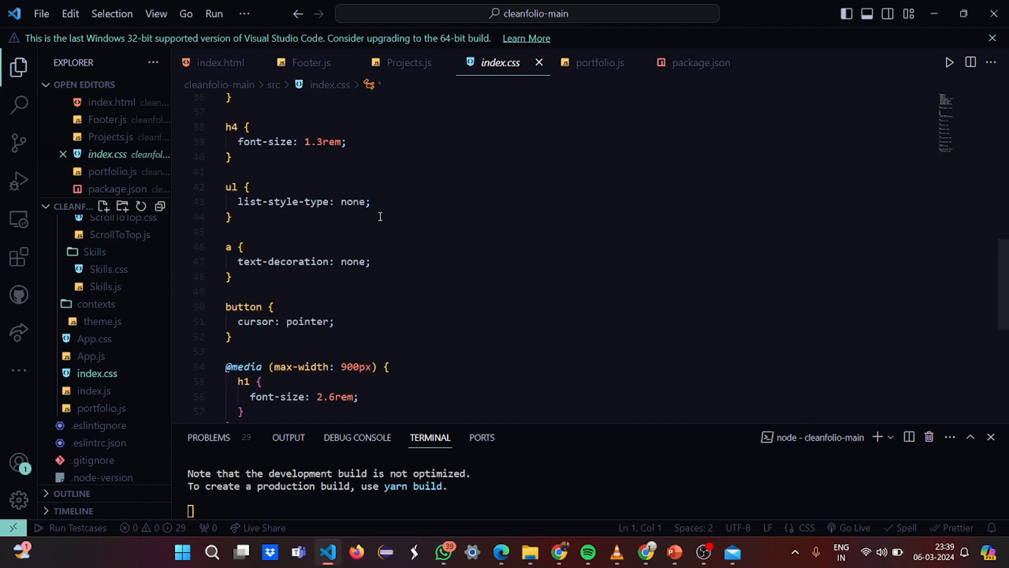
scroll("down", 3)
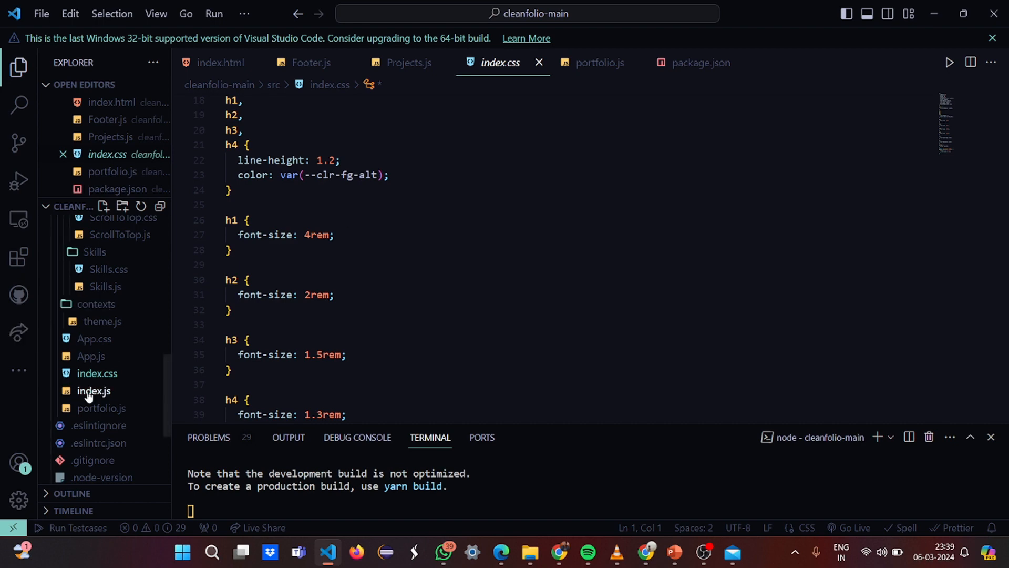
Open index.js and place the cursor on the App import line
left_click(92, 391)
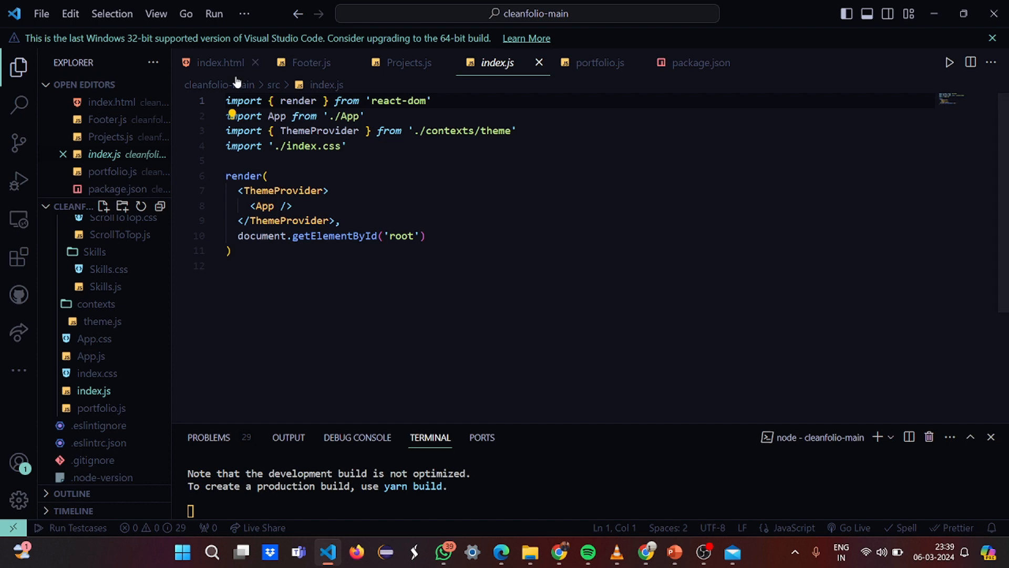
left_click(367, 116)
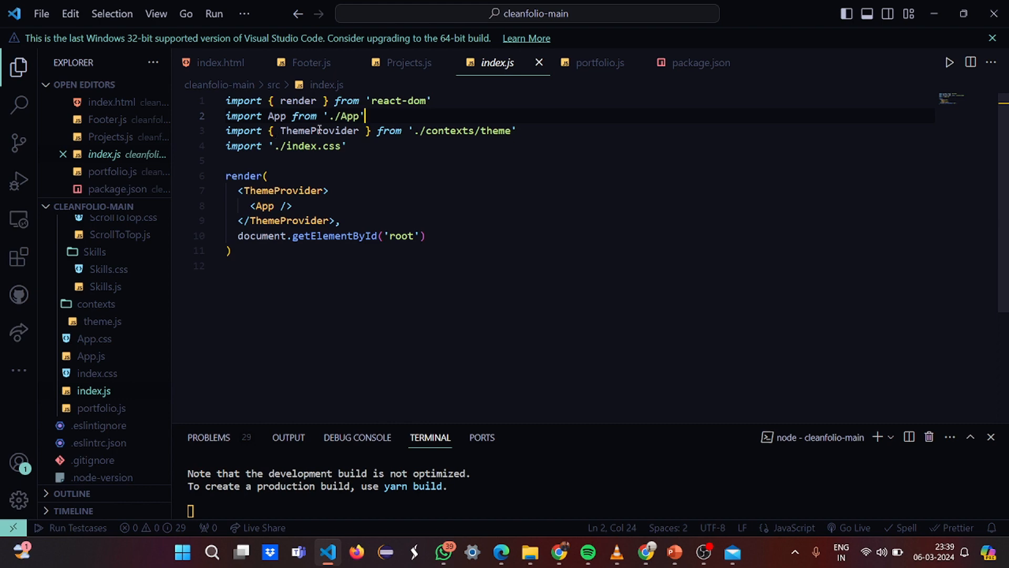
mouse_move(390, 131)
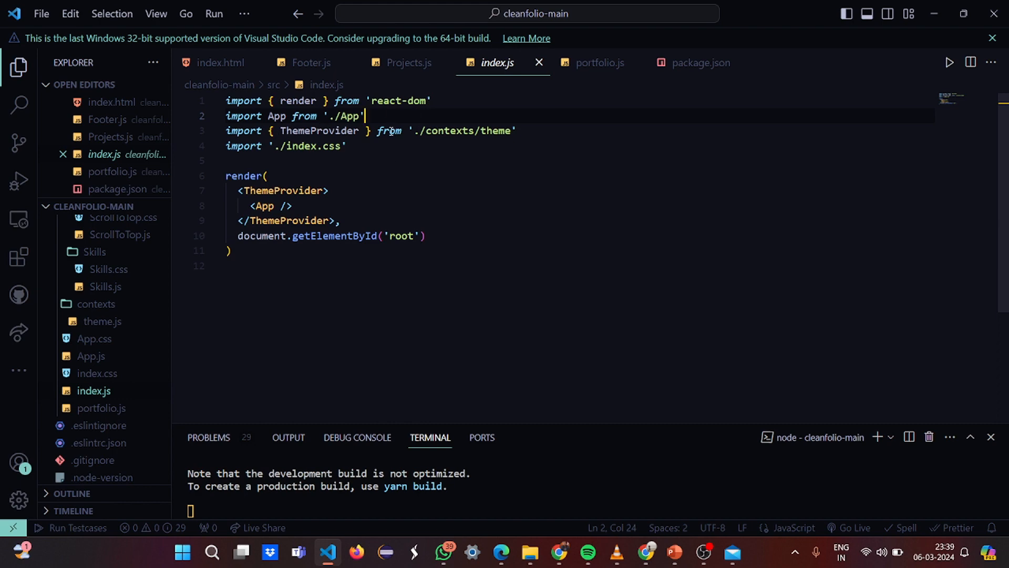
mouse_move(461, 131)
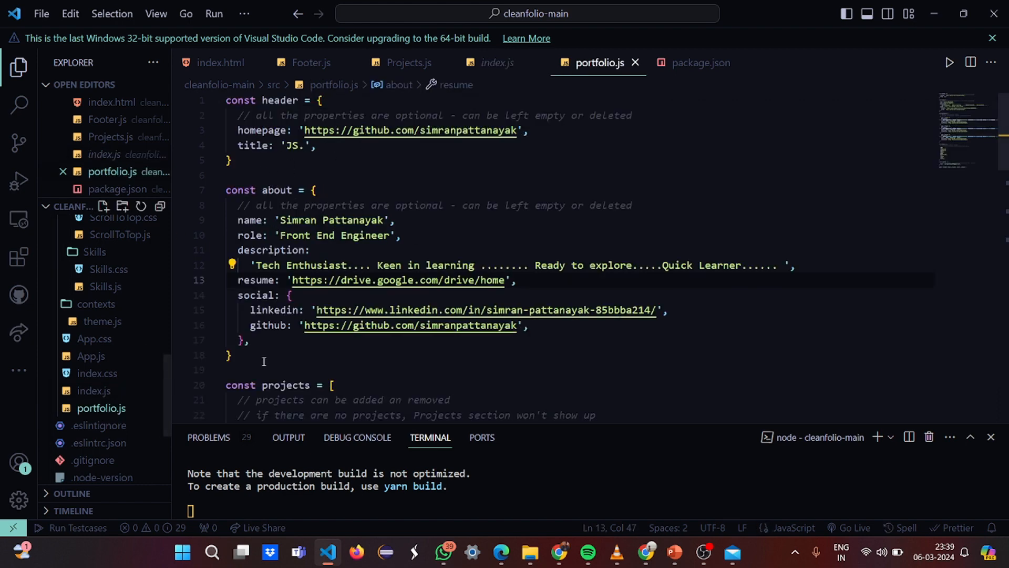
Scroll through portfolio.js from the header data down to the export line
scroll("down", 3)
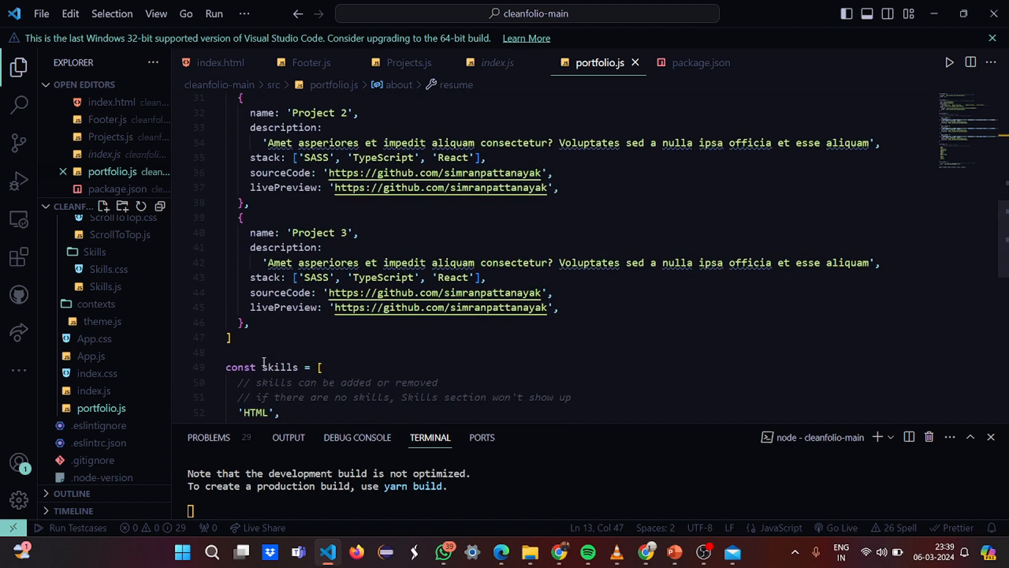
scroll("down", 3)
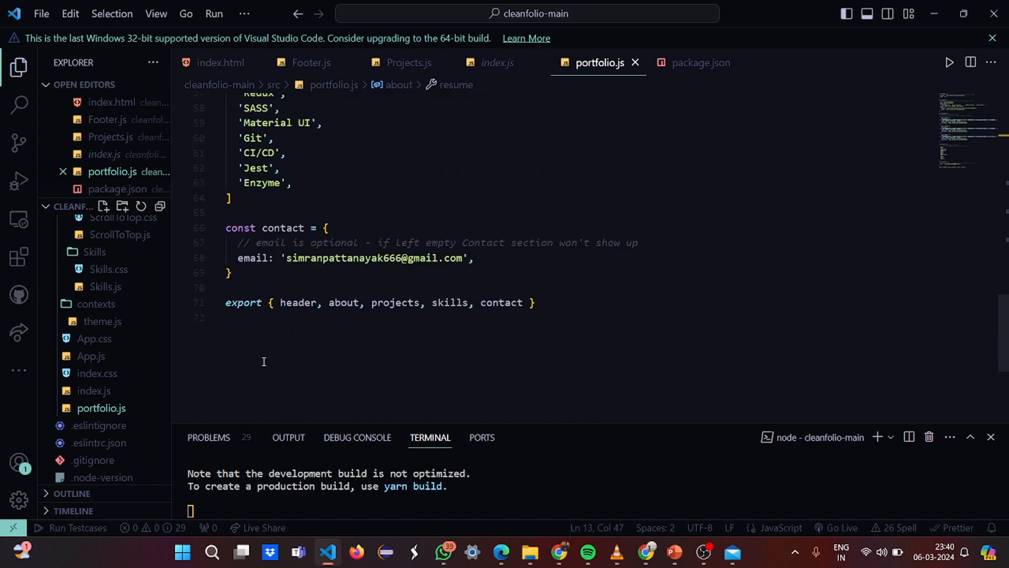
mouse_move(491, 287)
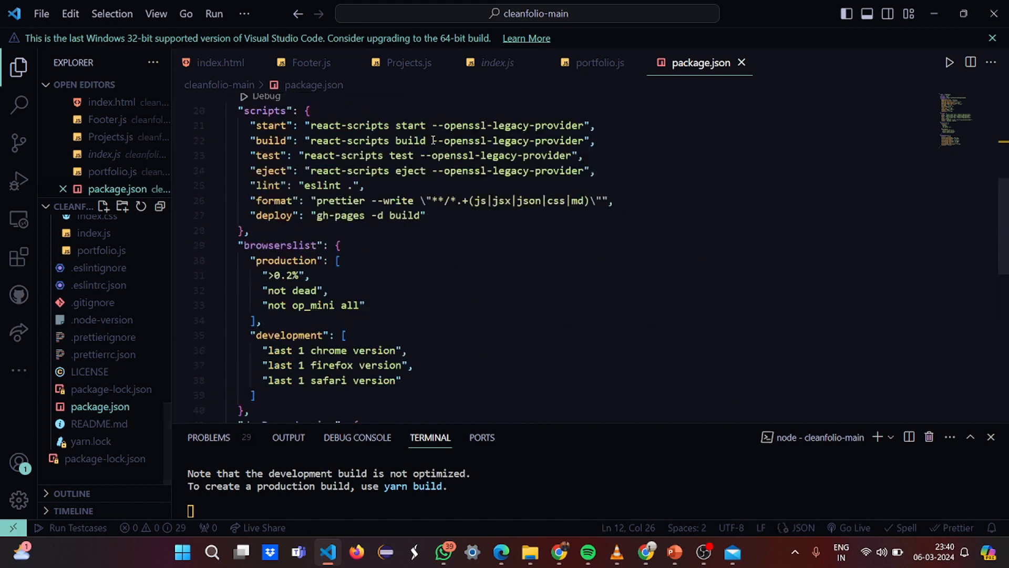
Scroll through package.json's dependencies, scripts and browserslist sections
scroll("up", 3)
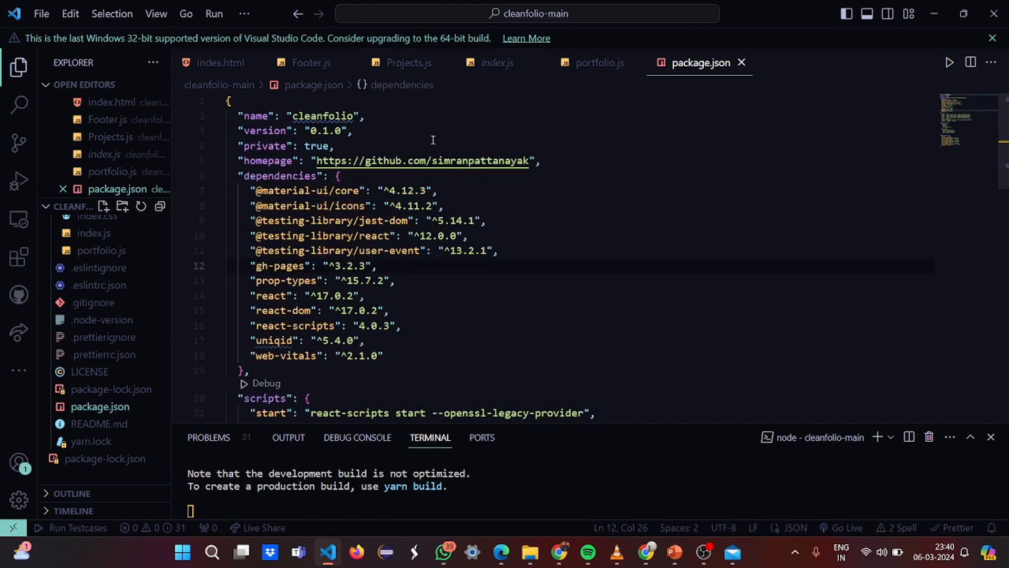
mouse_move(339, 232)
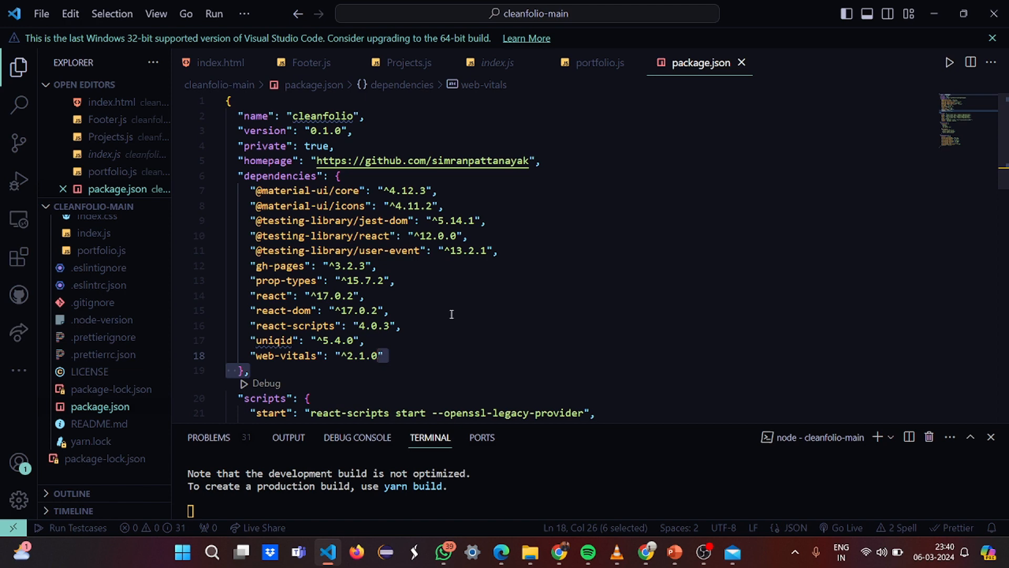
scroll("down", 3)
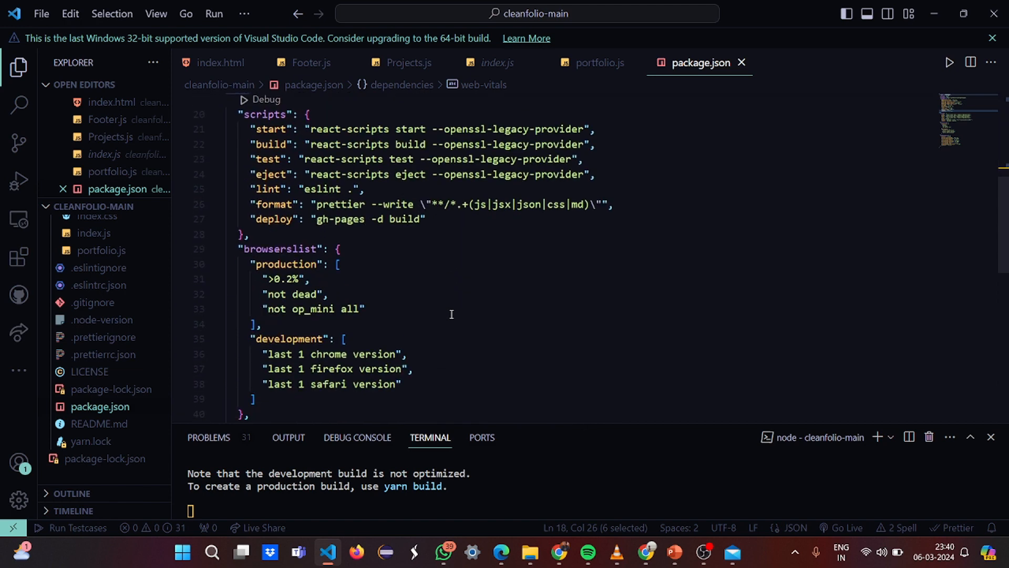
scroll("down", 3)
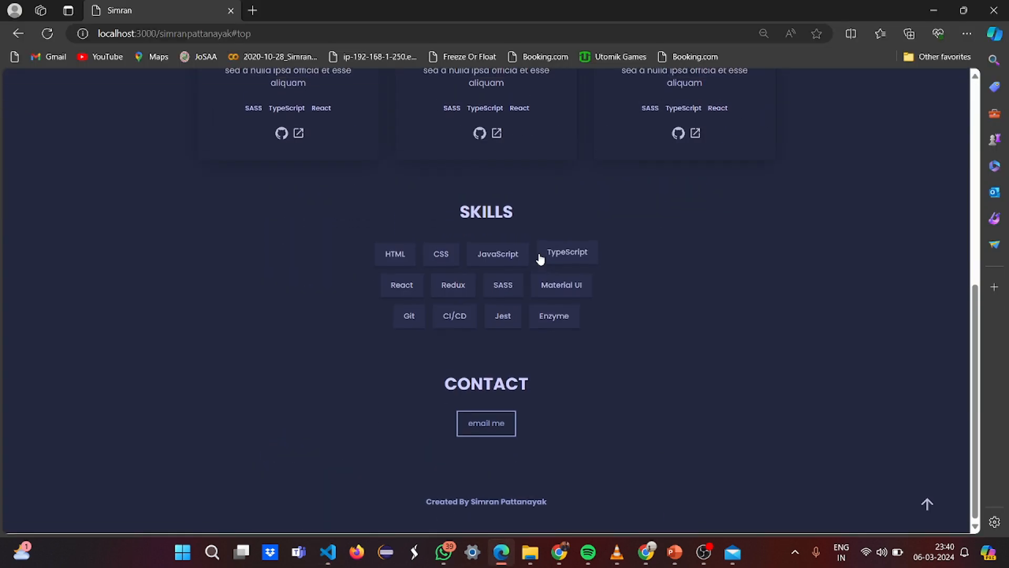
mouse_move(450, 325)
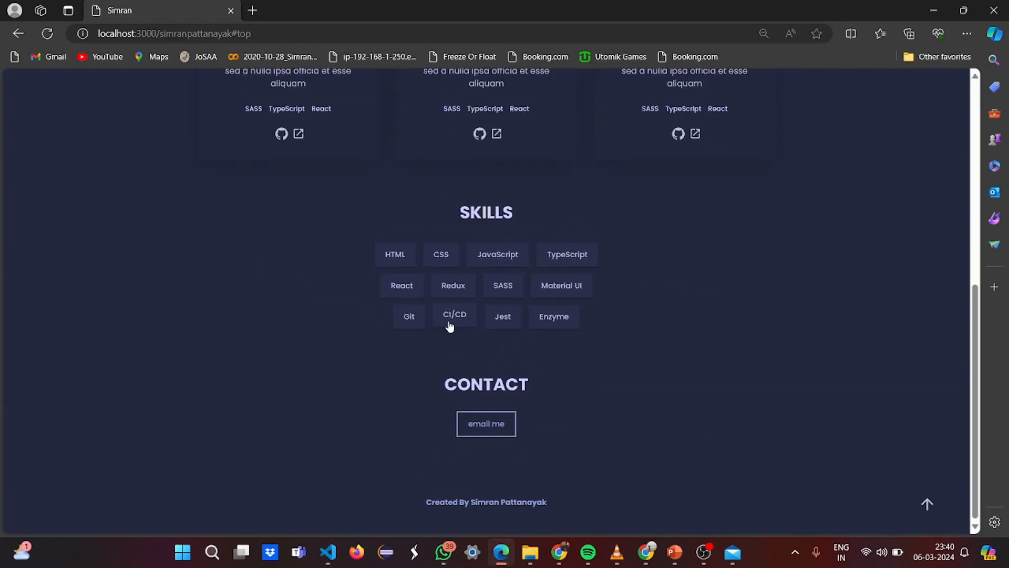